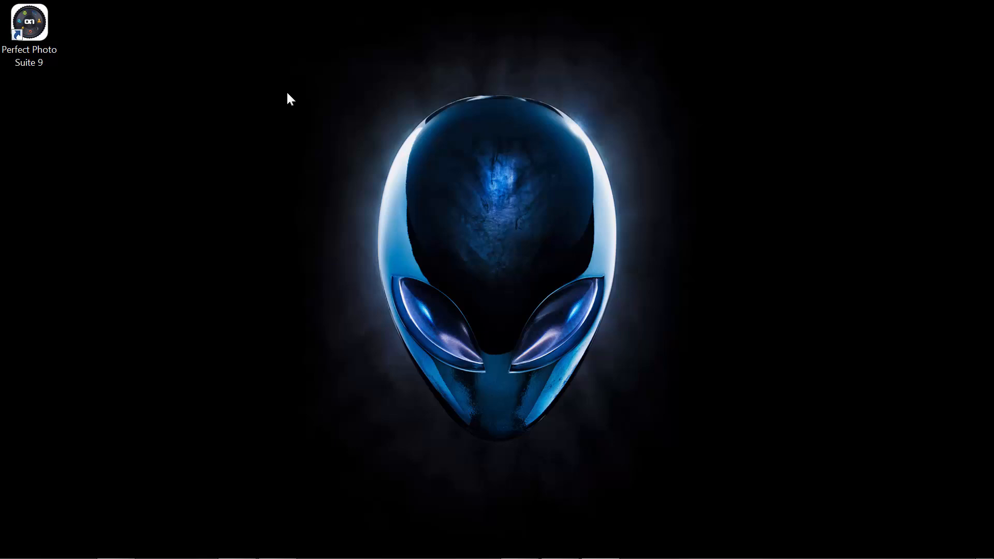
pyautogui.moveTo(34, 81)
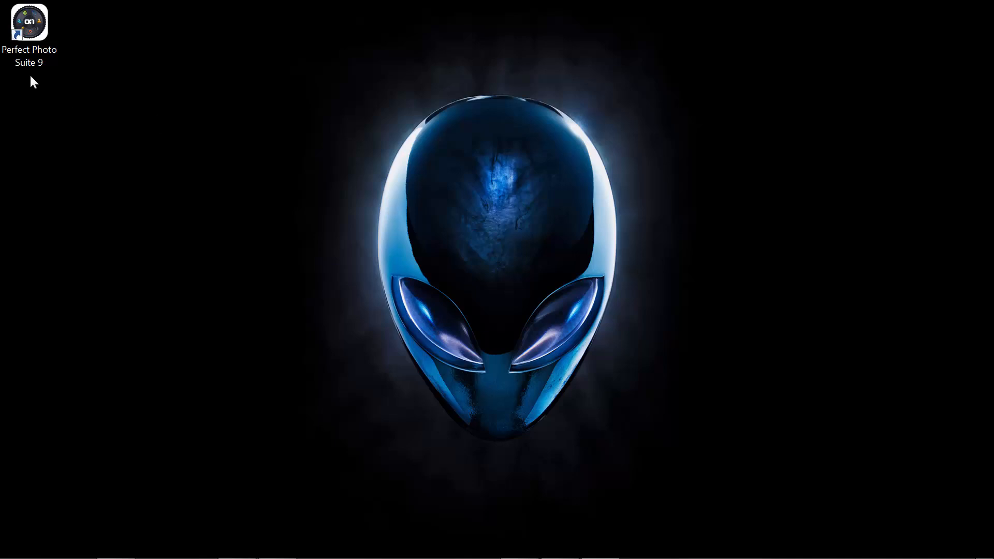
# Step: Relaunch Perfect Photo Suite 9
pyautogui.doubleClick(29, 22)
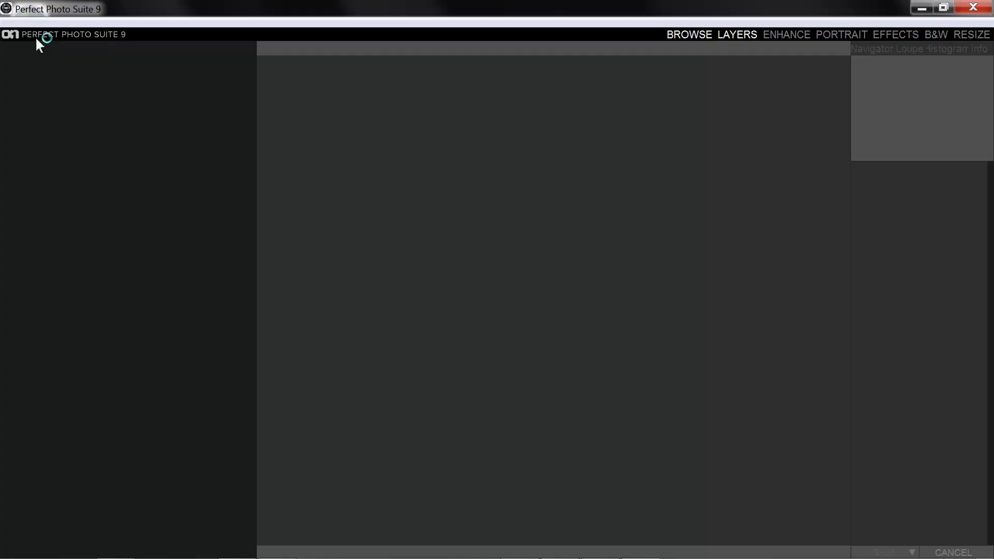
pyautogui.moveTo(124, 52)
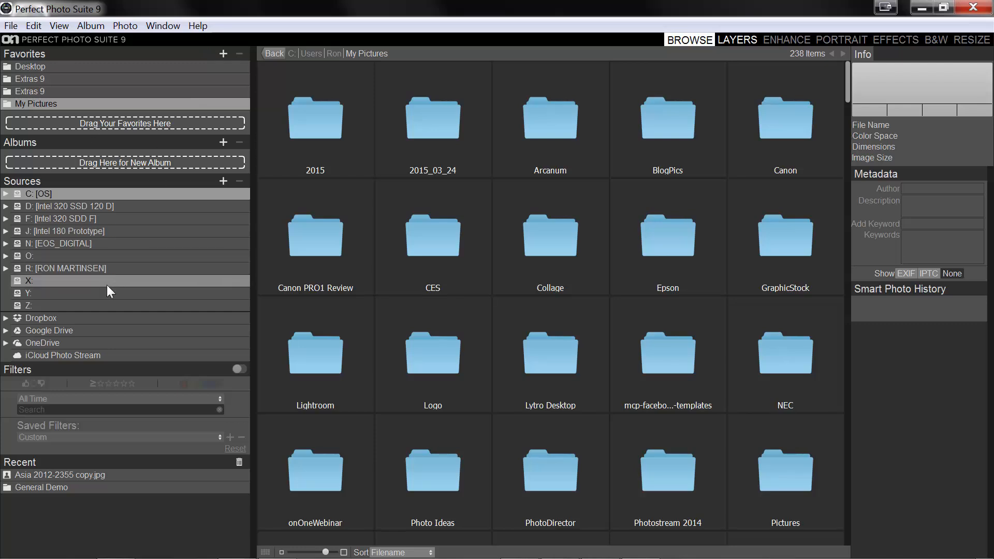
pyautogui.moveTo(101, 307)
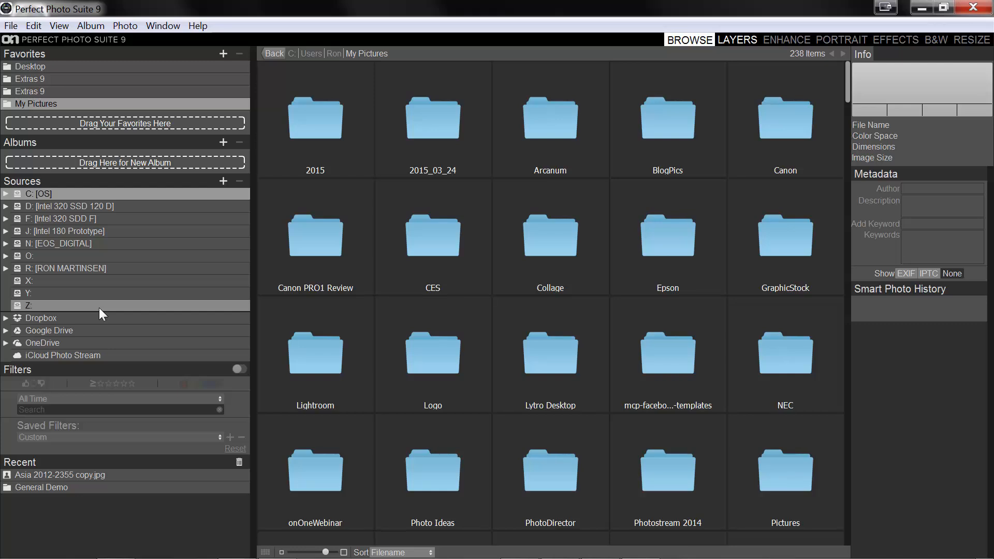
pyautogui.moveTo(106, 292)
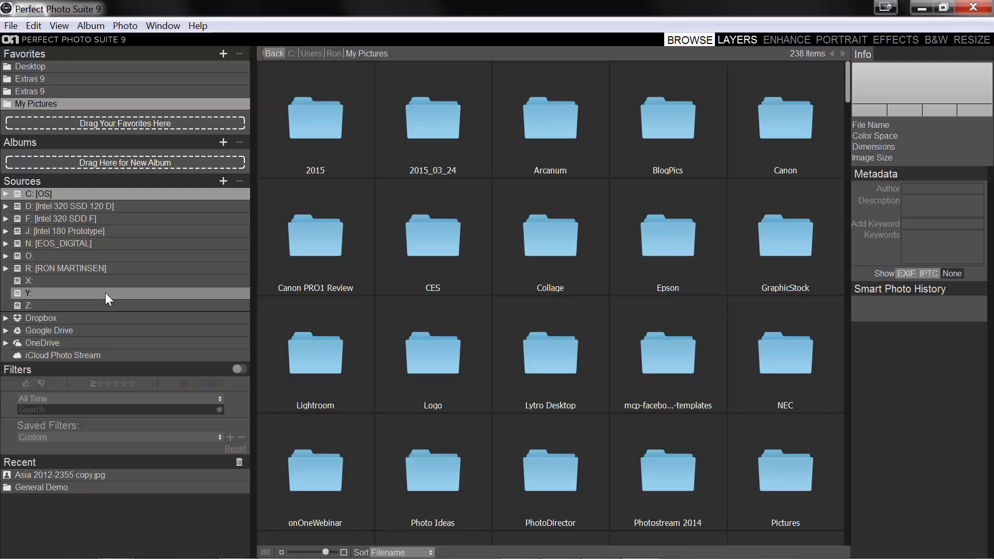
pyautogui.click(10, 26)
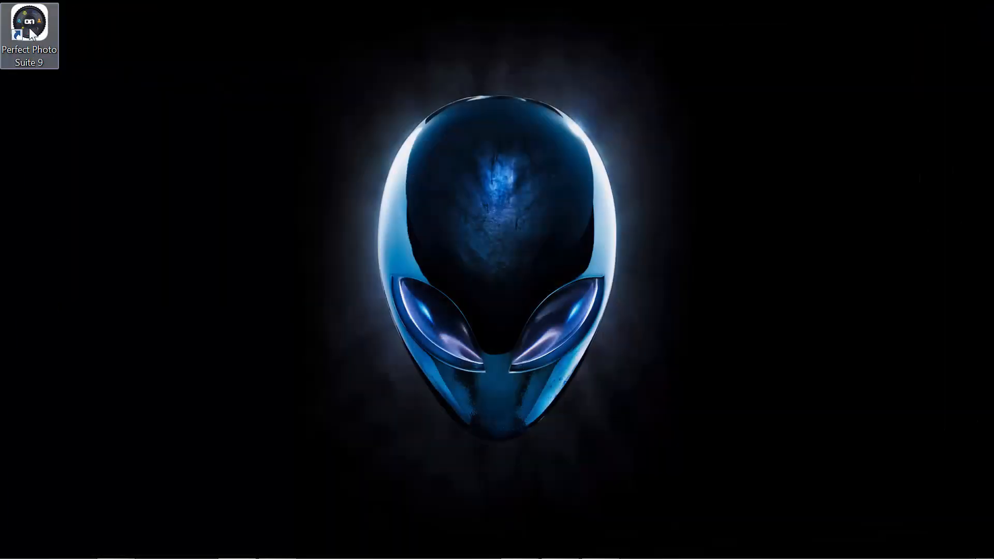
pyautogui.doubleClick(29, 25)
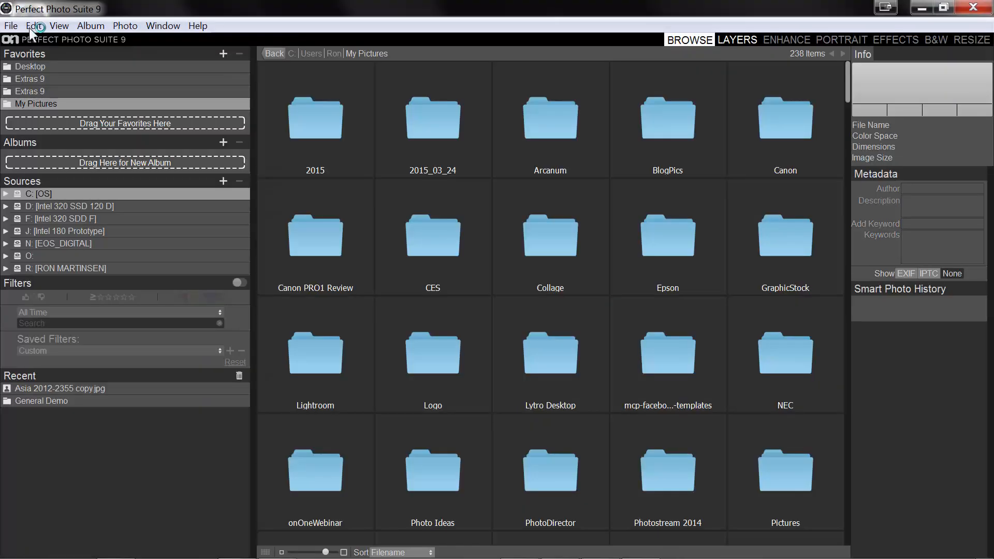
pyautogui.click(6, 268)
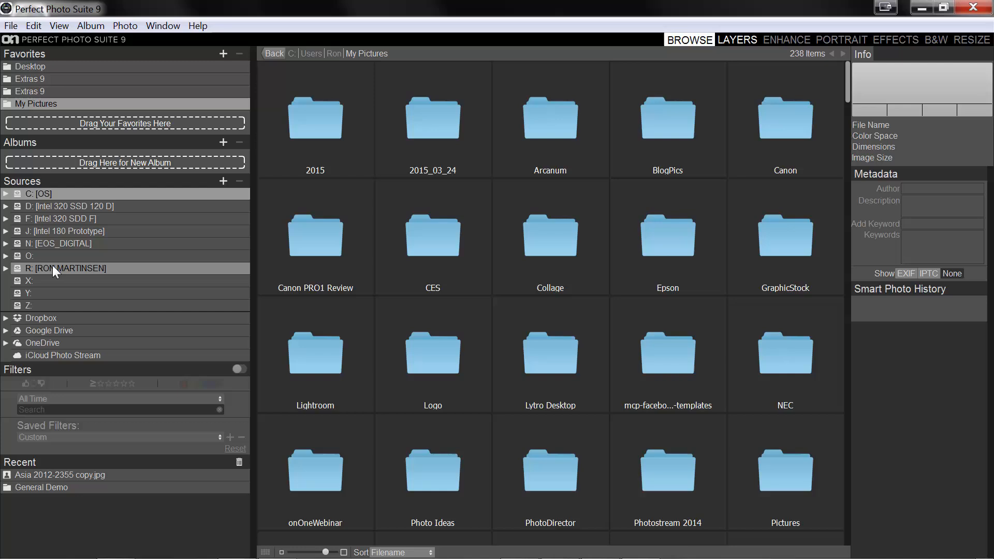
pyautogui.moveTo(63, 243)
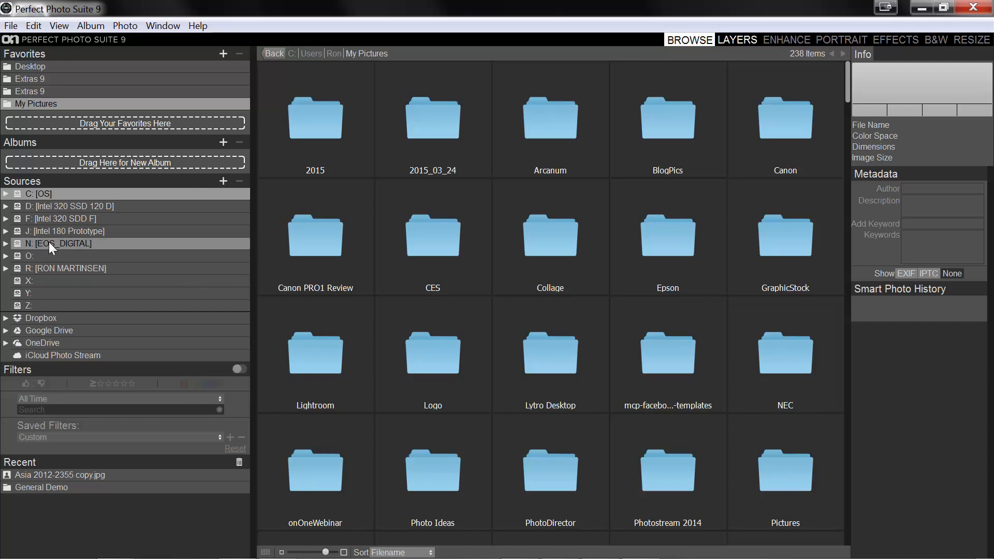
# Step: Open the EOS_DIGITAL card's DCIM folder and view CN3P0567.JPG's camera details
pyautogui.click(62, 244)
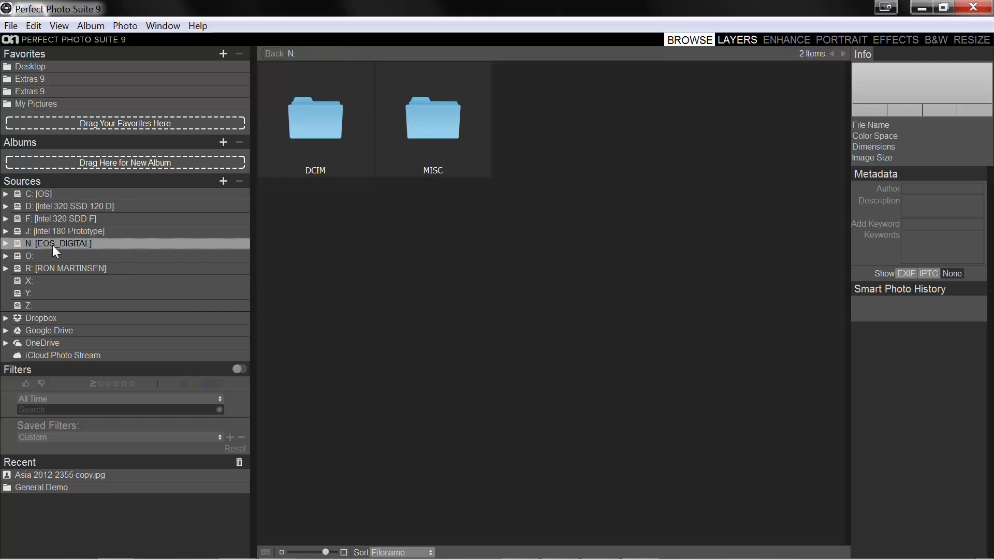
pyautogui.click(315, 118)
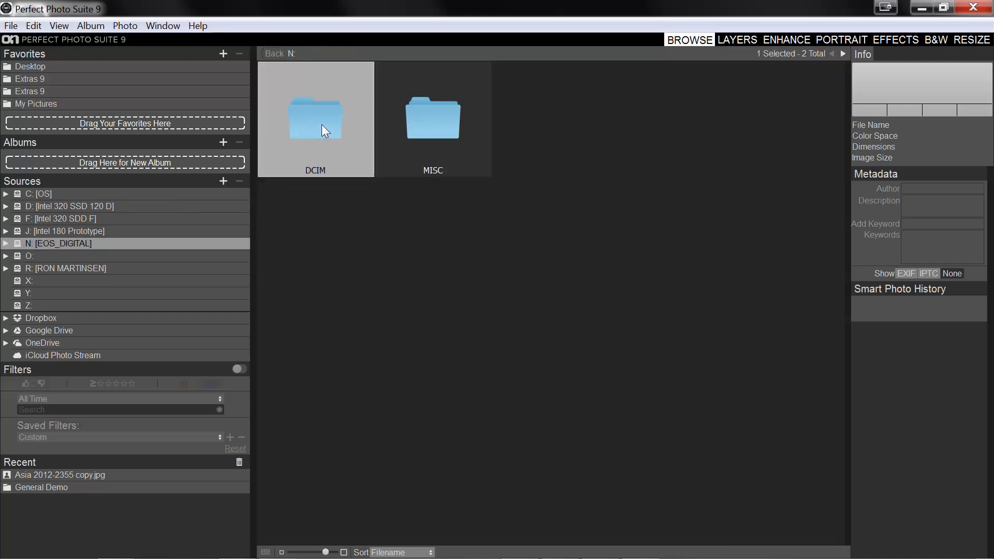
pyautogui.doubleClick(315, 119)
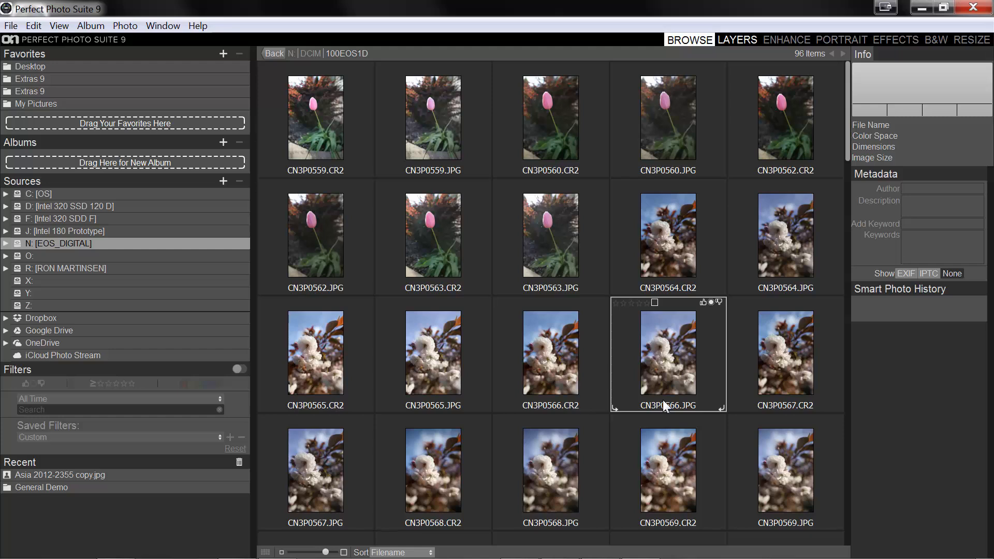
pyautogui.moveTo(678, 396)
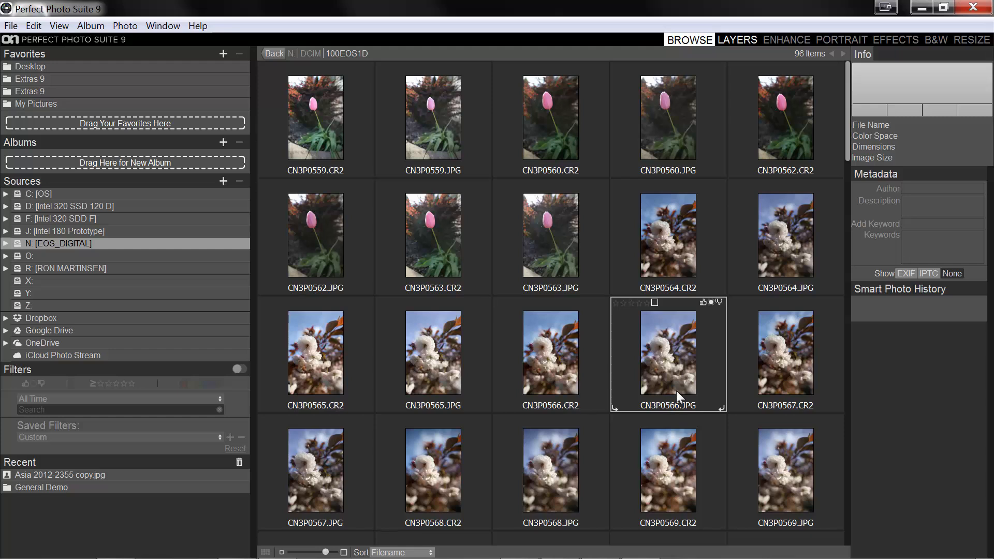
pyautogui.moveTo(657, 366)
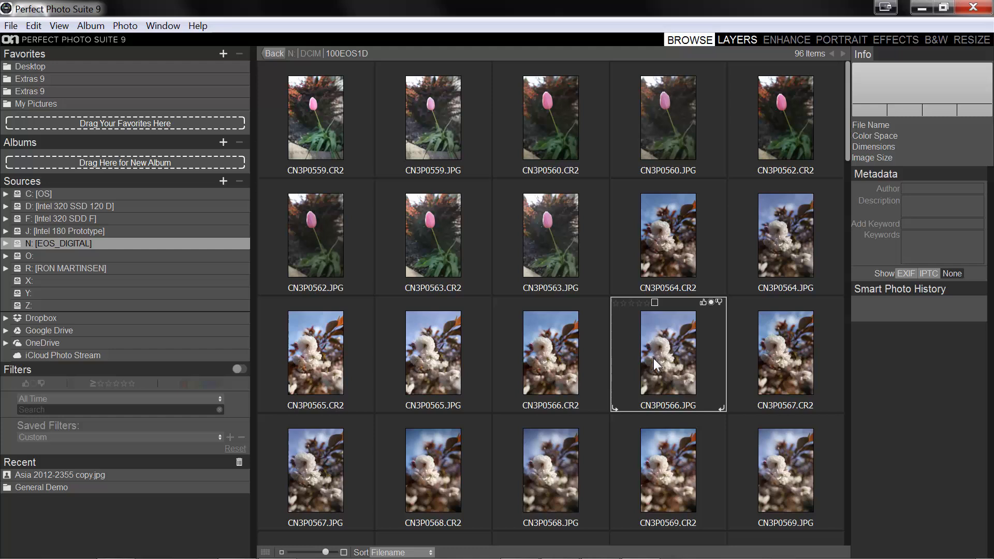
pyautogui.click(433, 472)
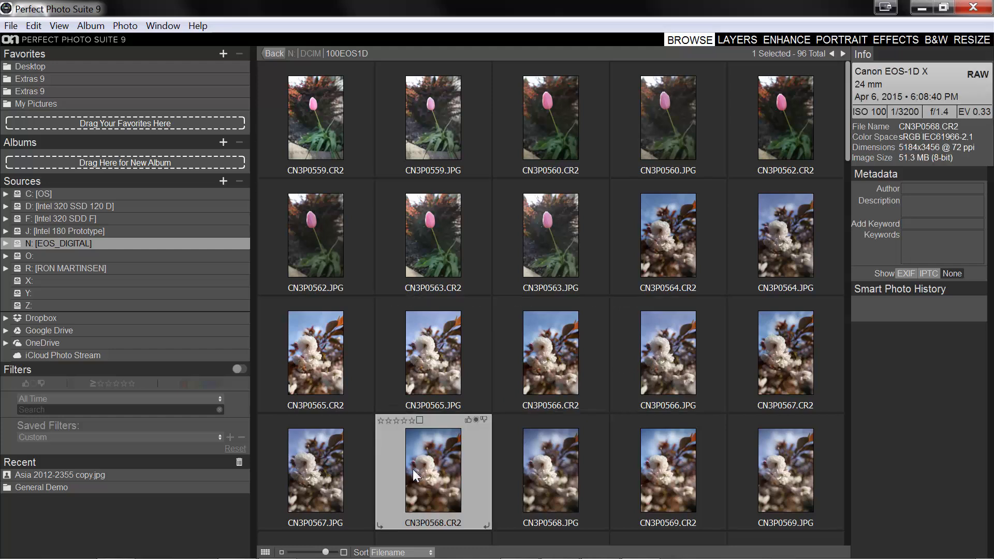
pyautogui.doubleClick(433, 472)
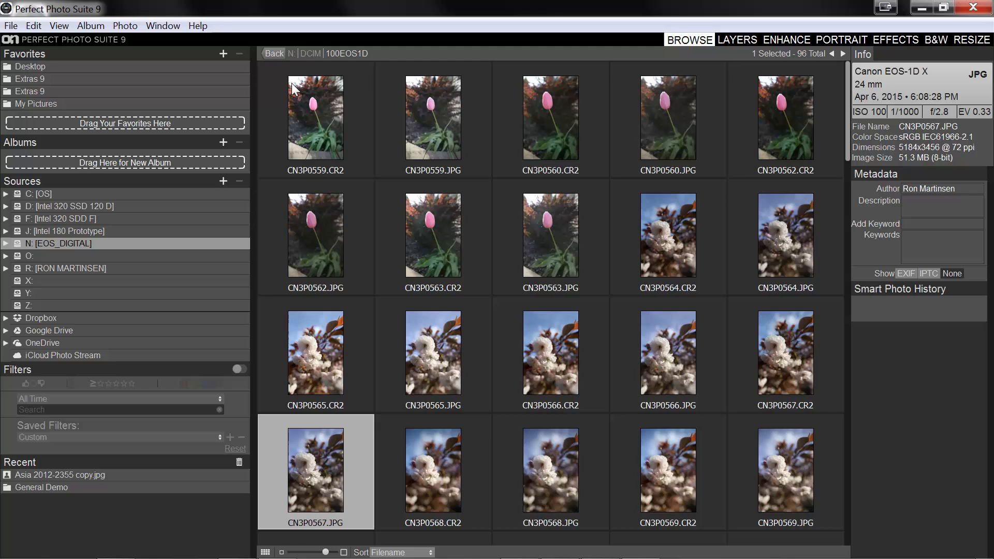
pyautogui.moveTo(234, 288)
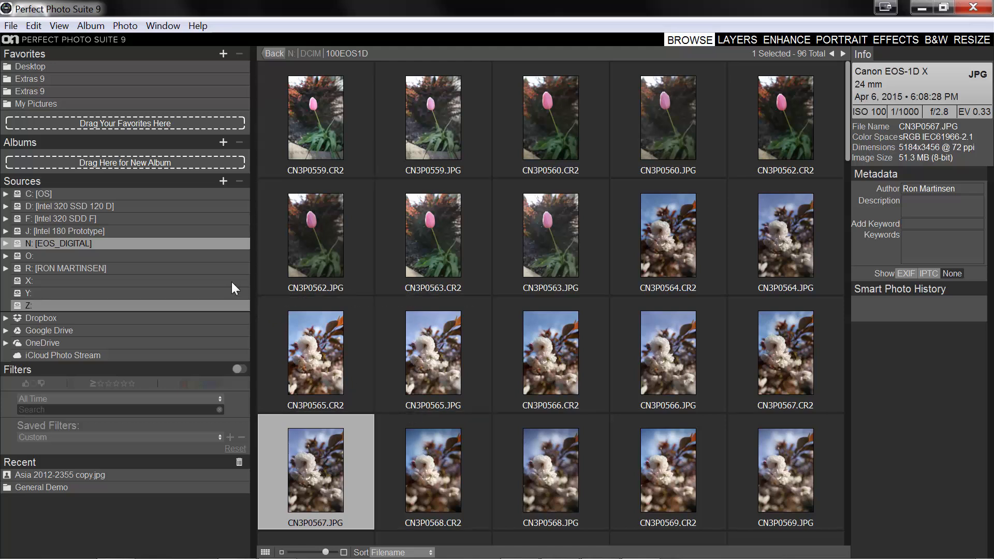
pyautogui.moveTo(94, 260)
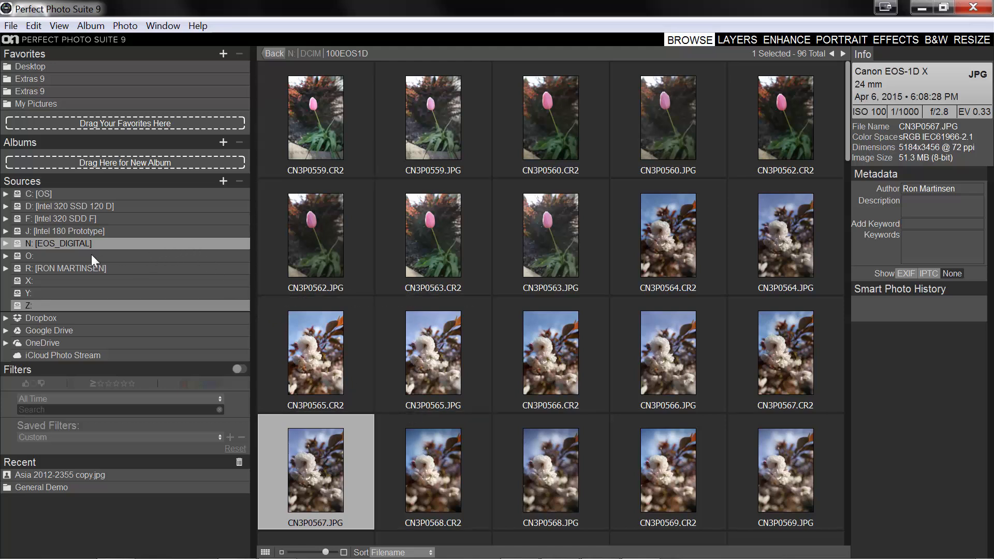
pyautogui.moveTo(28, 257)
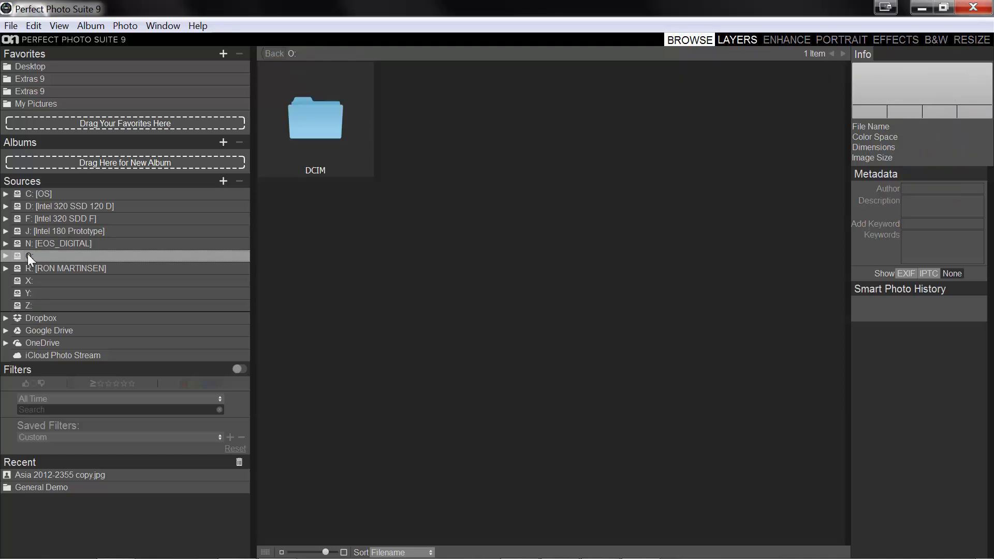
# Step: Open DCIM > 119_FUJI and select DSCF9409.JPG to show its camera details
pyautogui.doubleClick(316, 119)
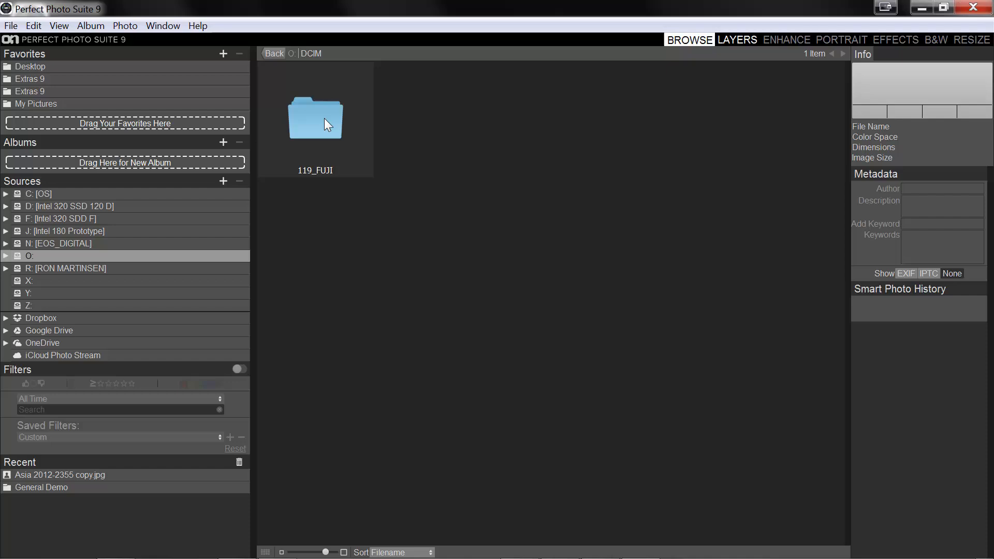
pyautogui.doubleClick(316, 119)
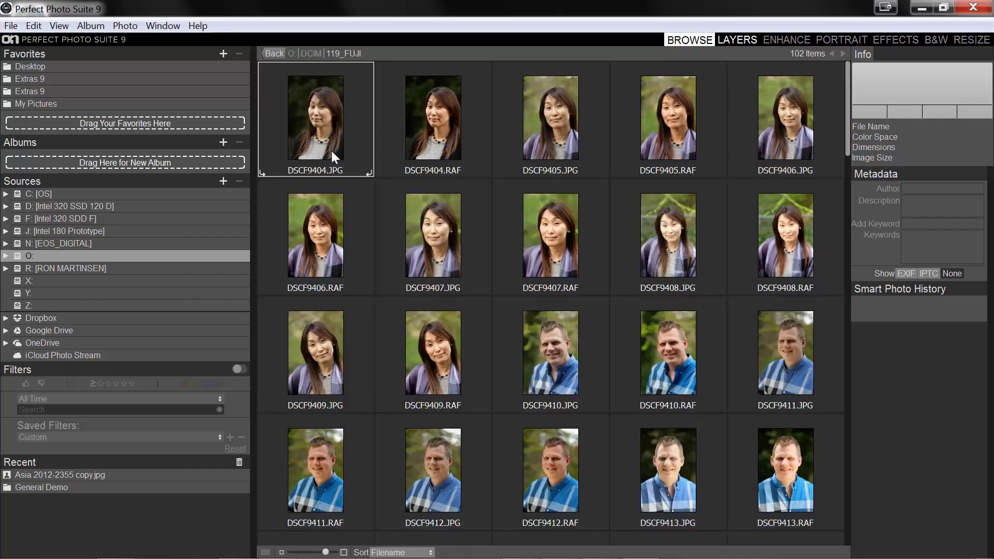
pyautogui.click(433, 353)
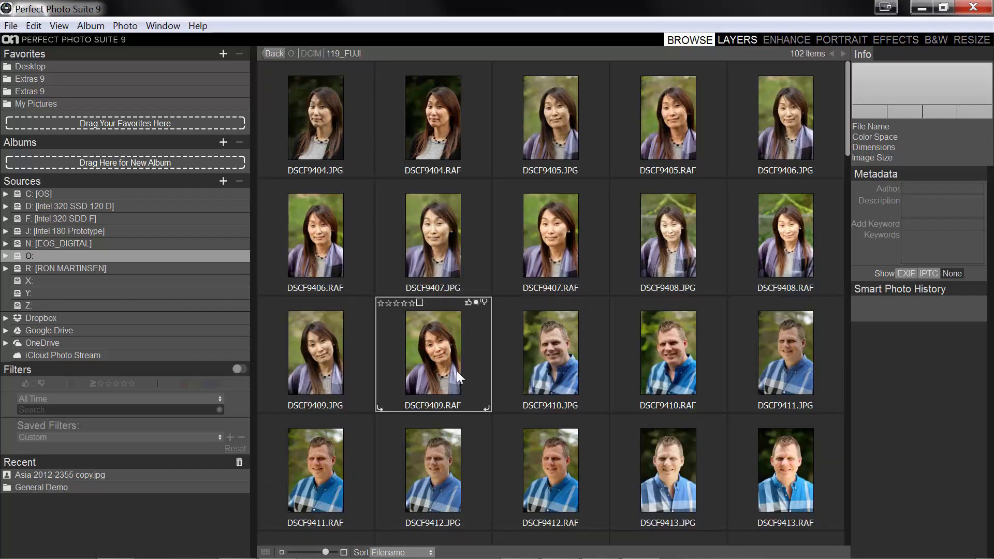
pyautogui.click(433, 352)
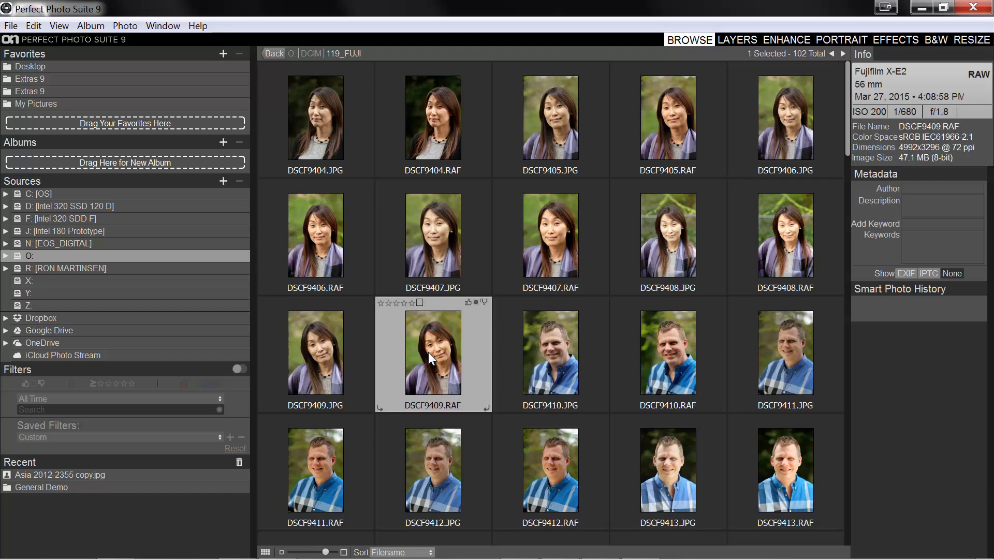
pyautogui.doubleClick(433, 352)
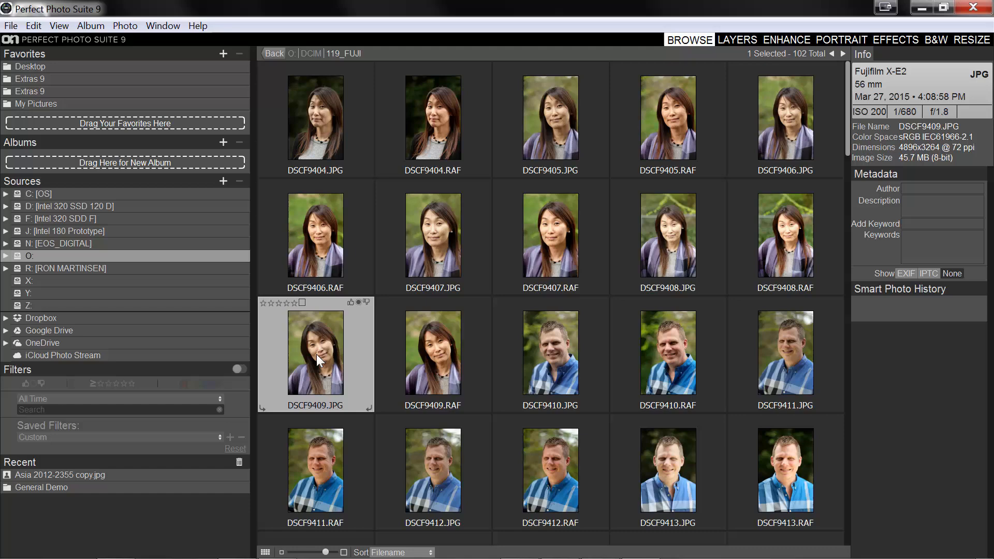
pyautogui.doubleClick(315, 353)
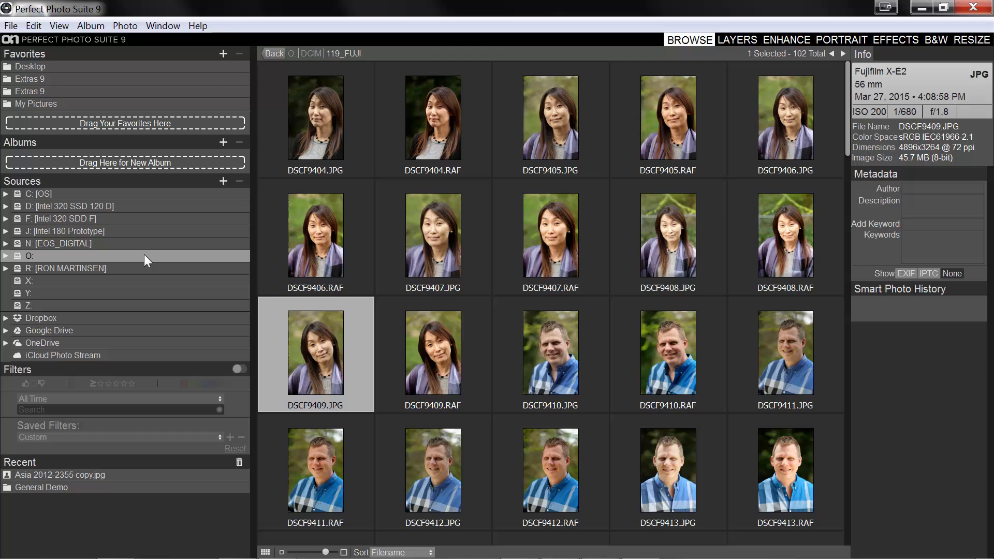
pyautogui.moveTo(102, 320)
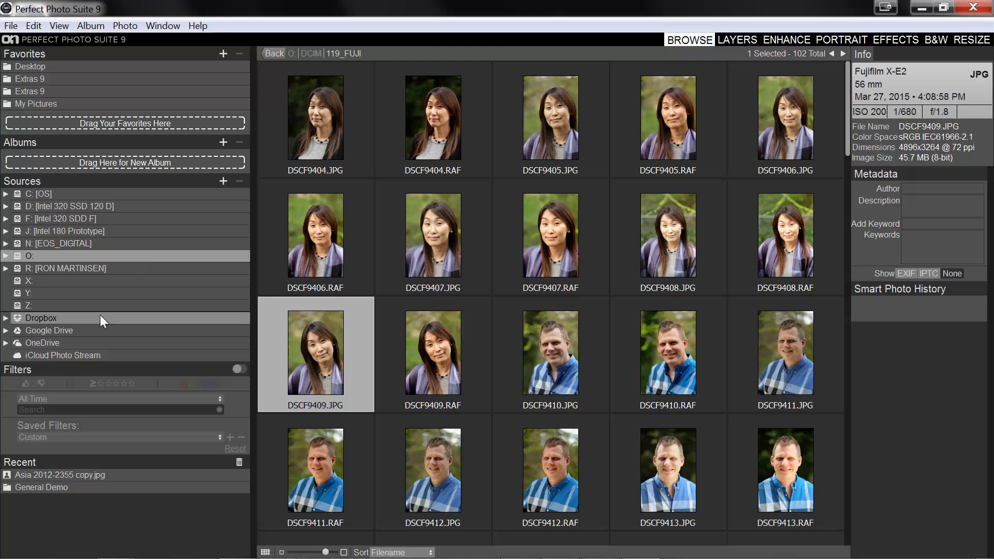
# Step: Check Dropbox and Google Drive, then preview Canon6DTesting-28-Edit.jpg in OneDrive's 4k folder
pyautogui.click(41, 317)
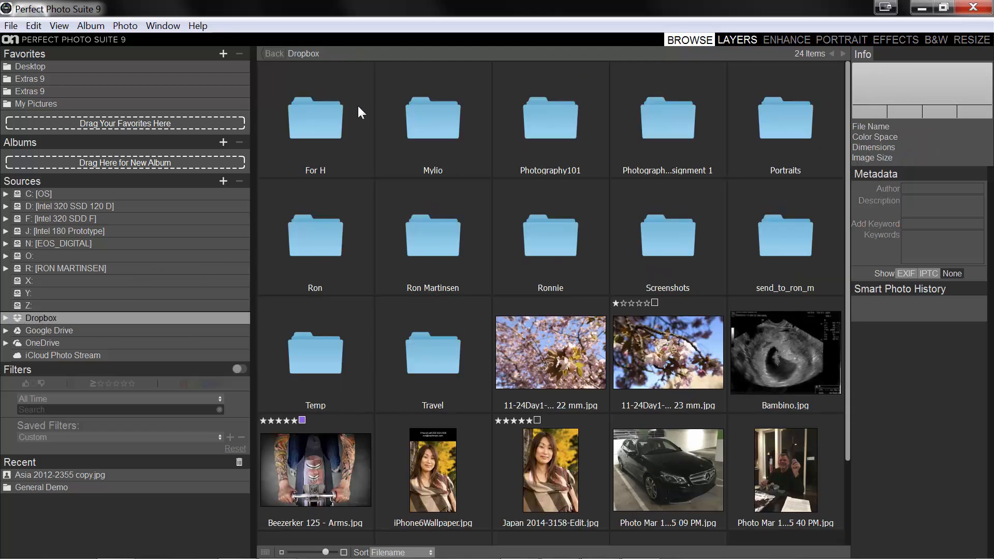
pyautogui.click(49, 331)
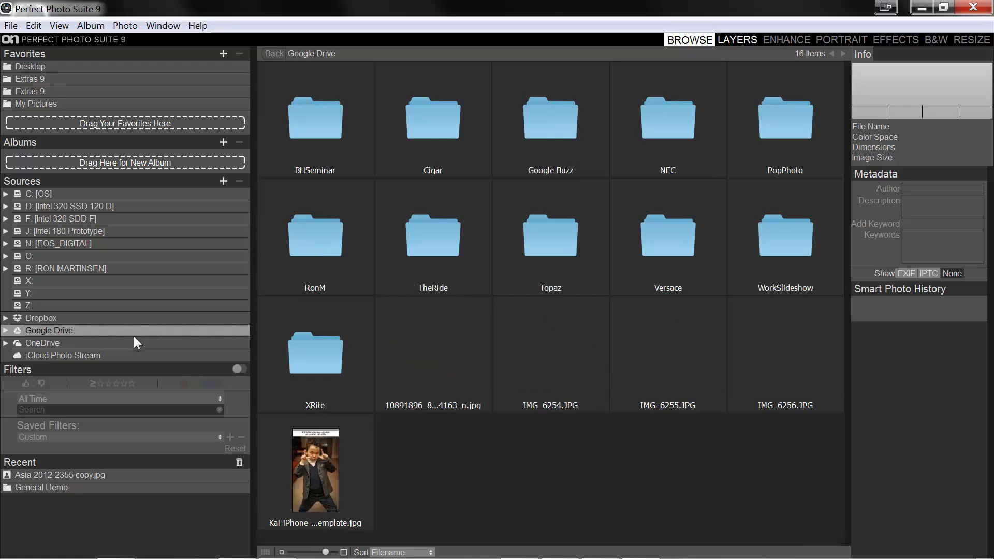
pyautogui.click(42, 343)
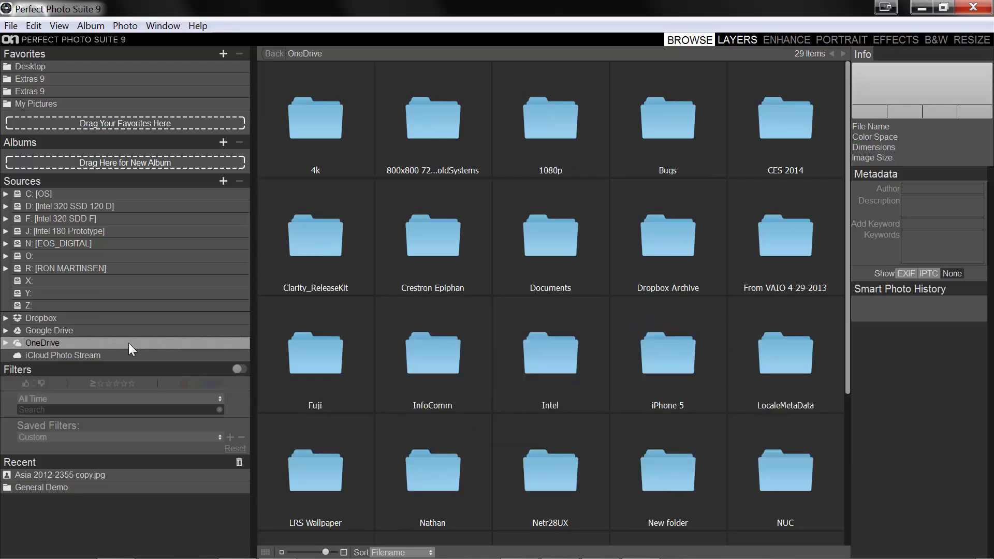
pyautogui.moveTo(512, 258)
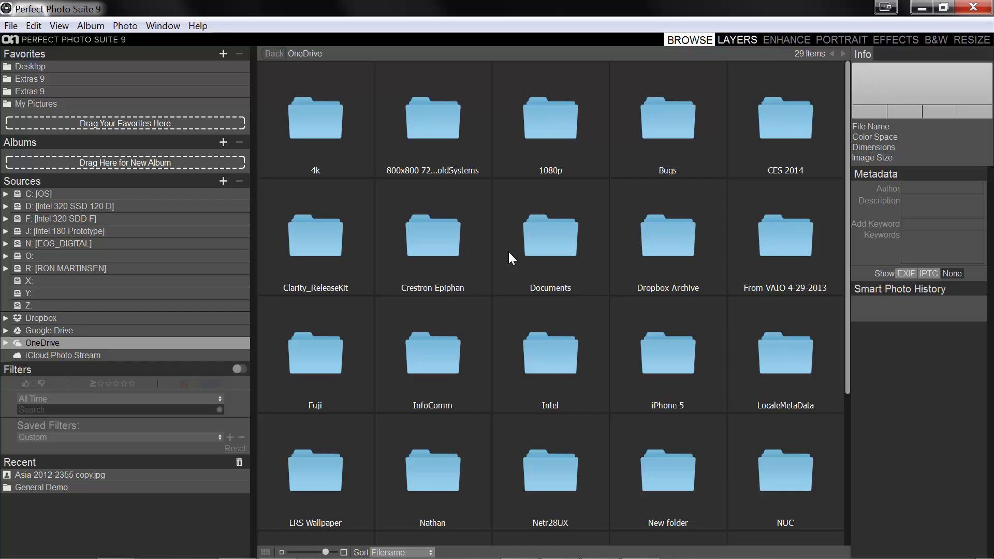
pyautogui.click(316, 119)
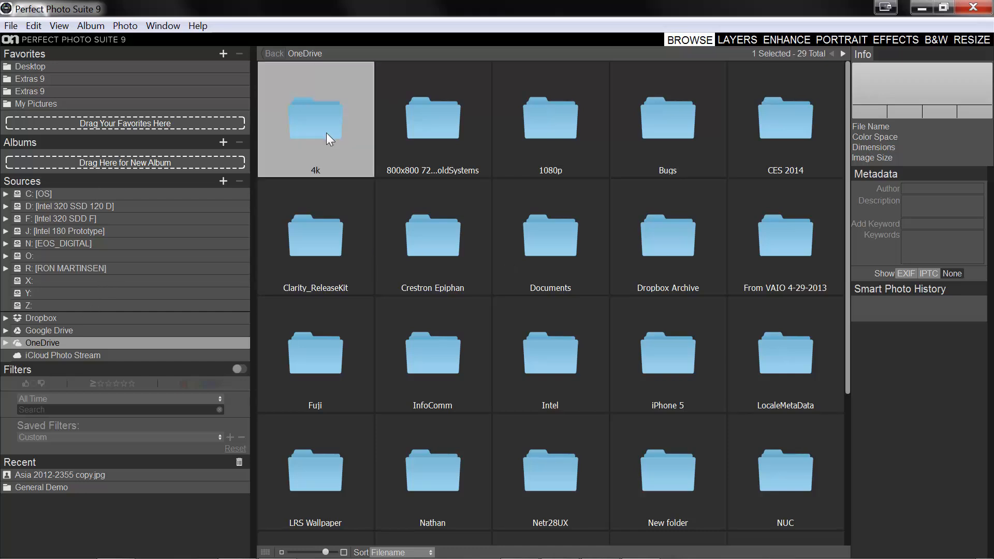
pyautogui.doubleClick(315, 119)
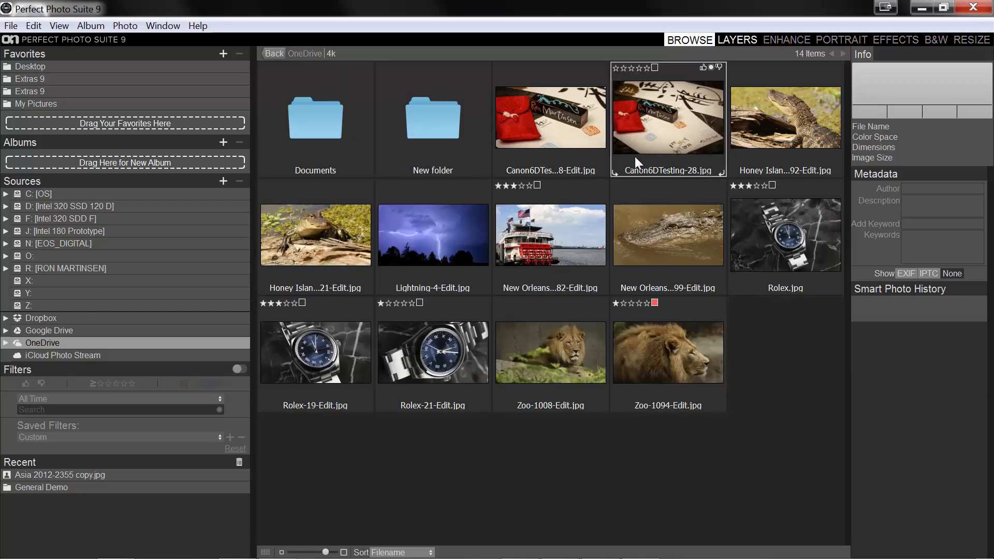
pyautogui.click(550, 117)
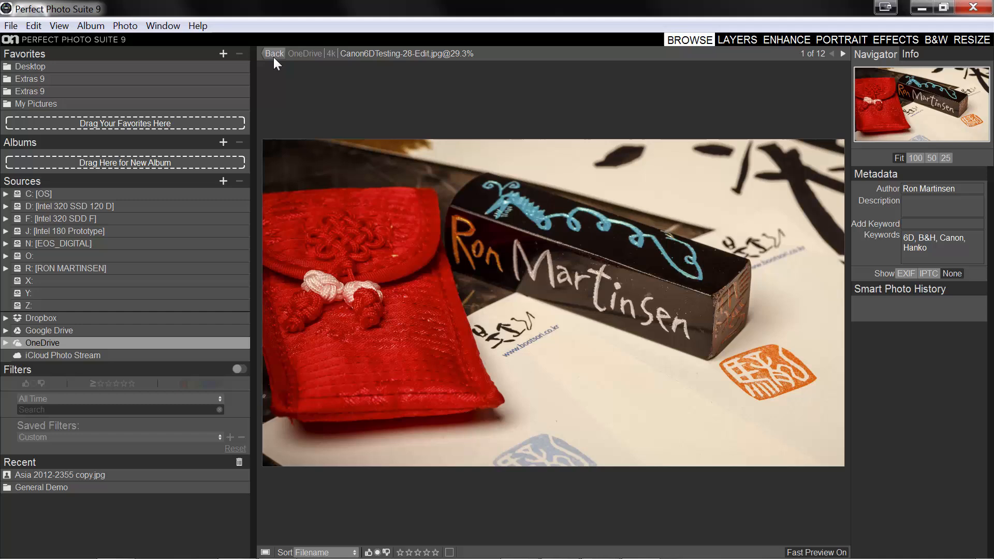
pyautogui.click(274, 53)
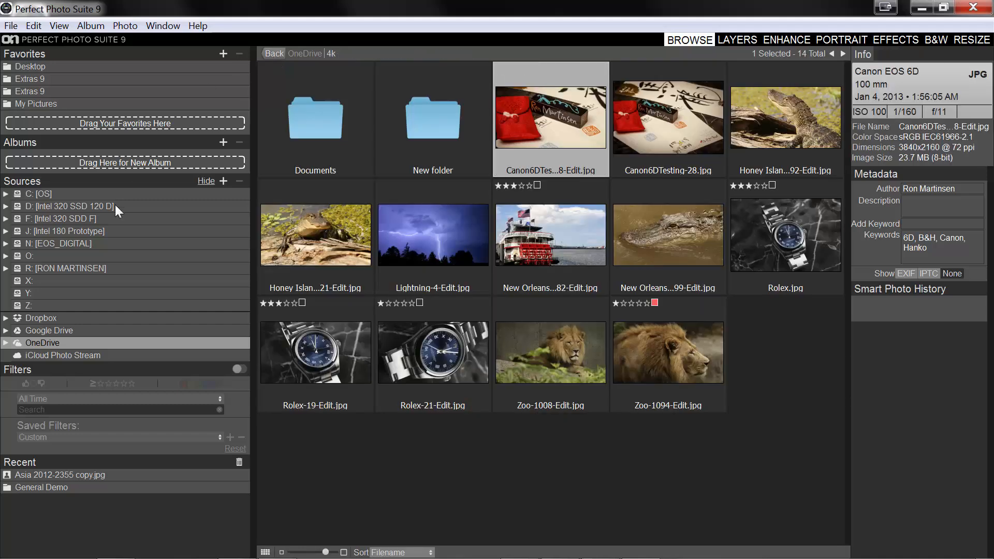
pyautogui.moveTo(81, 149)
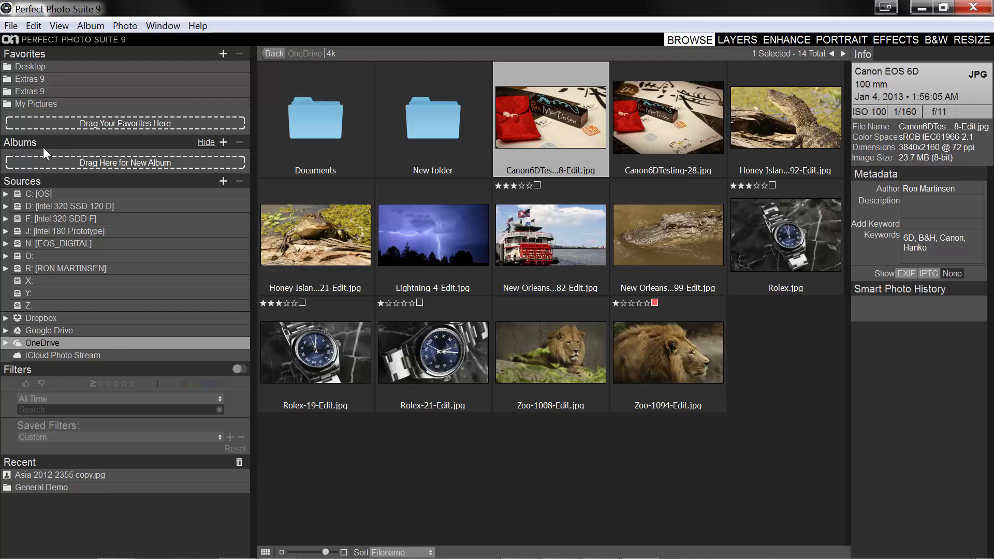
pyautogui.moveTo(591, 142)
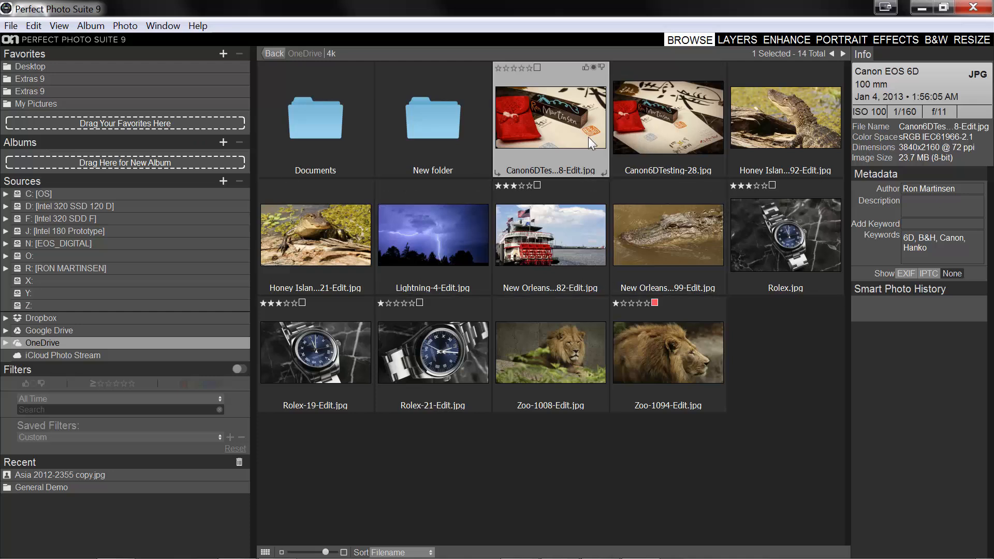
# Step: Create an album 'Fav 4k Items' from four selected 4k photos and view it
pyautogui.click(550, 352)
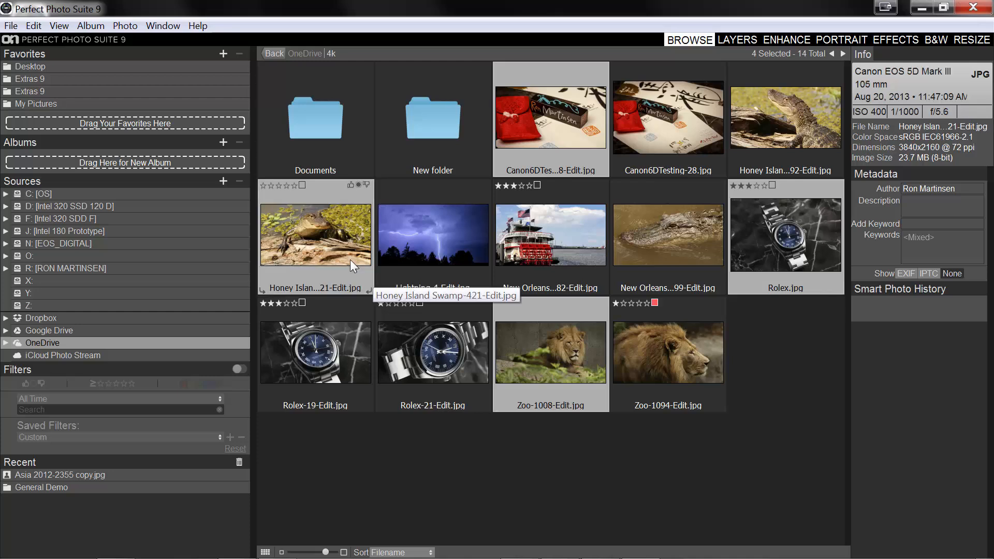
pyautogui.click(223, 142)
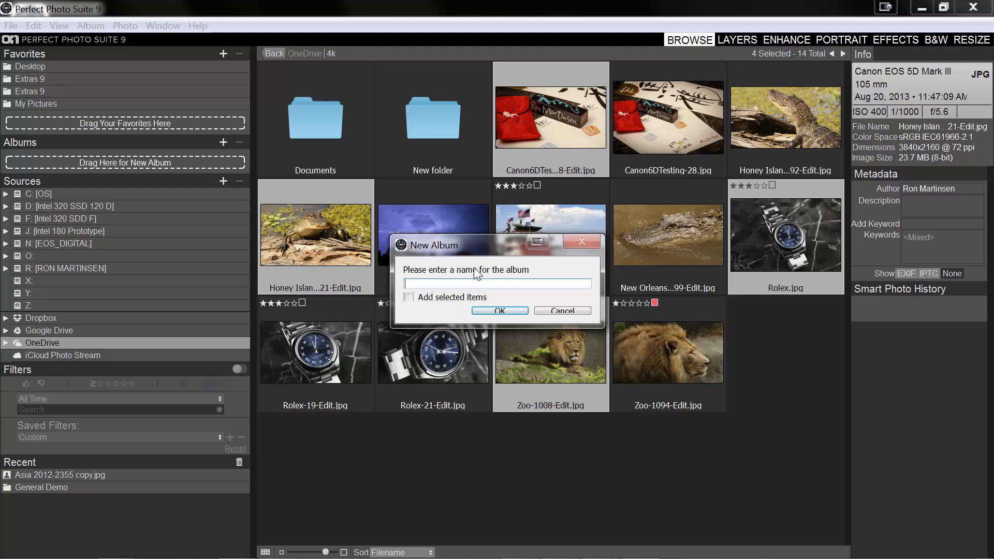
pyautogui.click(408, 297)
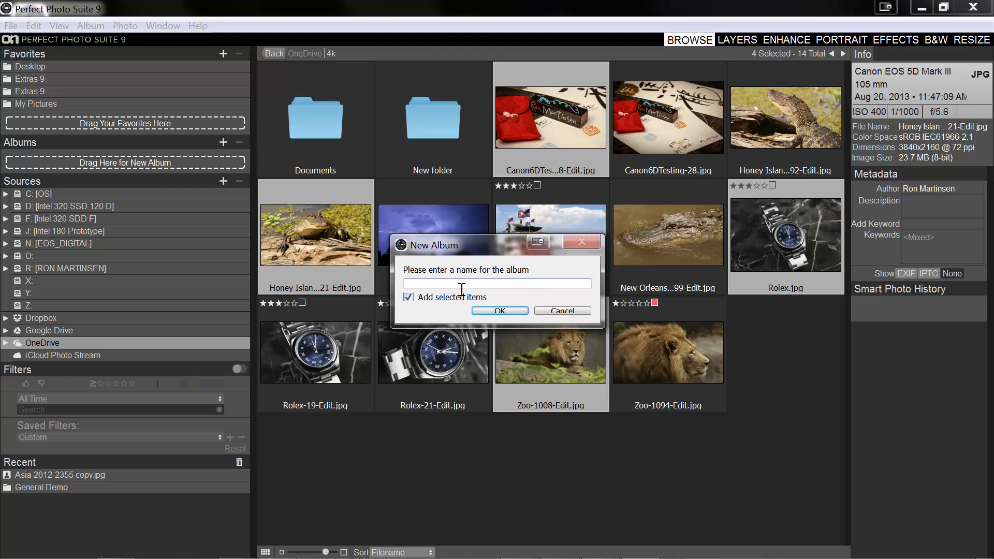
pyautogui.write('Fav 4k')
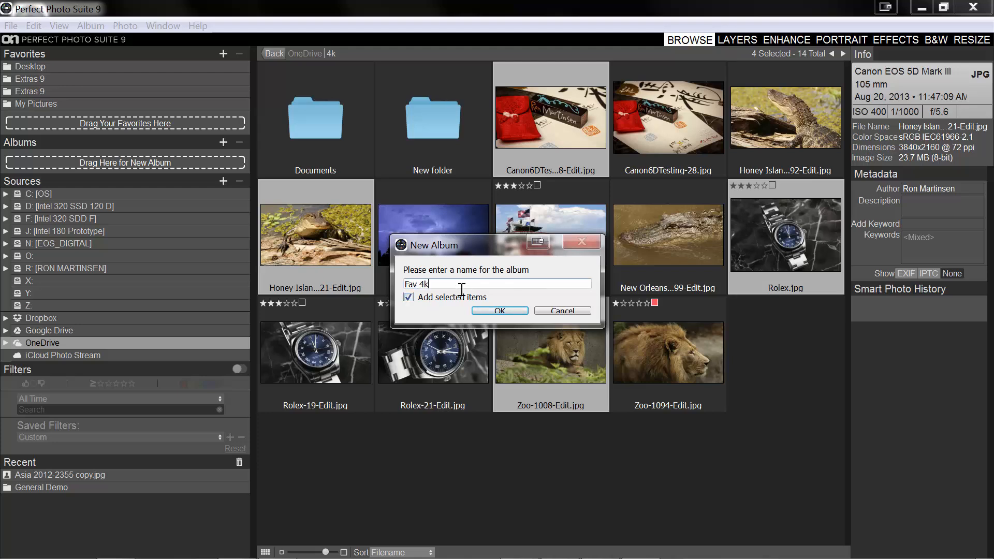
pyautogui.write('Iems')
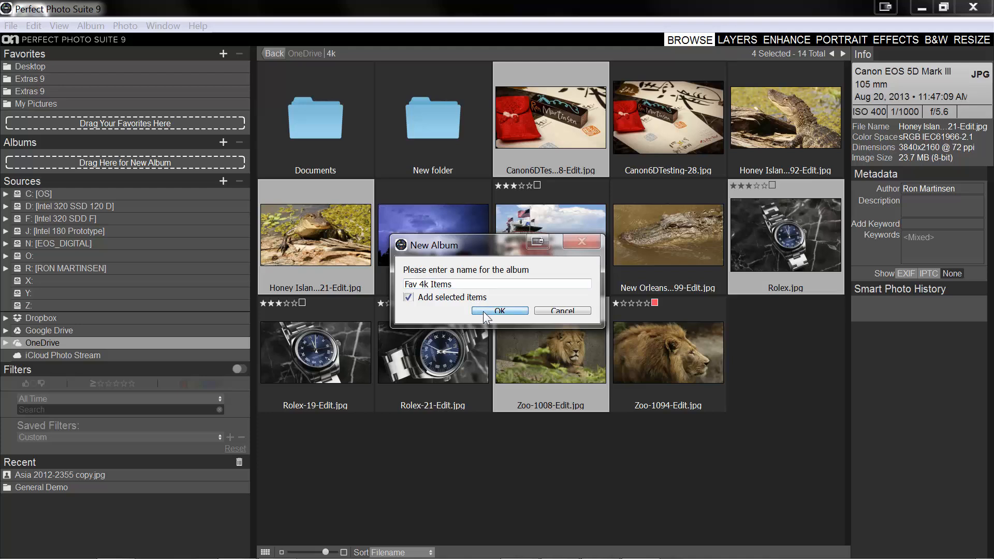
pyautogui.click(500, 311)
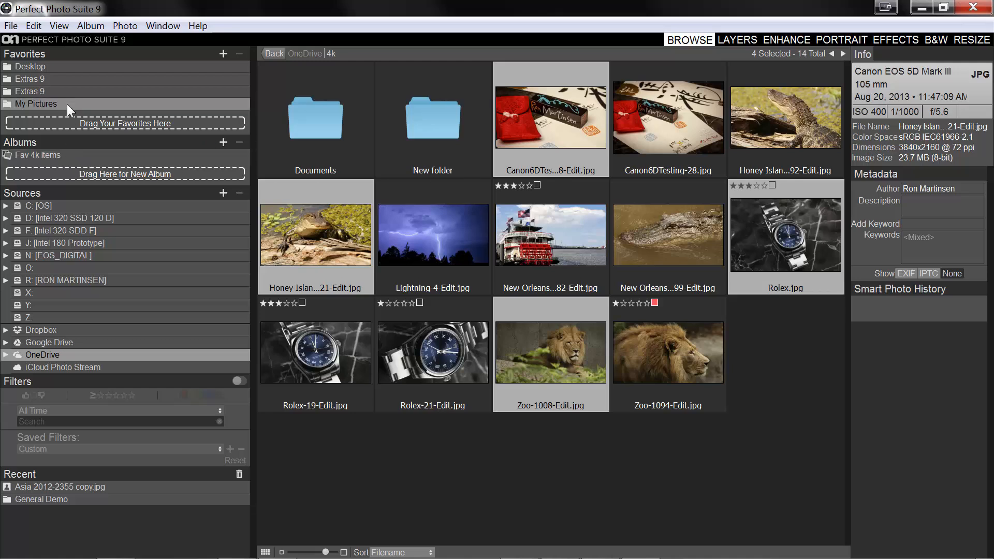
pyautogui.click(36, 104)
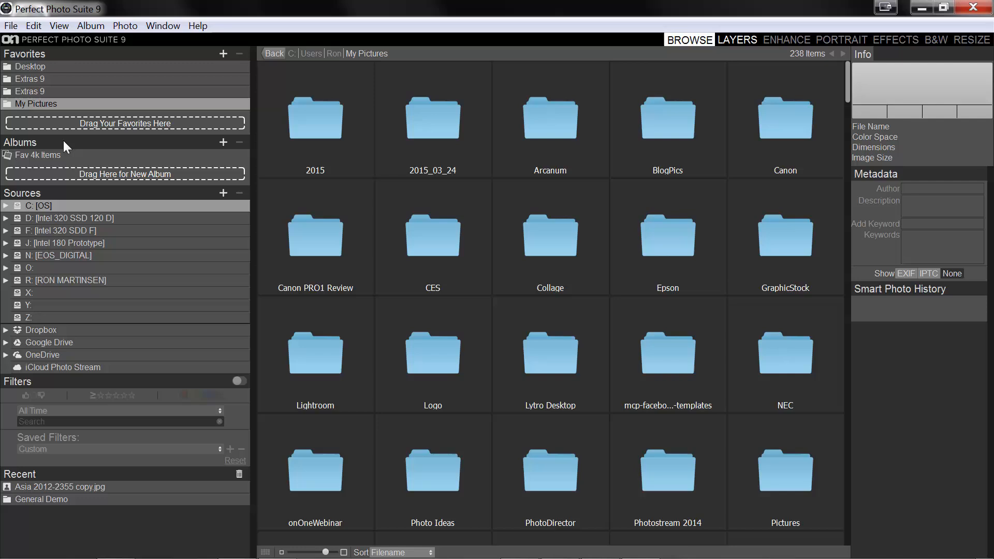
pyautogui.click(36, 155)
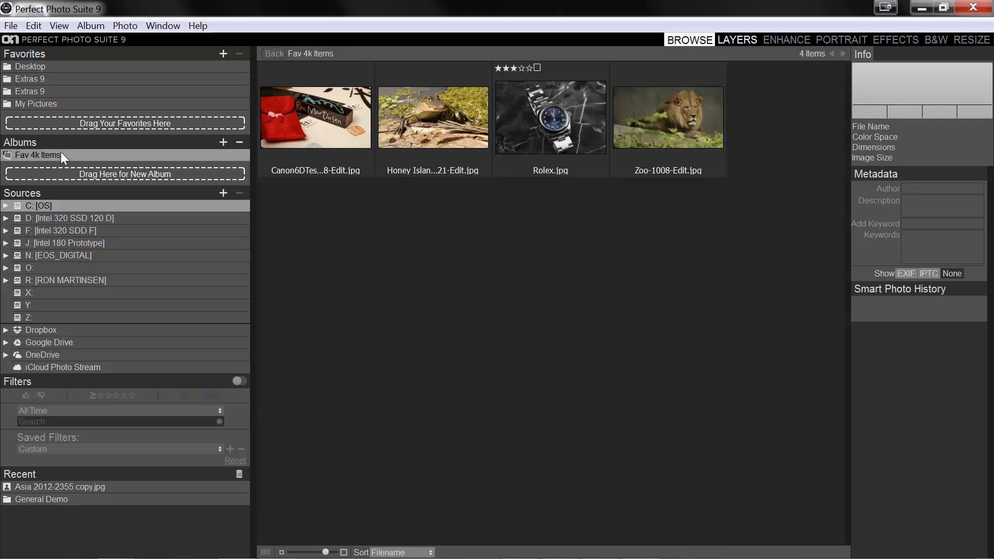
pyautogui.moveTo(210, 158)
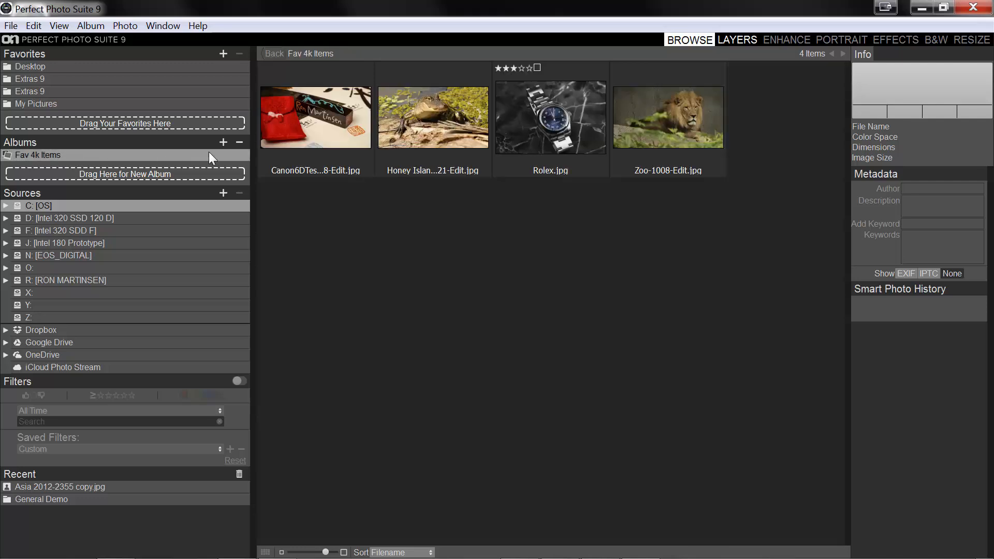
# Step: Remove the Fav 4k Items album and reopen OneDrive's 4k folder
pyautogui.click(35, 103)
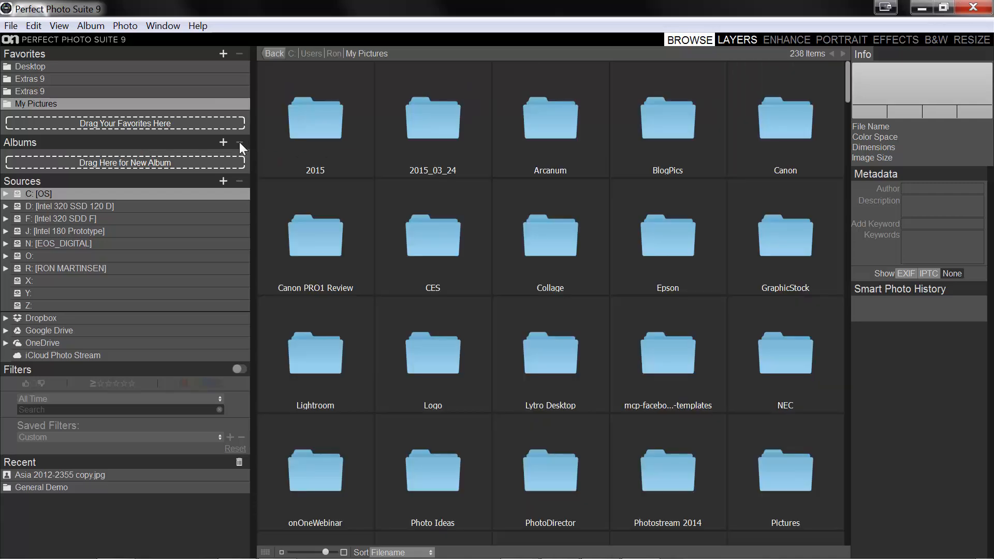
pyautogui.moveTo(162, 175)
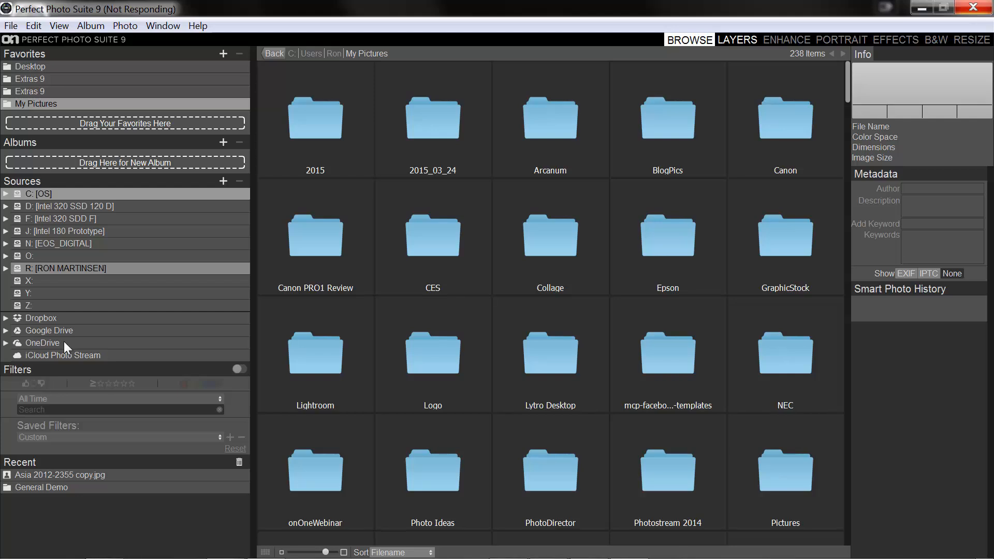
pyautogui.click(43, 342)
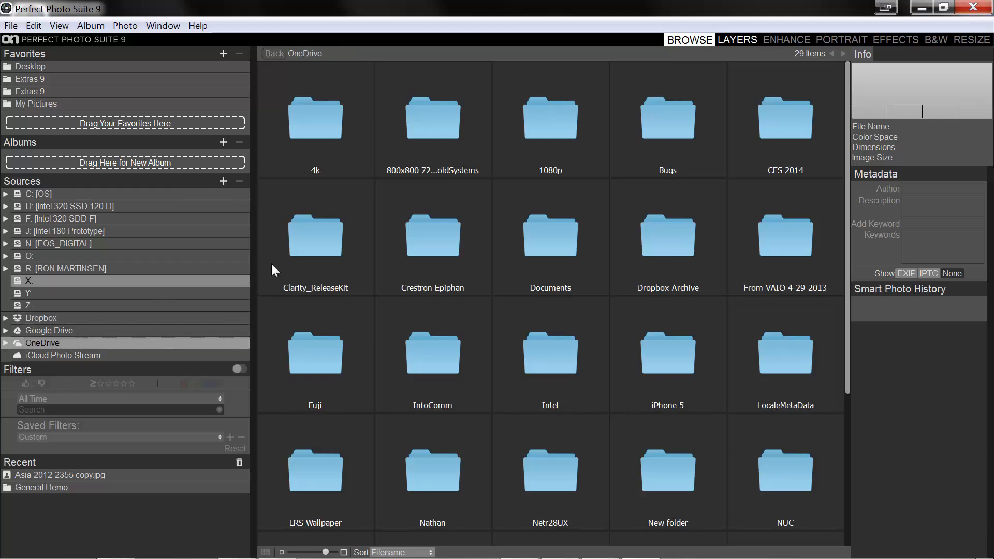
pyautogui.doubleClick(315, 118)
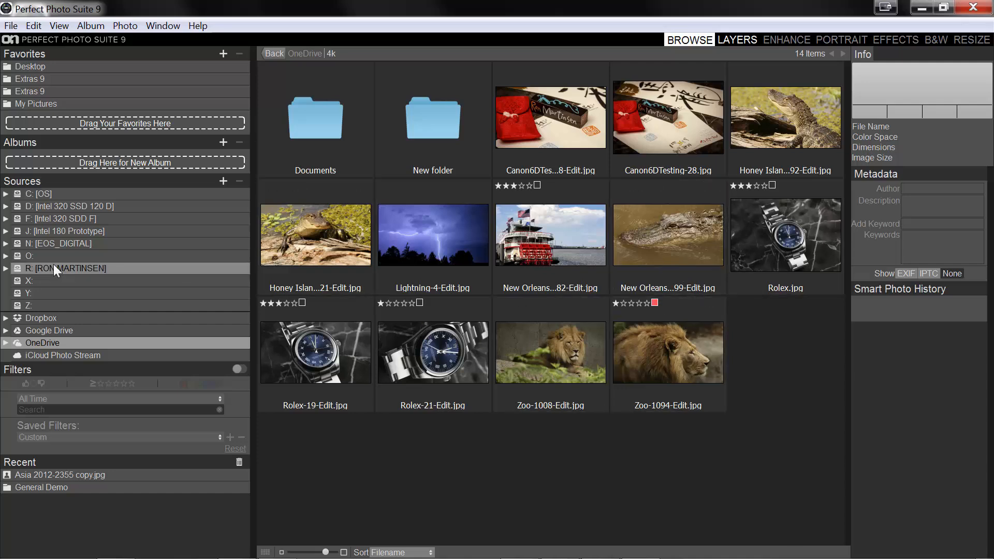
pyautogui.moveTo(138, 325)
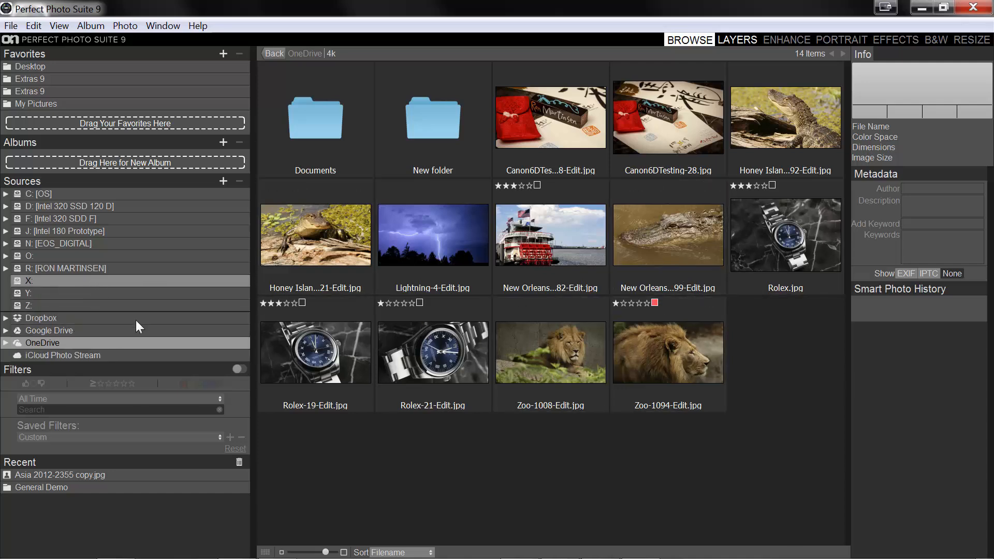
pyautogui.moveTo(128, 371)
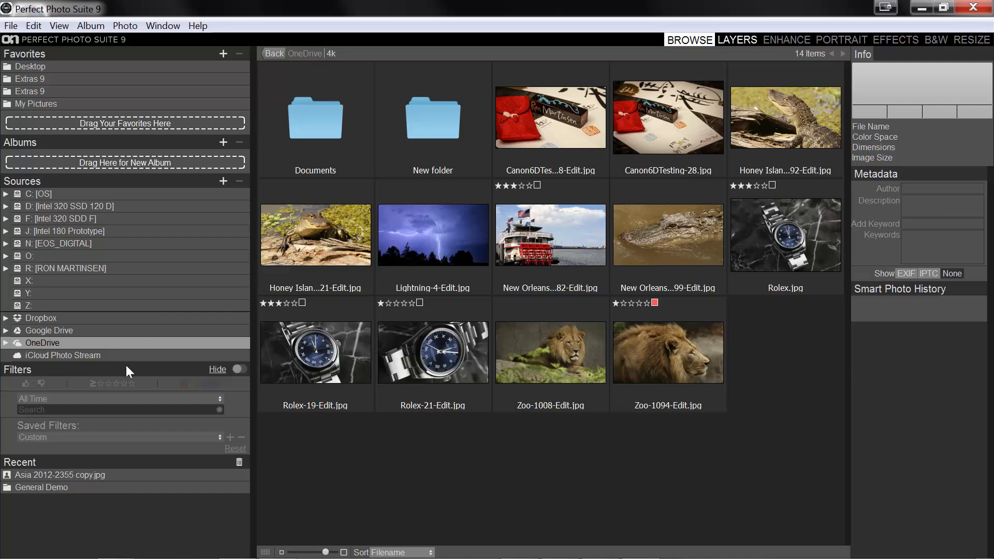
pyautogui.moveTo(98, 318)
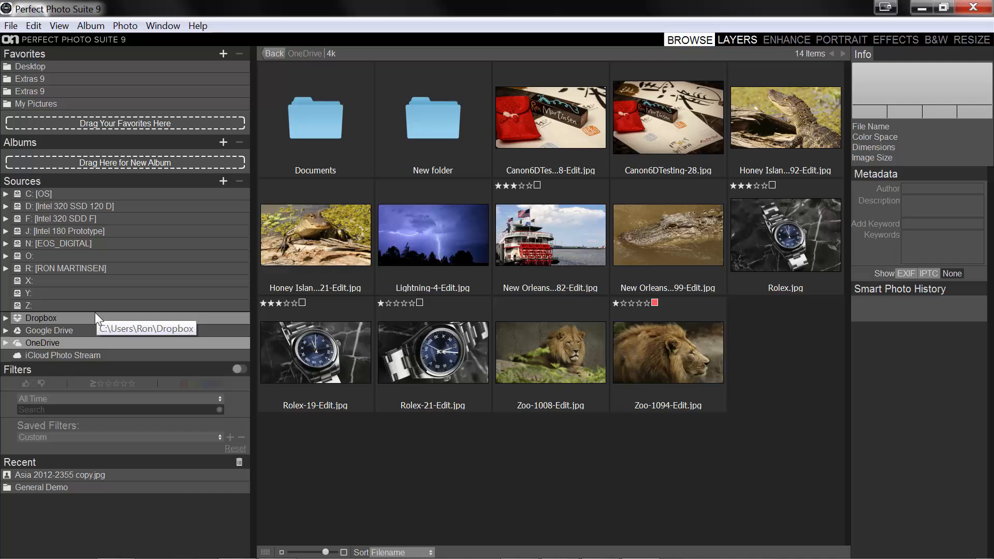
pyautogui.moveTo(51, 318)
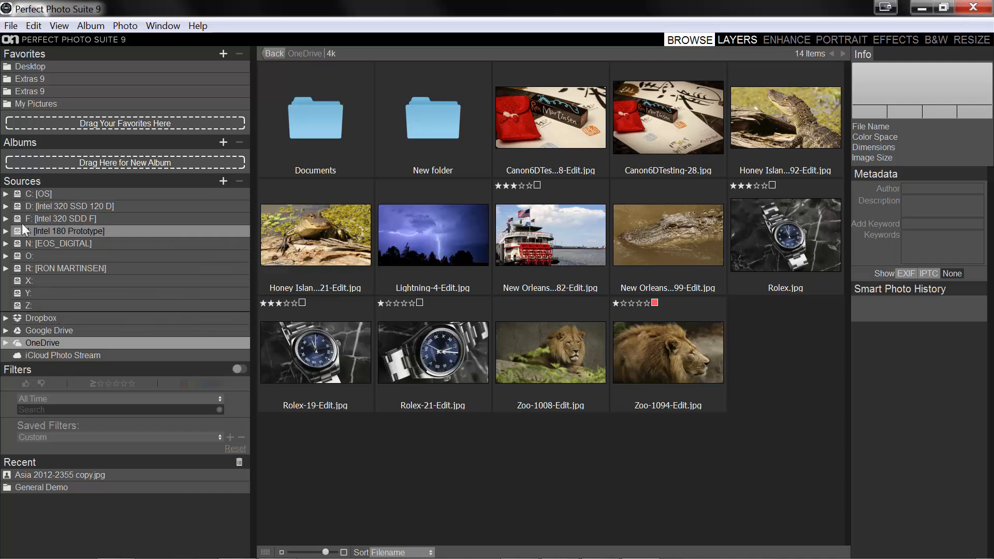
# Step: Go to D: Pictures > onOneWebinar > BW Fun Demo and select Asia 2012-1442.jpg
pyautogui.click(7, 207)
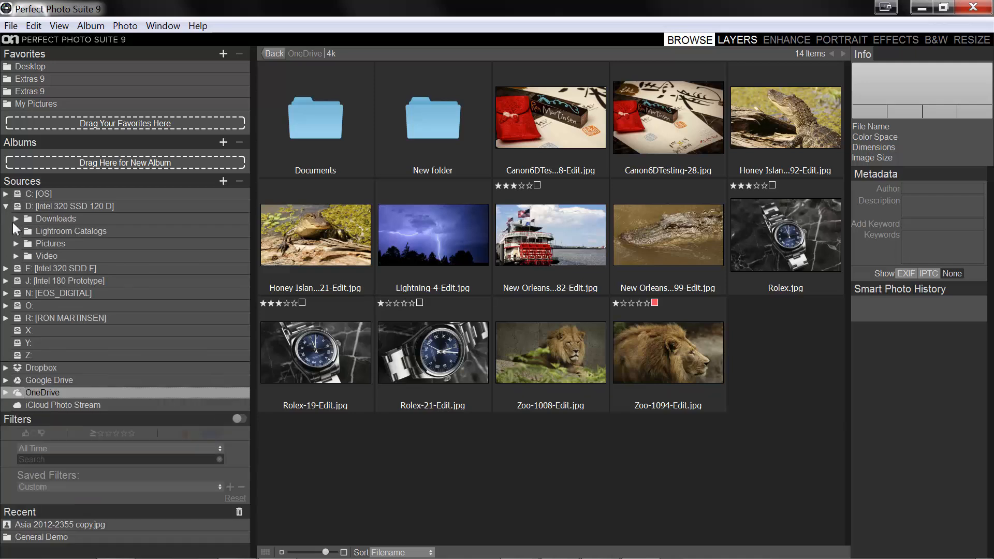
pyautogui.click(50, 243)
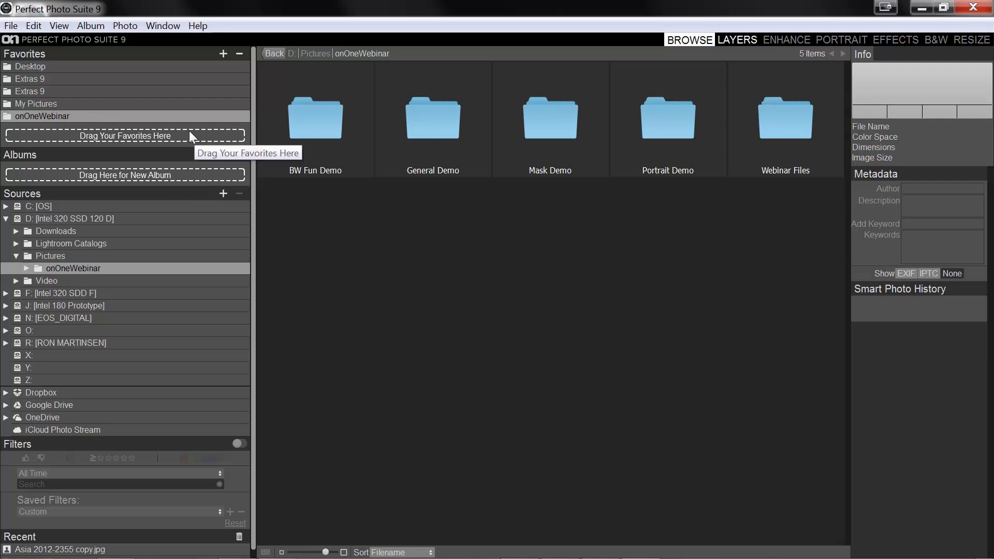
pyautogui.click(315, 119)
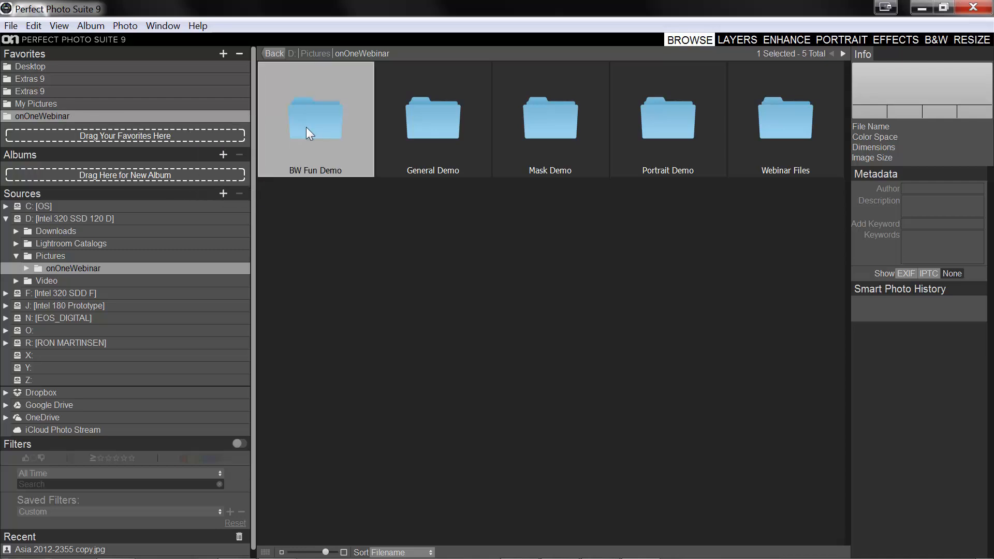
pyautogui.doubleClick(316, 119)
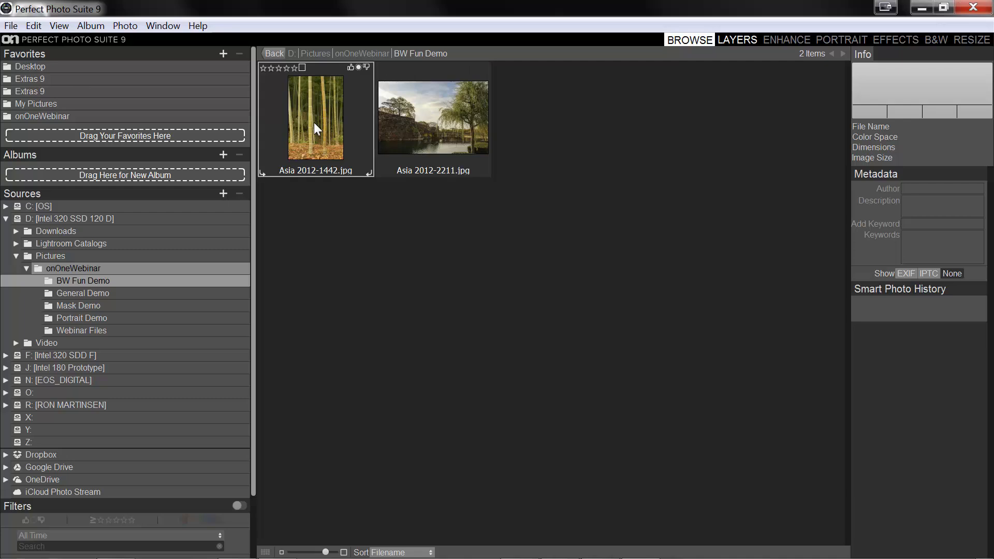
pyautogui.click(316, 118)
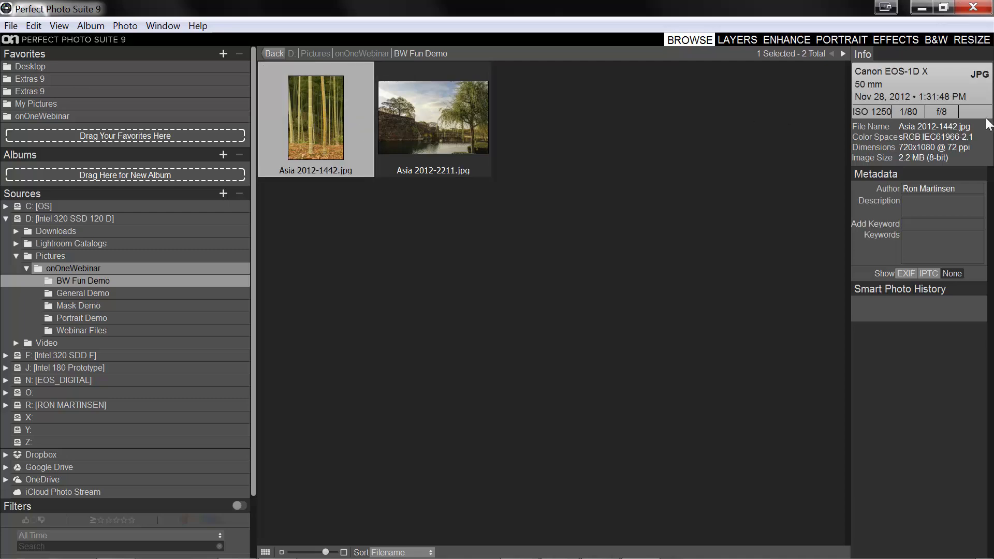
# Step: Send the bamboo photo to B&W as a Photoshop (Supports Layers) copy
pyautogui.click(936, 39)
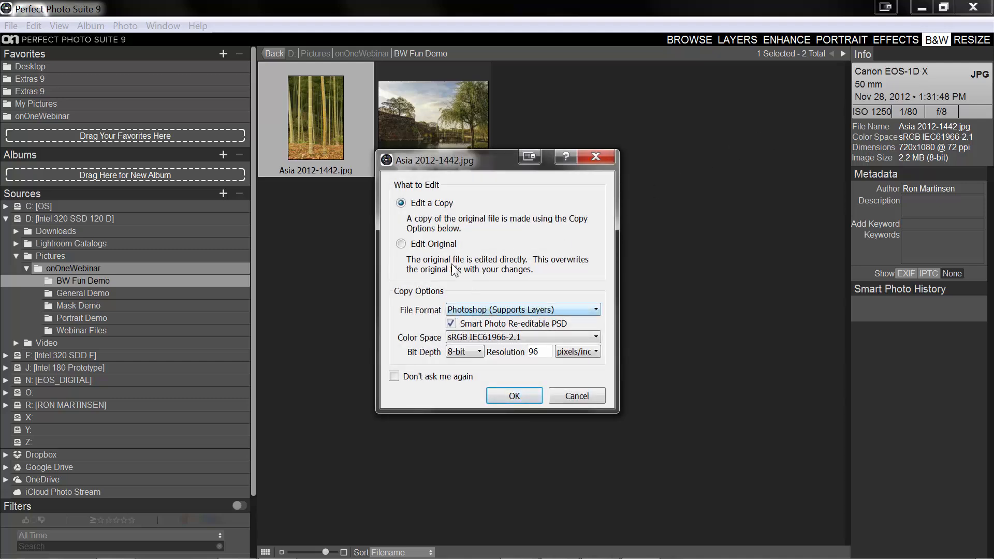
pyautogui.moveTo(492, 333)
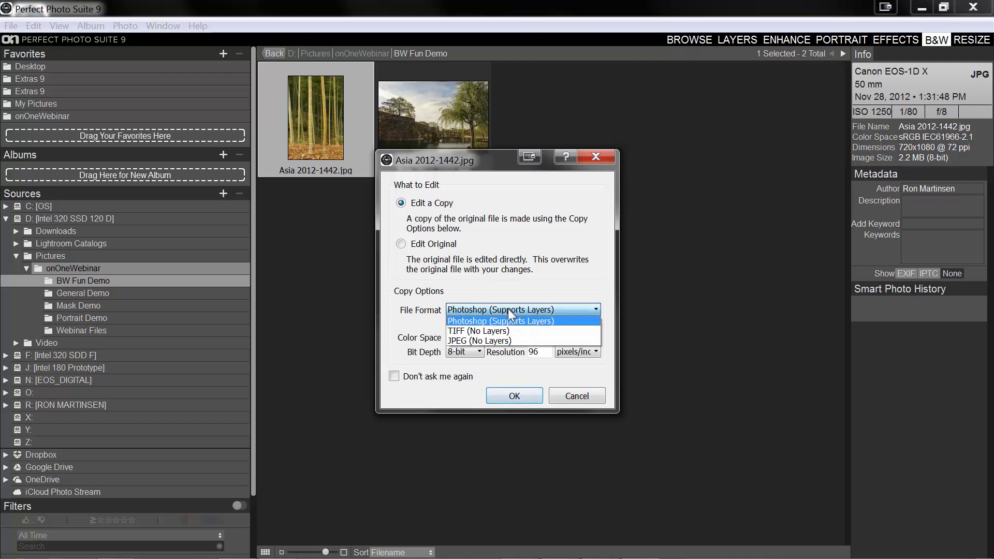
pyautogui.click(501, 309)
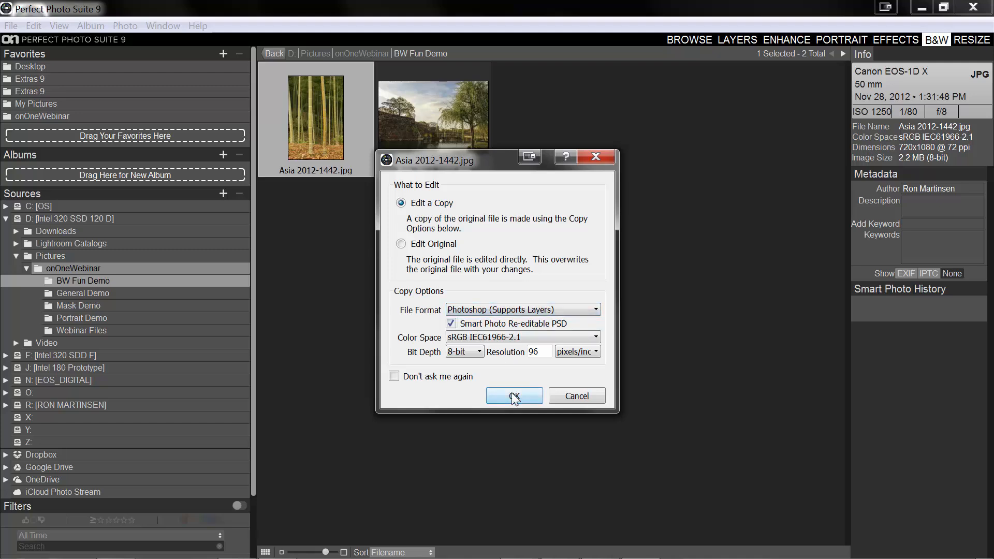
pyautogui.click(514, 396)
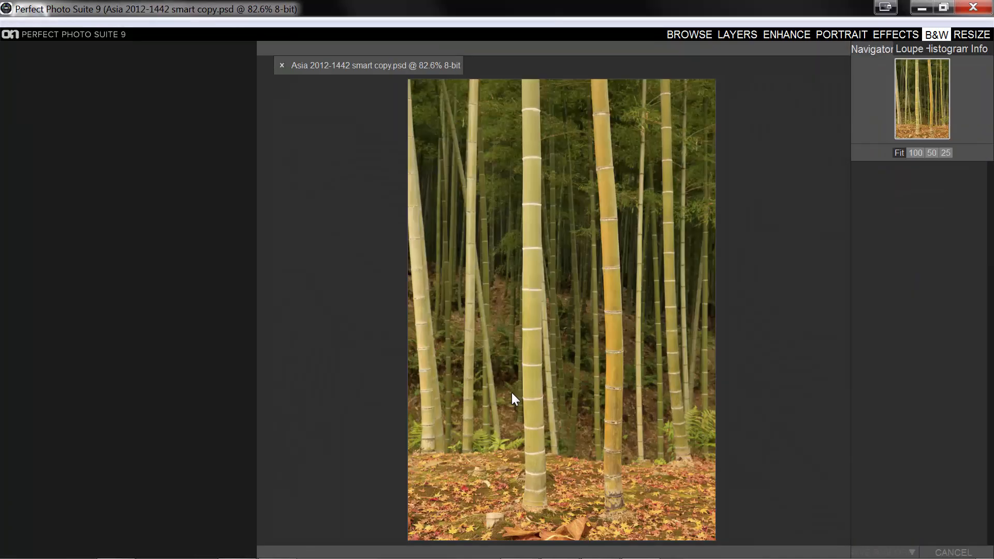
# Step: Apply the Ansel in the Valley Classic Silver look, then discard the edit
pyautogui.click(936, 34)
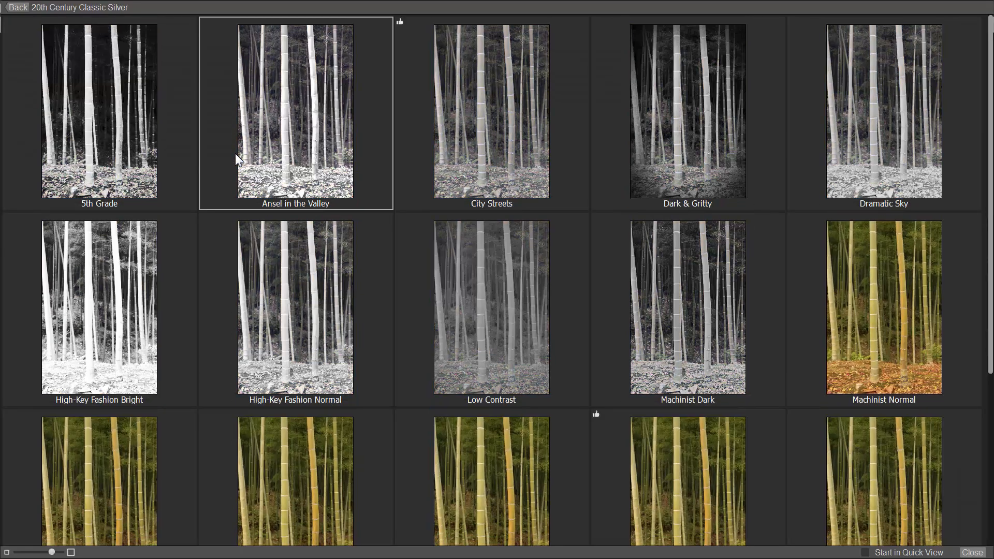
pyautogui.click(687, 113)
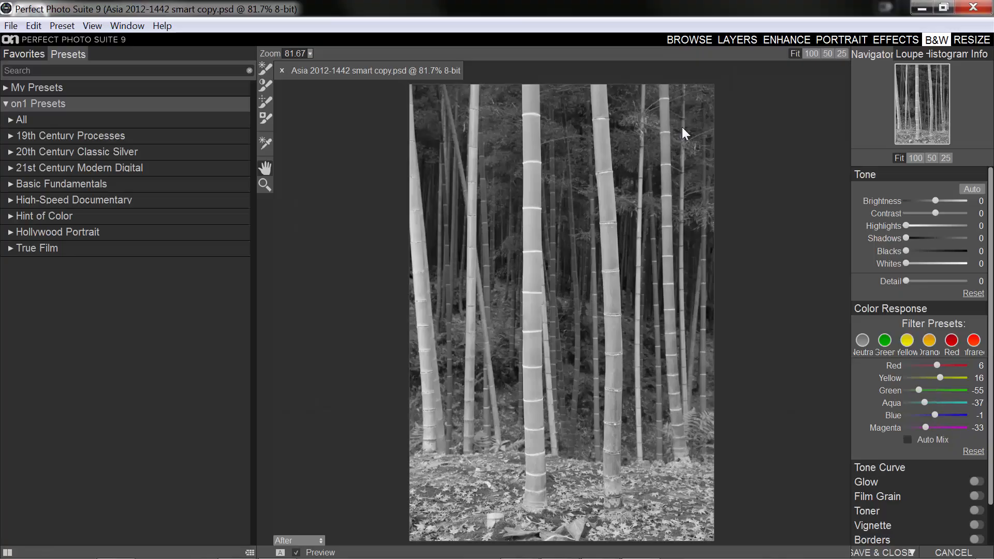
pyautogui.click(910, 440)
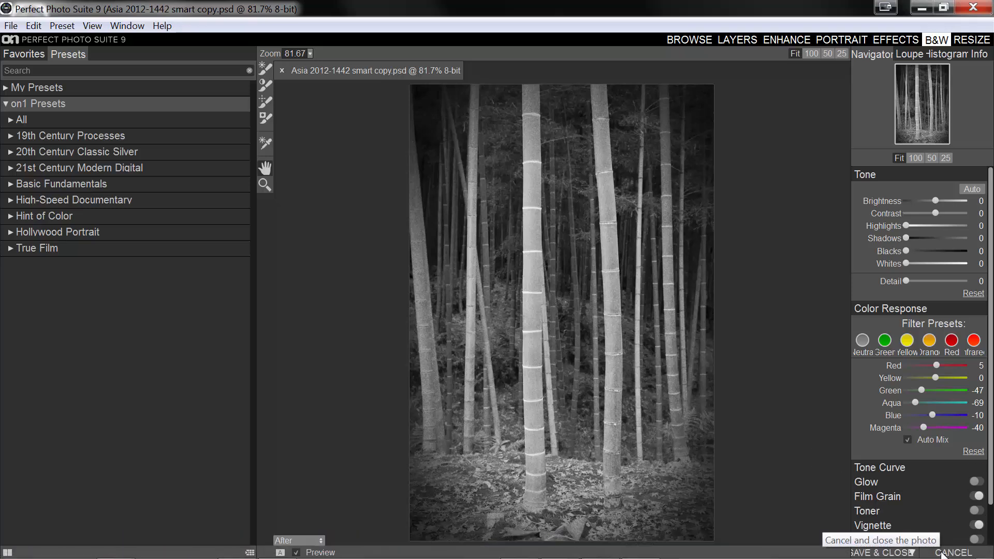
pyautogui.click(954, 553)
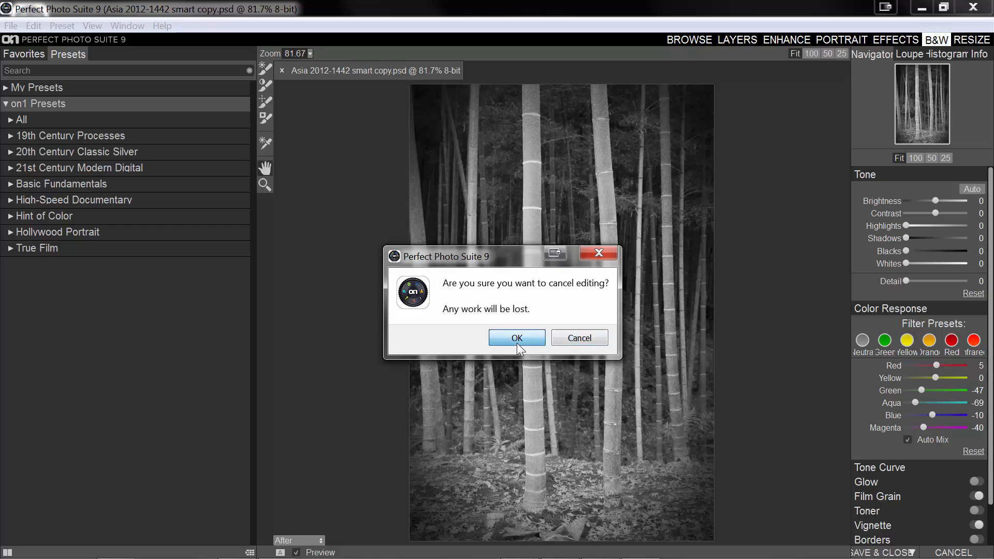
pyautogui.click(516, 337)
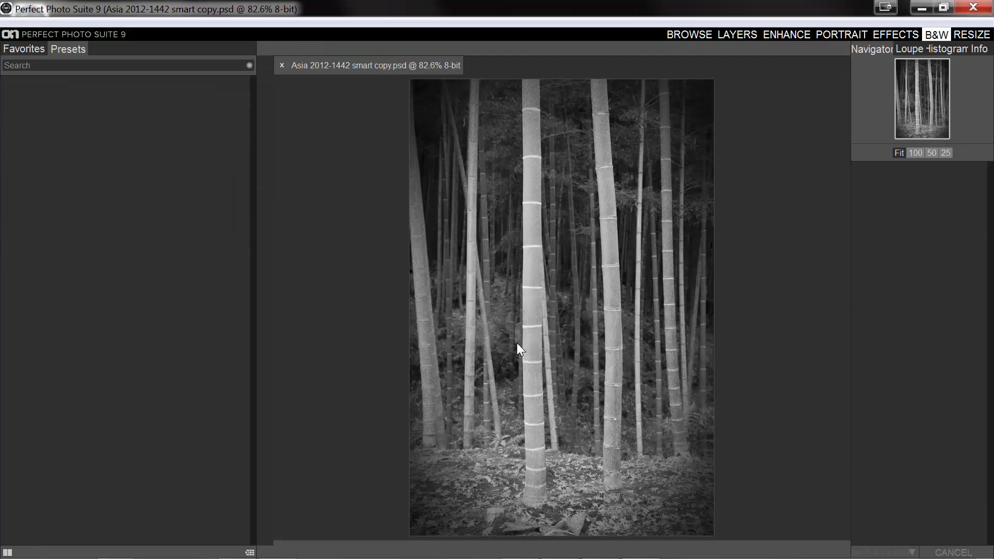
pyautogui.click(688, 35)
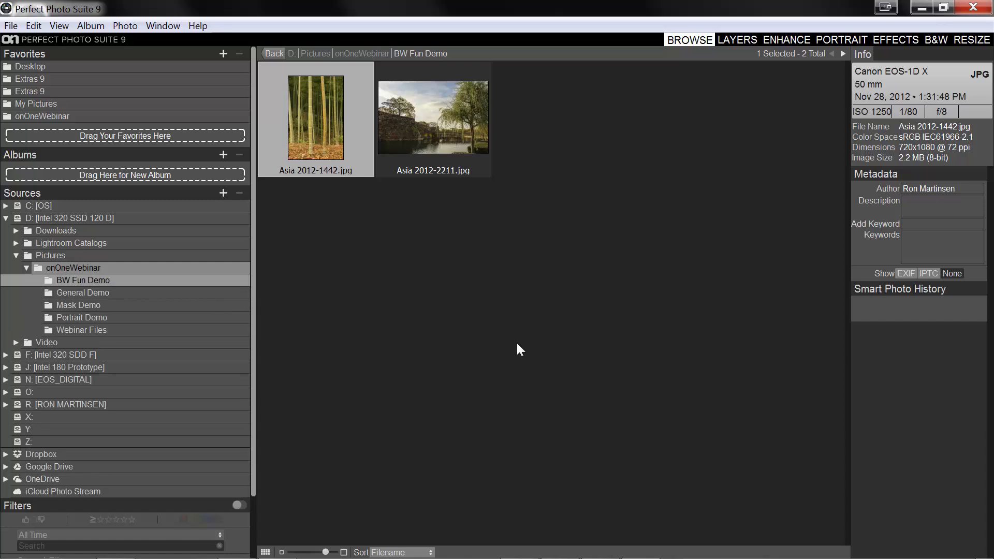
pyautogui.moveTo(849, 142)
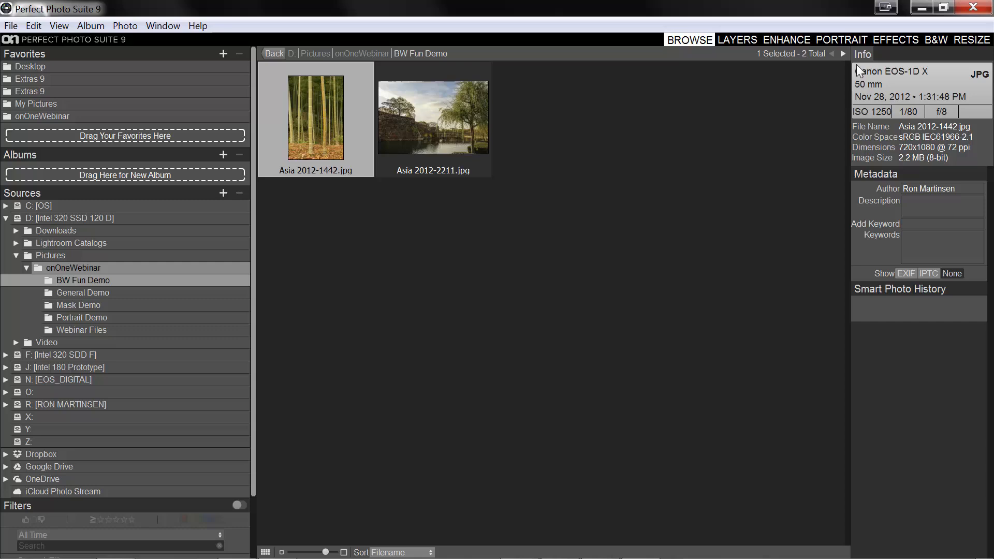
pyautogui.moveTo(531, 136)
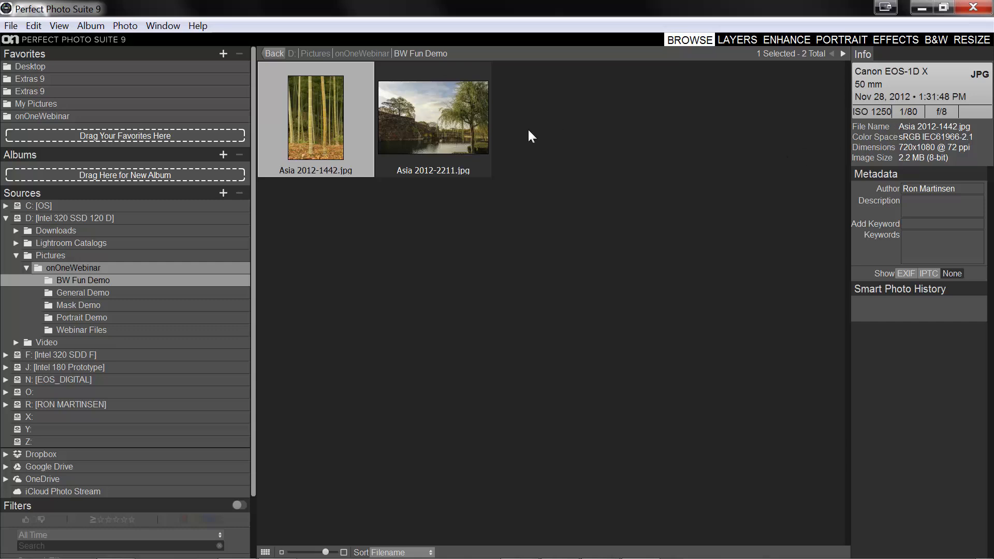
# Step: Select NVD4s-36.jpg in Portrait Demo and open a layered copy in Portrait
pyautogui.click(433, 117)
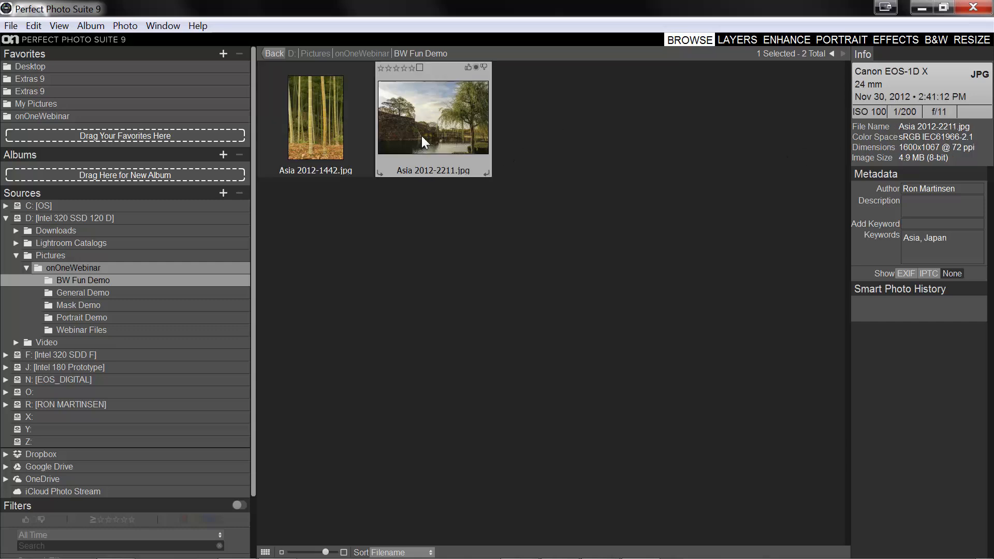
pyautogui.moveTo(146, 309)
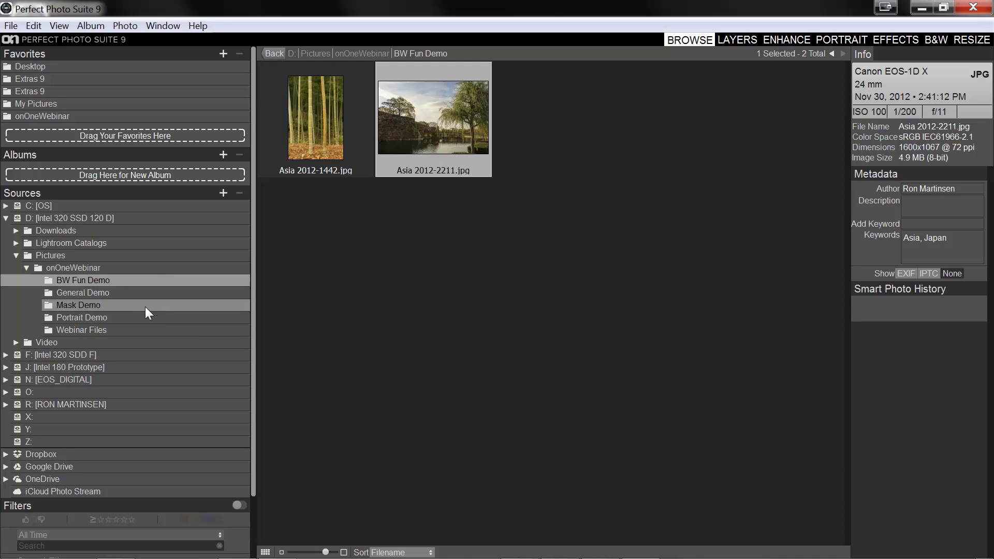
pyautogui.click(81, 318)
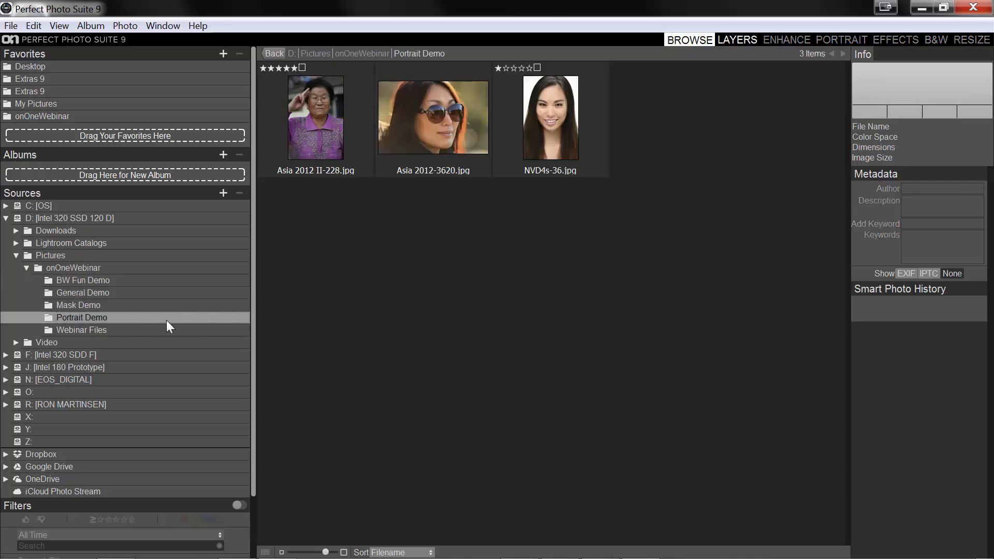
pyautogui.click(551, 117)
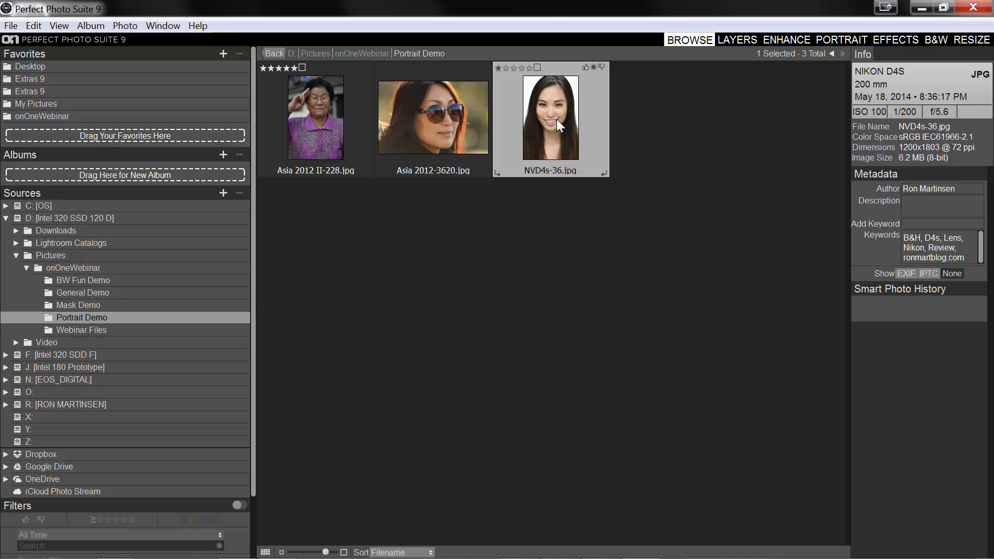
pyautogui.moveTo(836, 45)
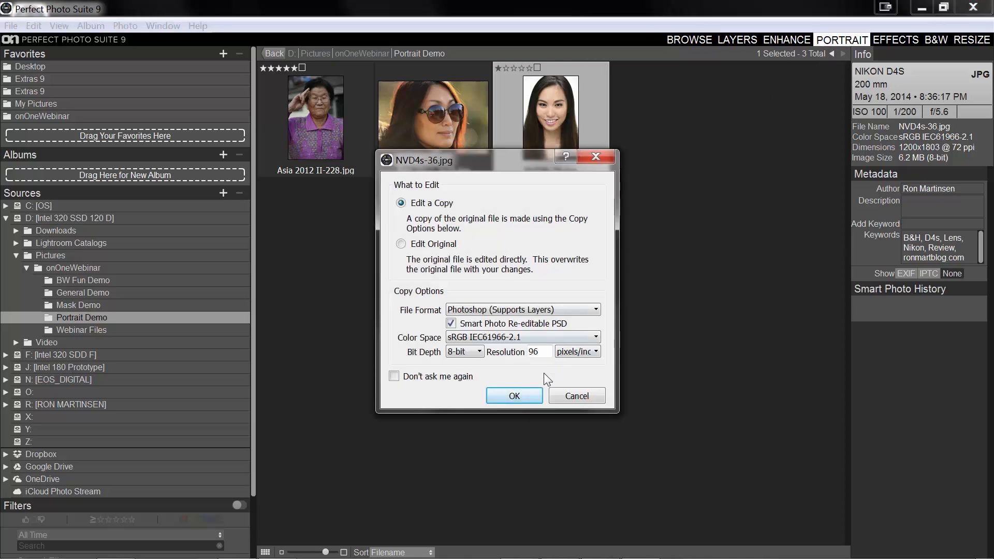
pyautogui.click(514, 396)
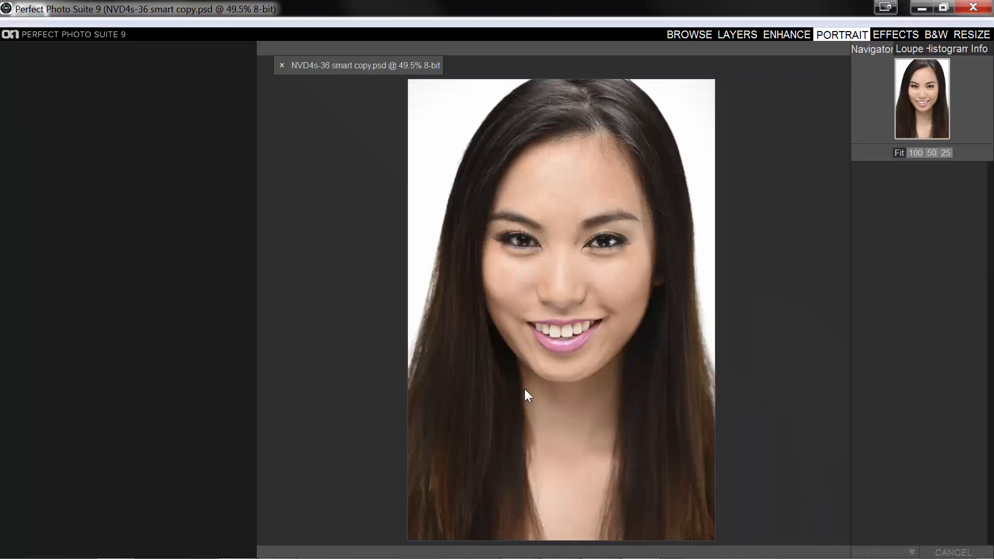
# Step: Use the Portrait module's retouching panel to start retouching the portrait
pyautogui.click(841, 34)
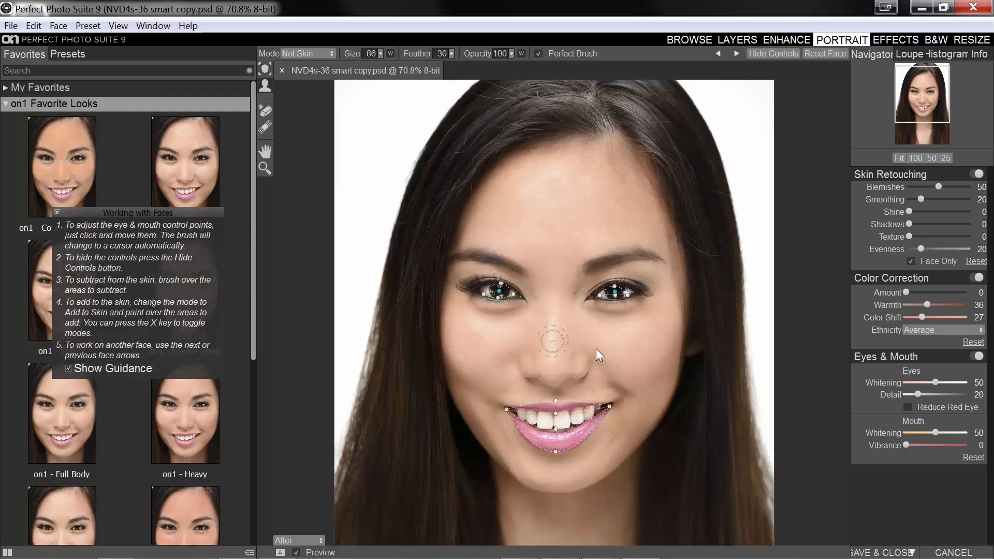
pyautogui.moveTo(482, 311)
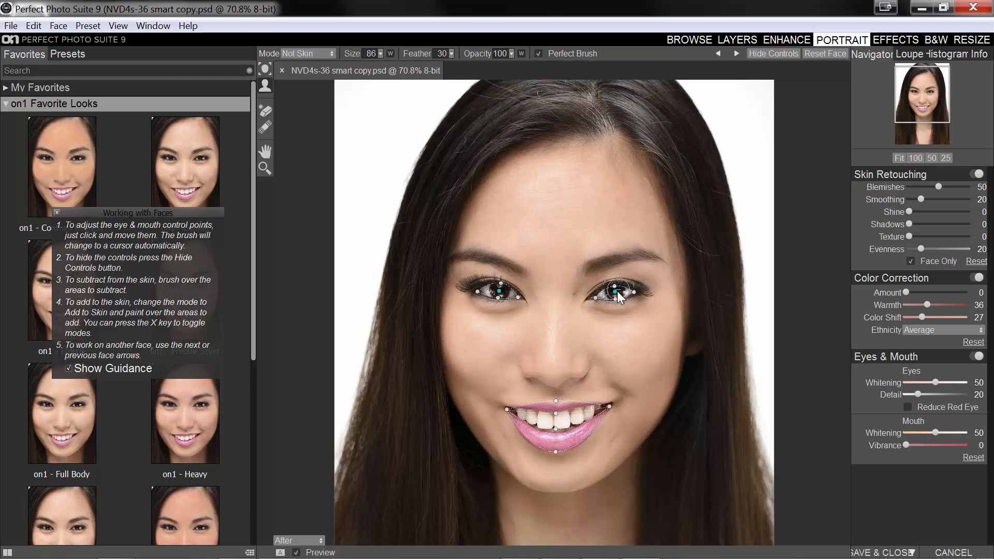
pyautogui.moveTo(562, 433)
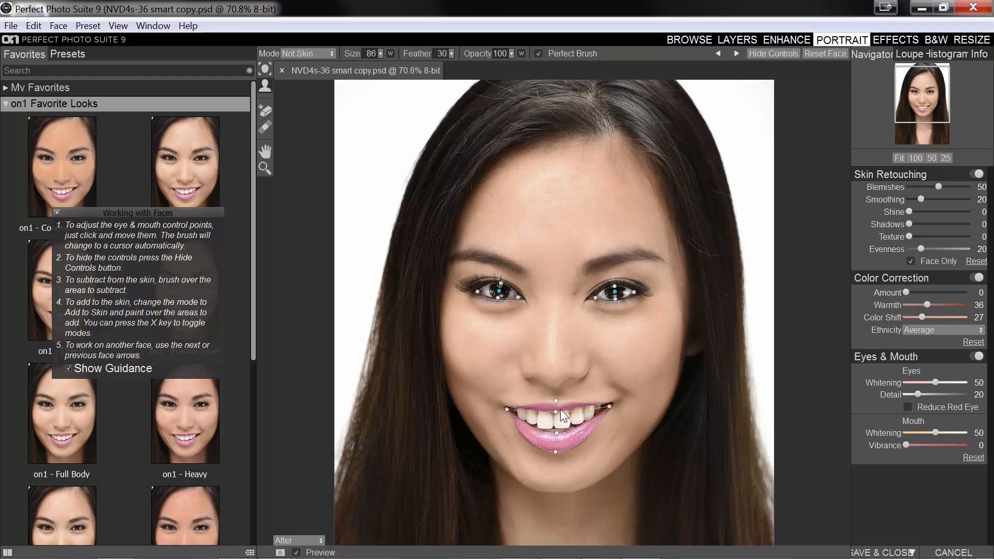
pyautogui.moveTo(614, 409)
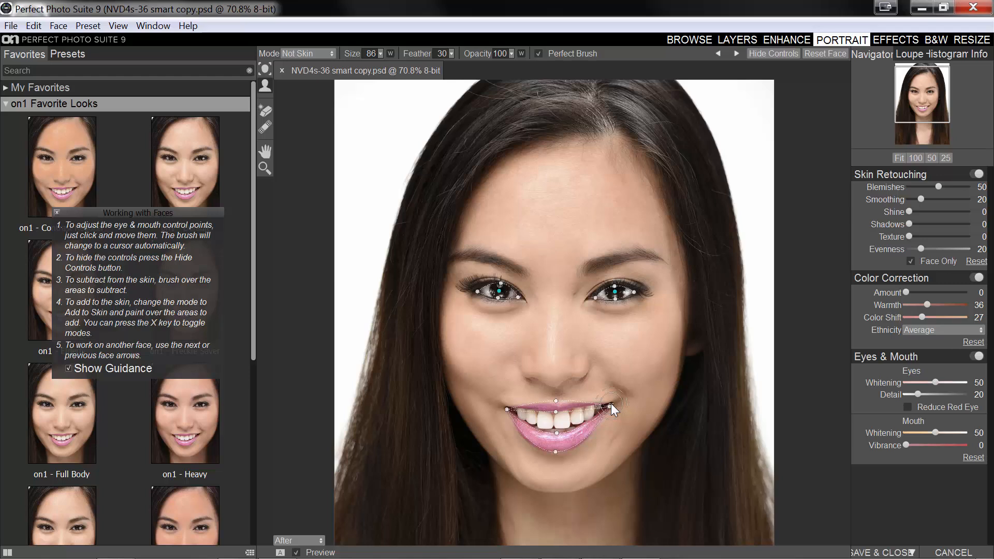
pyautogui.moveTo(590, 403)
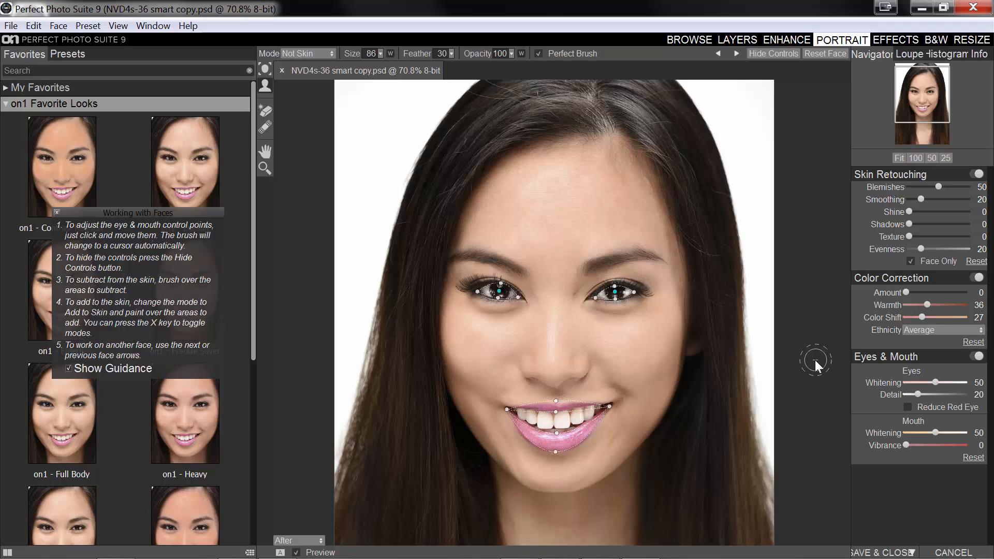
pyautogui.moveTo(749, 85)
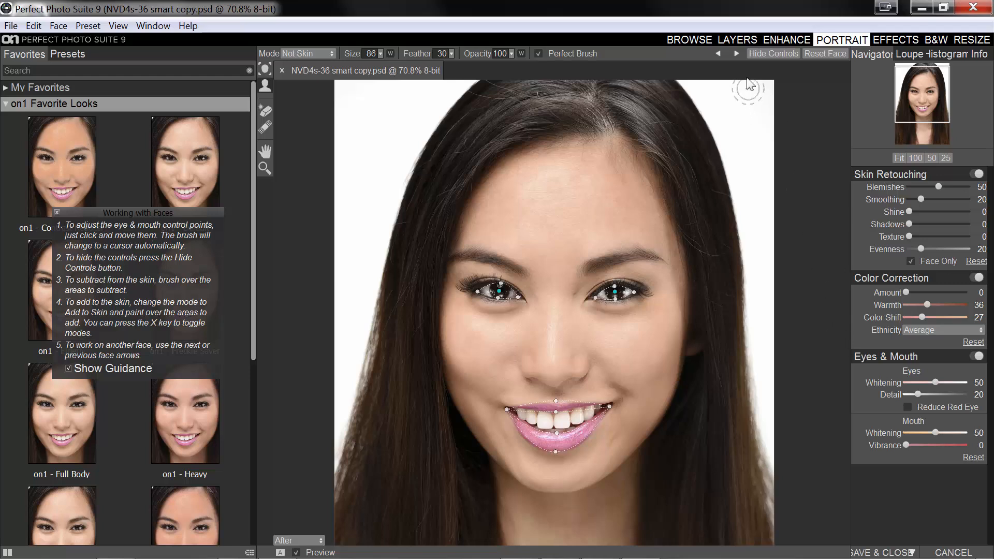
# Step: Toggle the face control points and preview the Contrast Reducer and Freckle Saver looks
pyautogui.click(773, 53)
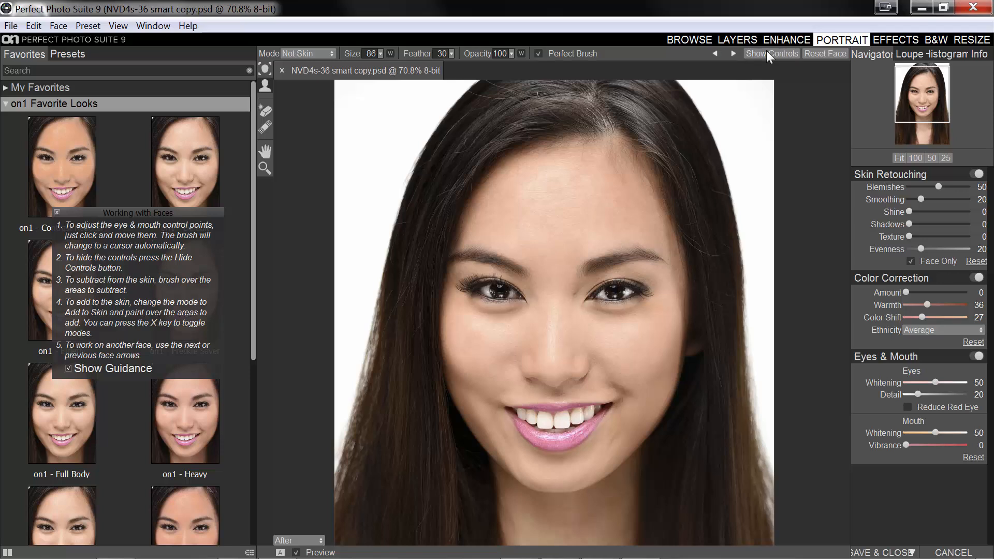
pyautogui.click(772, 53)
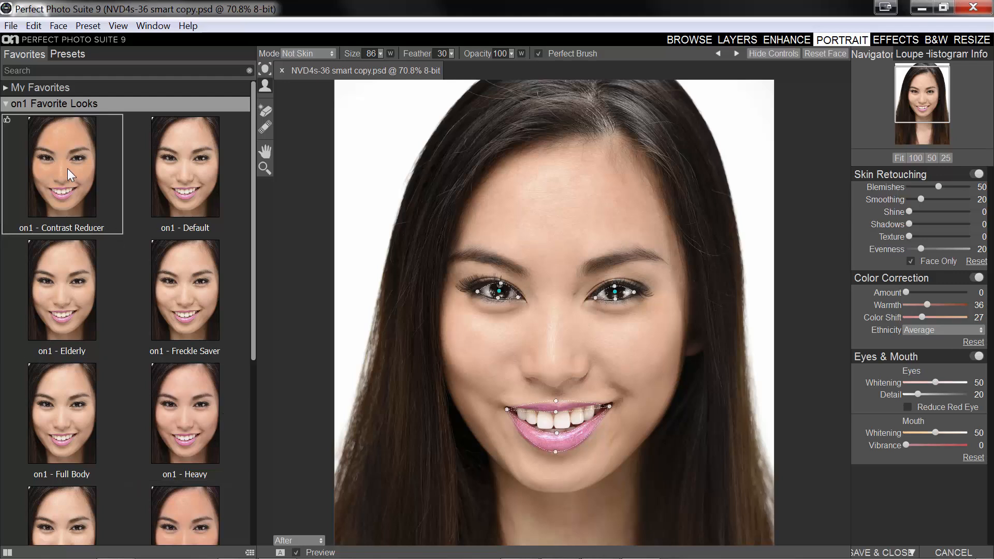
pyautogui.click(61, 167)
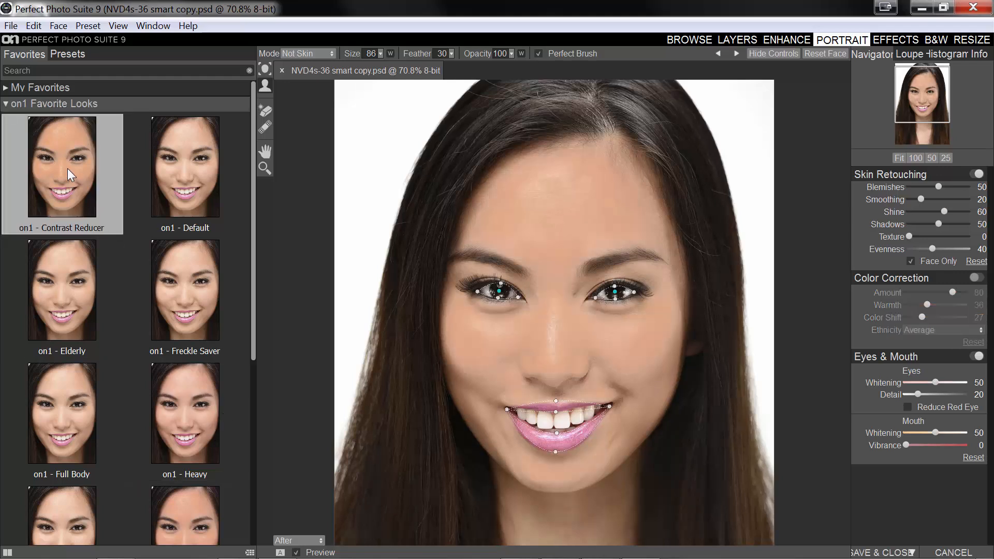
pyautogui.click(185, 289)
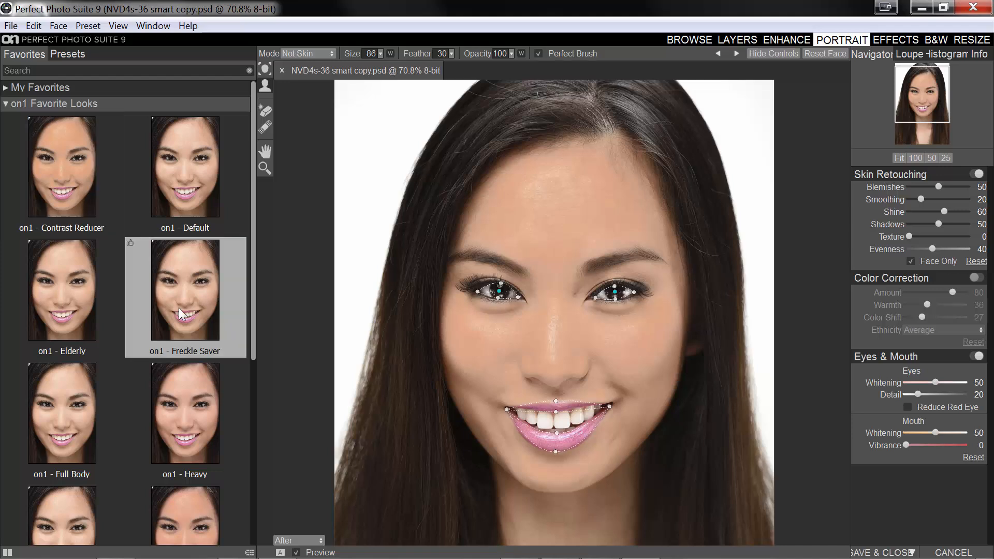
# Step: Settle on the Heavy look and save and close the portrait
pyautogui.click(185, 413)
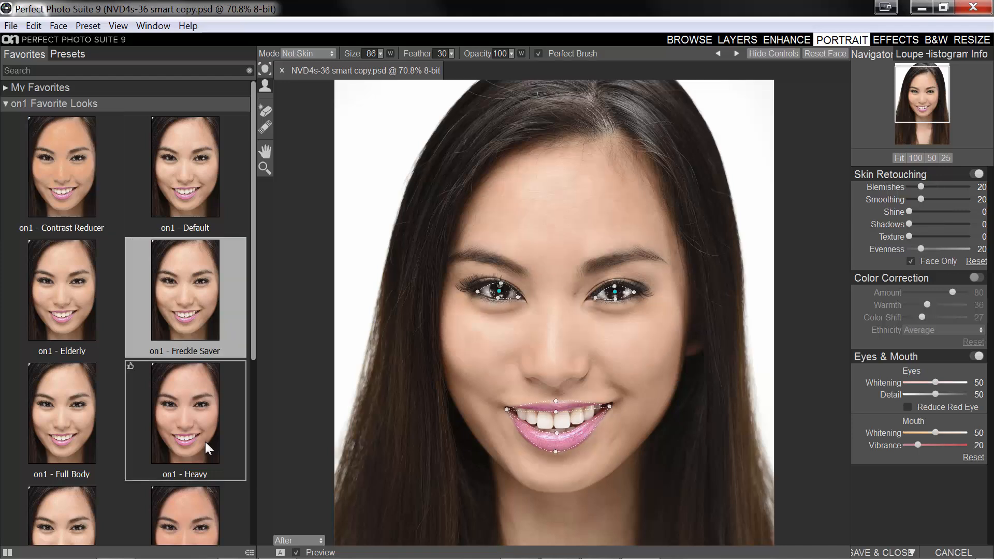
pyautogui.click(184, 412)
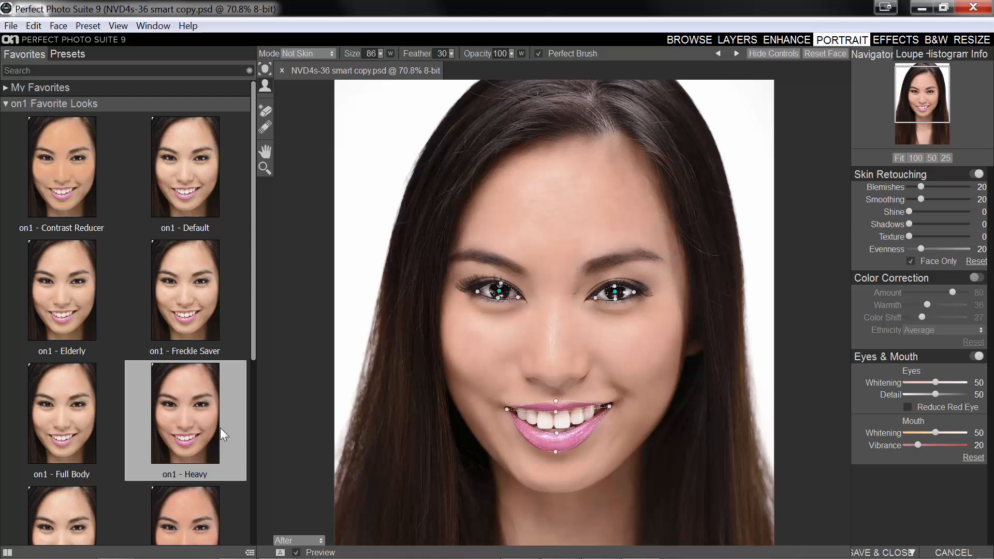
pyautogui.click(184, 412)
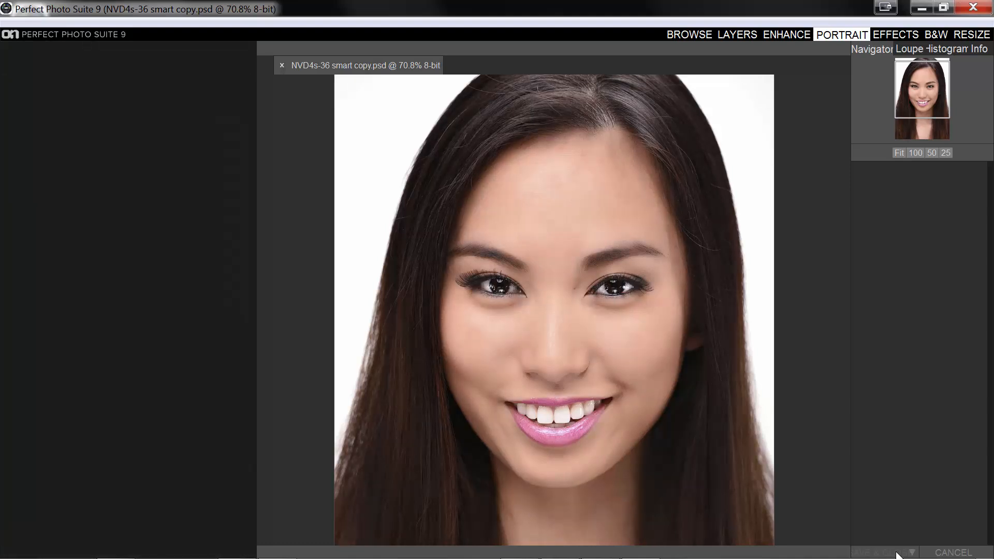
pyautogui.click(689, 39)
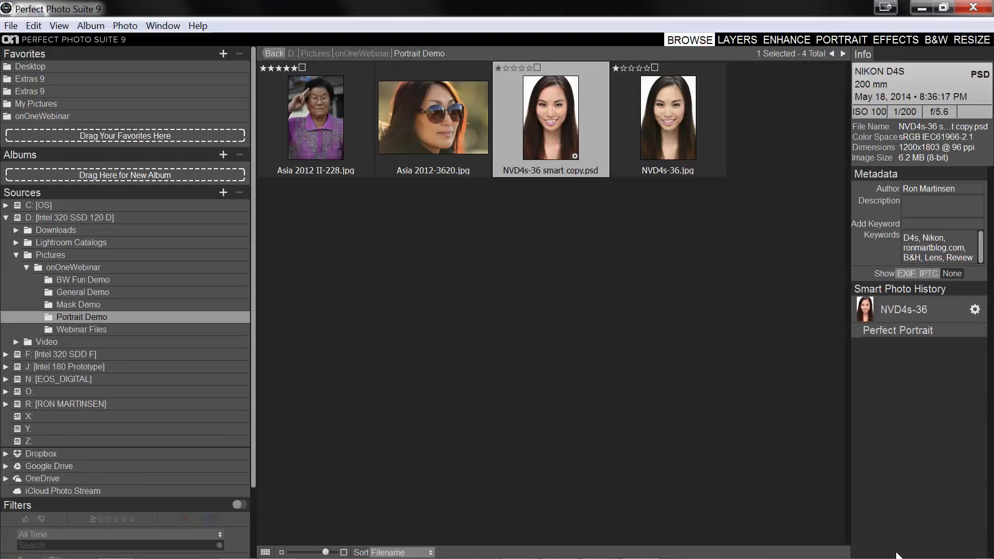
pyautogui.moveTo(557, 9)
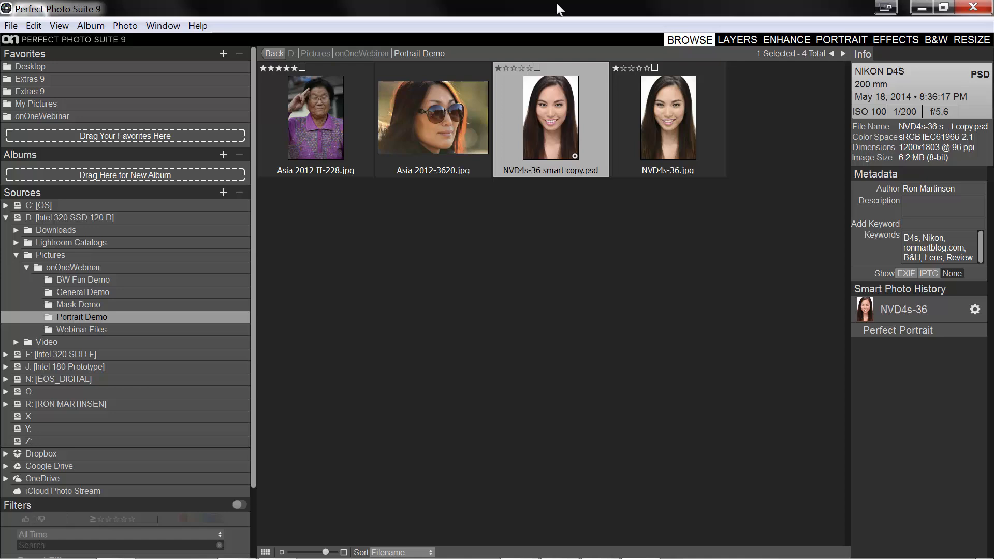
pyautogui.moveTo(522, 60)
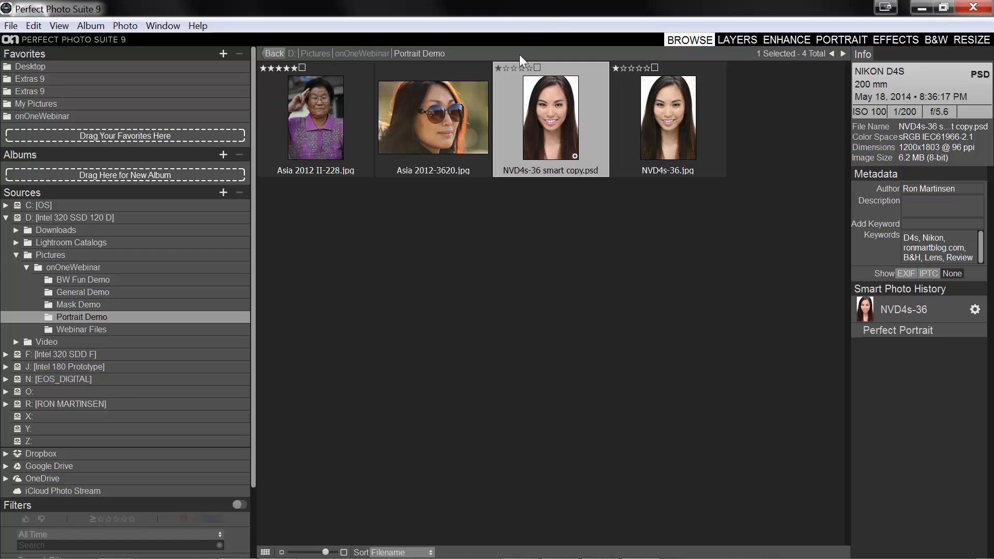
pyautogui.doubleClick(550, 119)
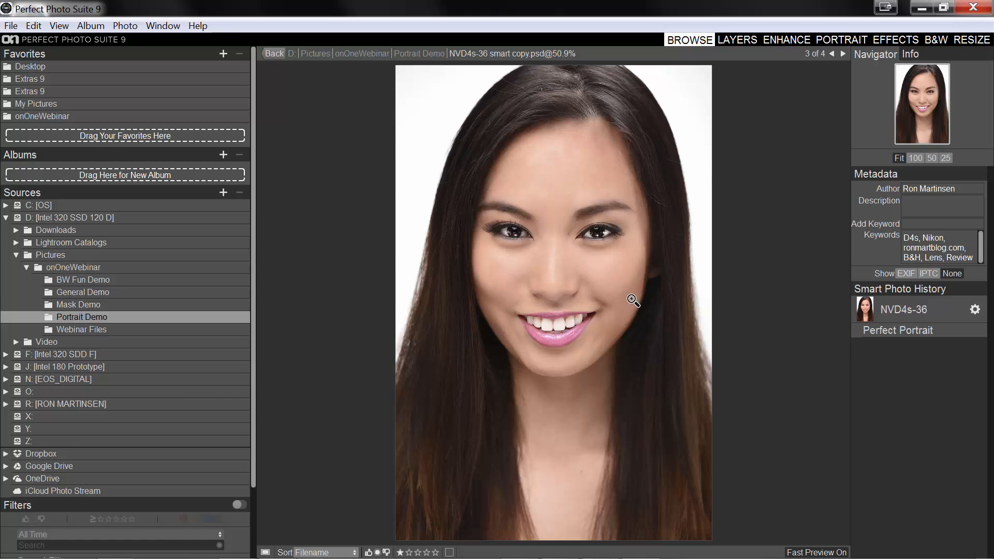
pyautogui.click(274, 53)
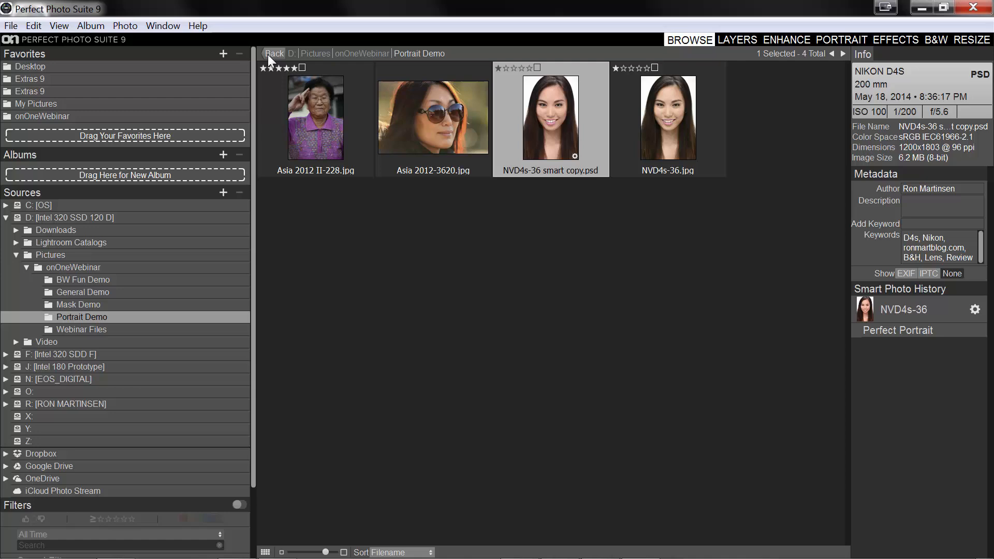
pyautogui.moveTo(370, 361)
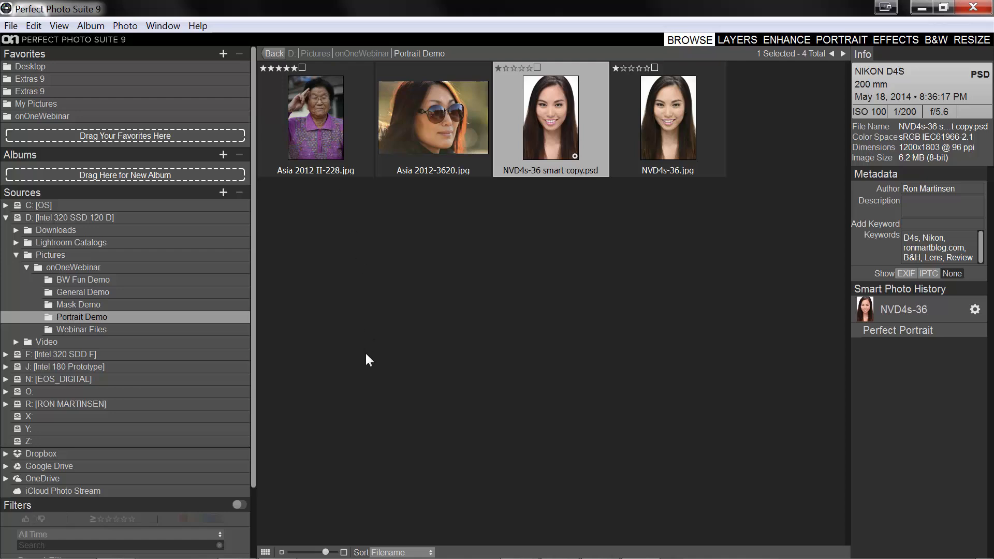
# Step: Open an editable copy of Asia 2012-2355.jpg from Webinar Files in Effects
pyautogui.click(81, 327)
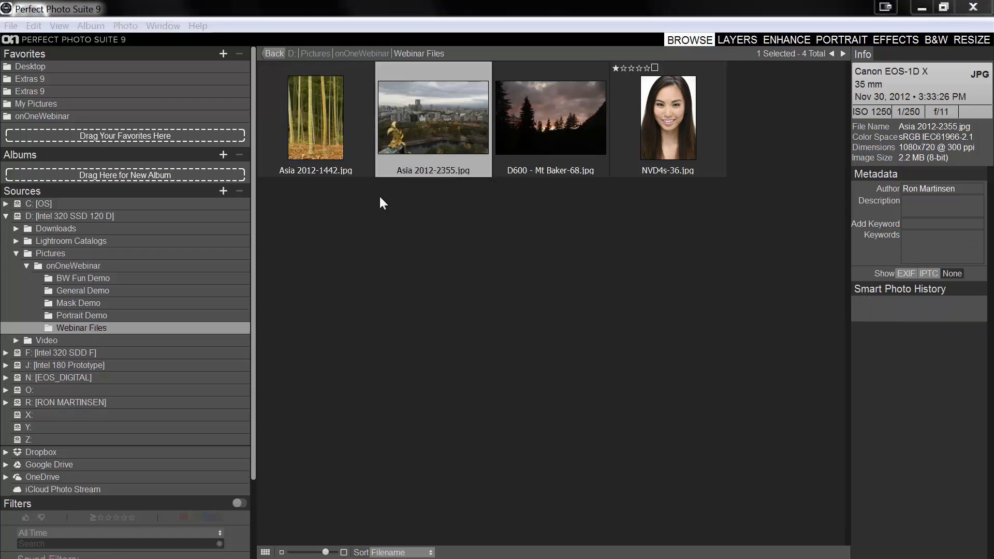
pyautogui.moveTo(813, 188)
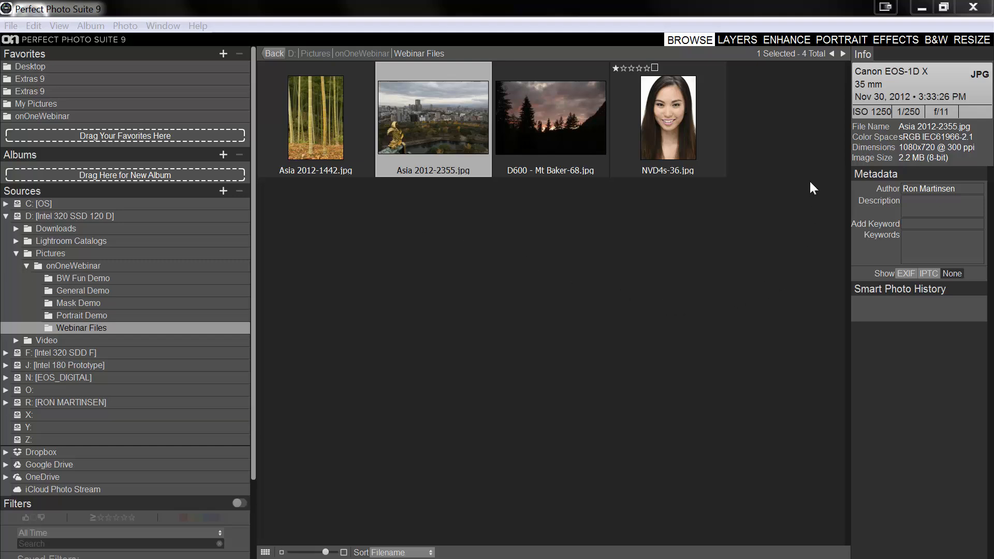
pyautogui.moveTo(813, 62)
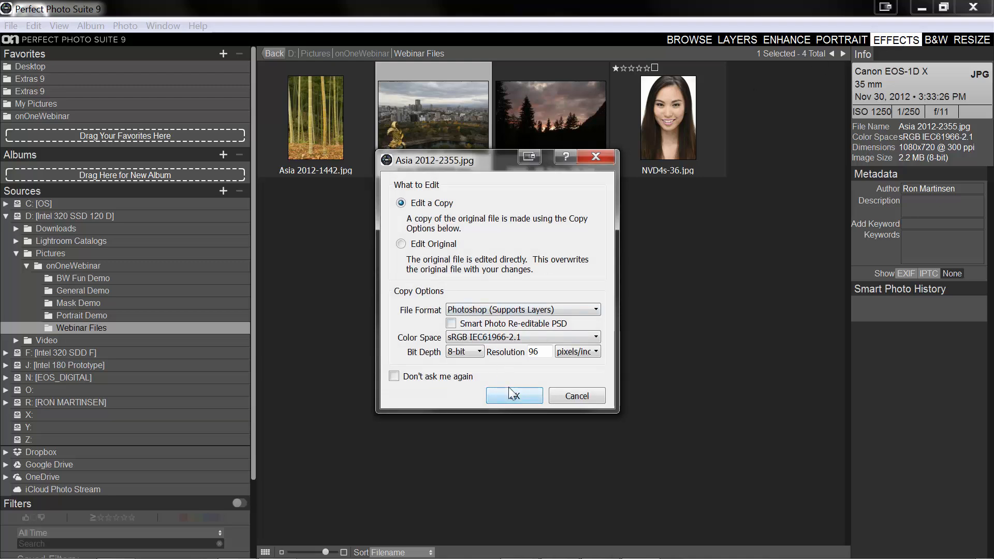
pyautogui.click(514, 396)
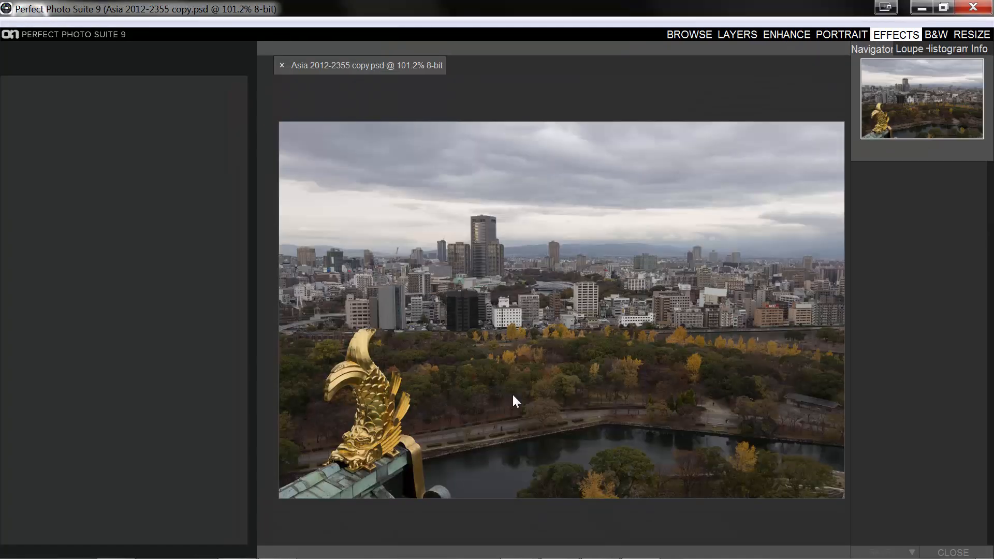
pyautogui.click(896, 34)
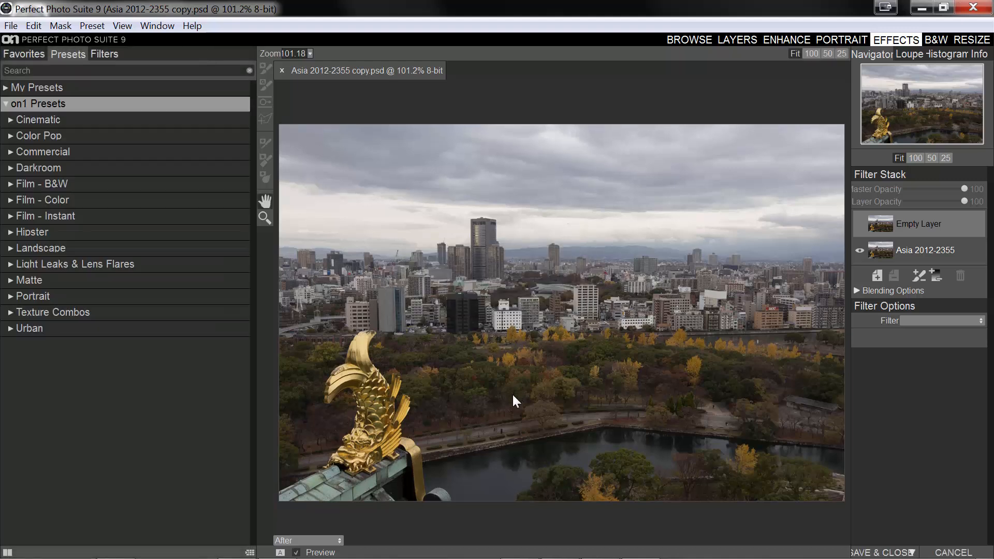
pyautogui.moveTo(213, 276)
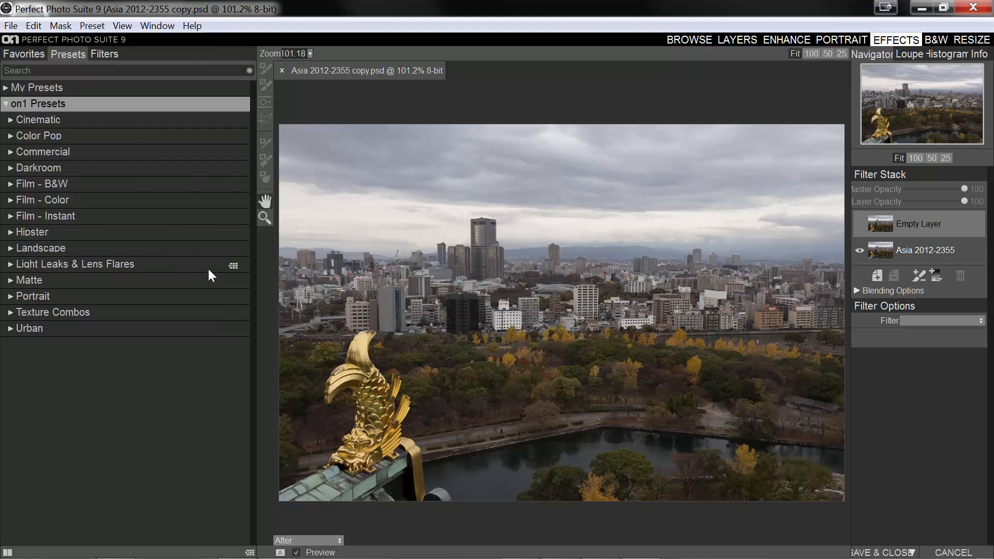
# Step: Apply the Landscape category's Magic Sunset look to the skyline photo
pyautogui.click(40, 248)
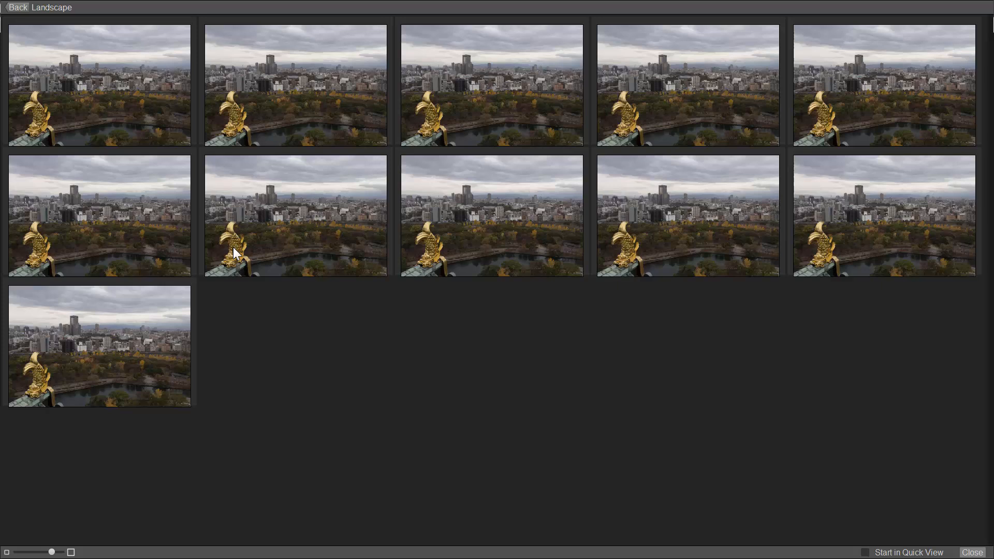
pyautogui.click(295, 212)
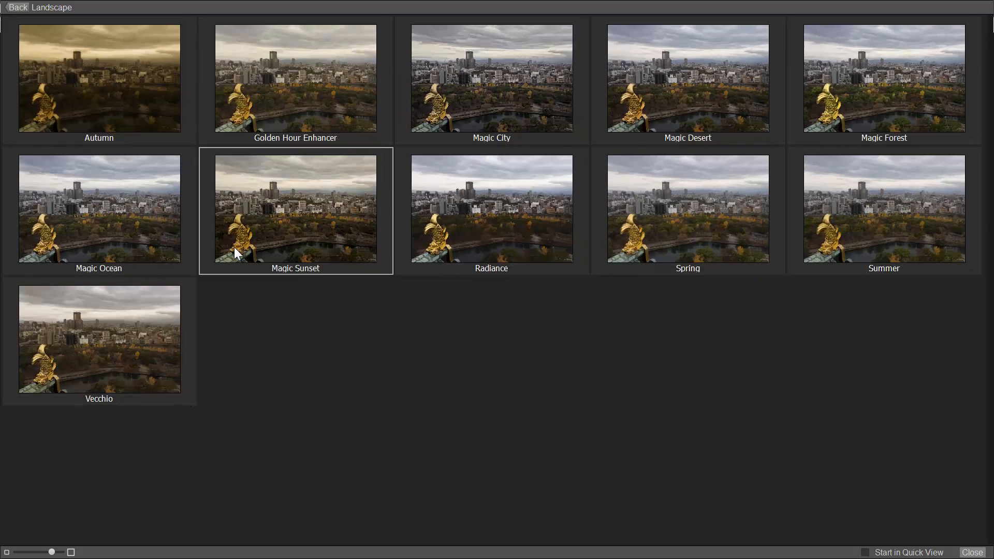
pyautogui.moveTo(329, 270)
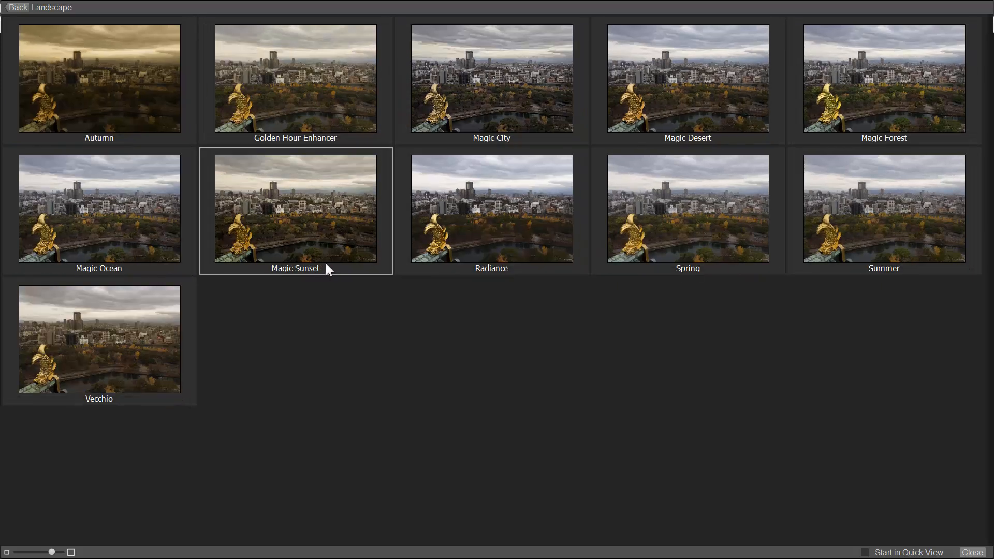
pyautogui.moveTo(301, 257)
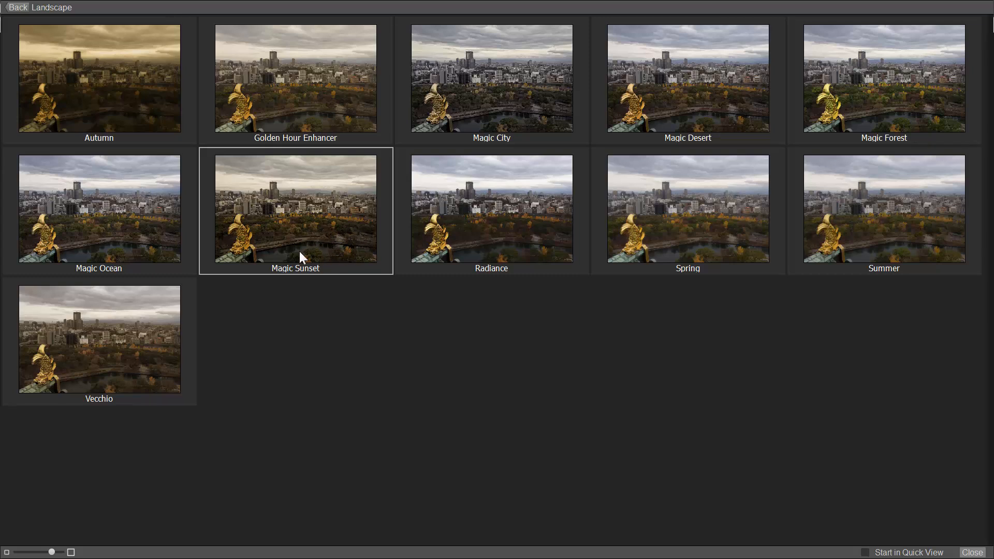
pyautogui.click(98, 211)
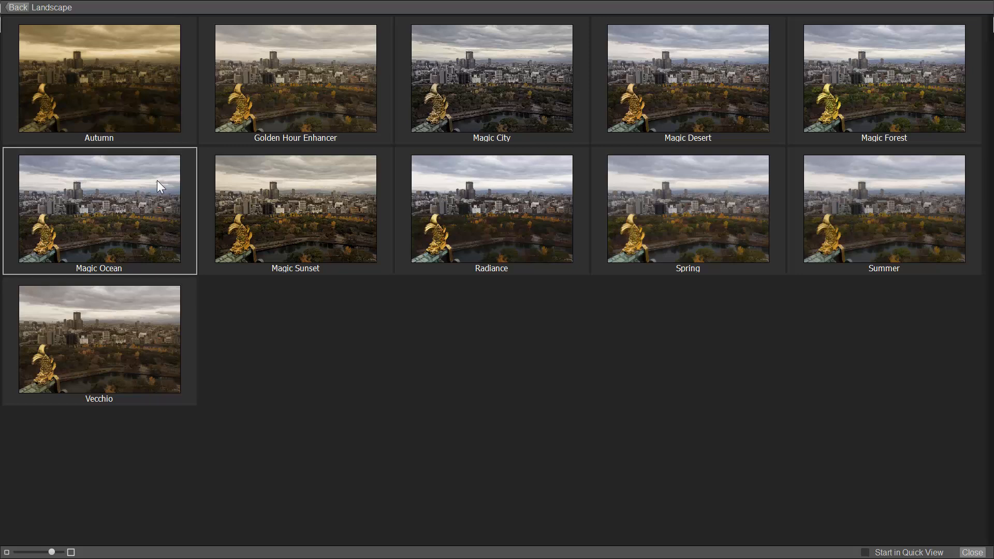
pyautogui.click(294, 211)
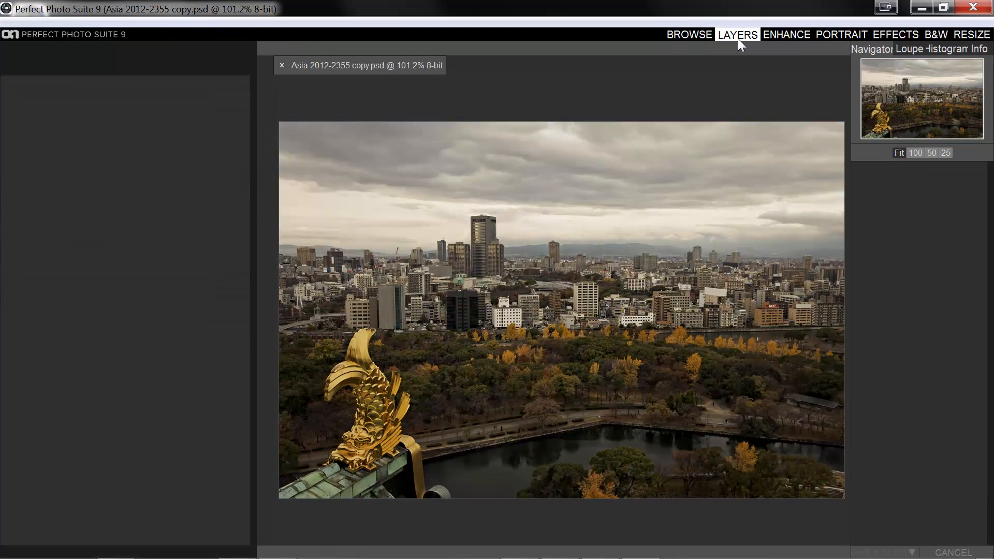
# Step: Create a luminosity mask on the Perfect Effects layer from the Mask menu
pyautogui.click(736, 35)
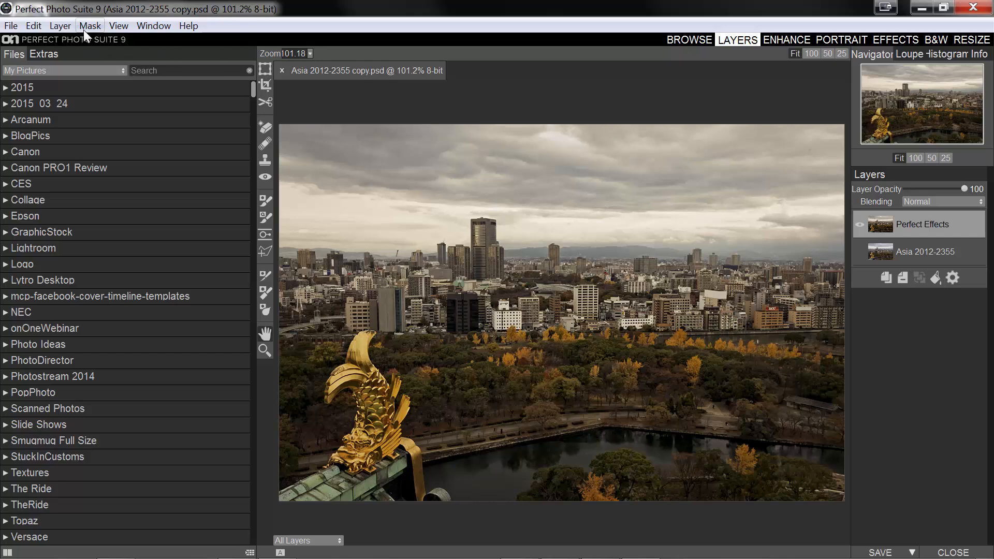
pyautogui.click(89, 26)
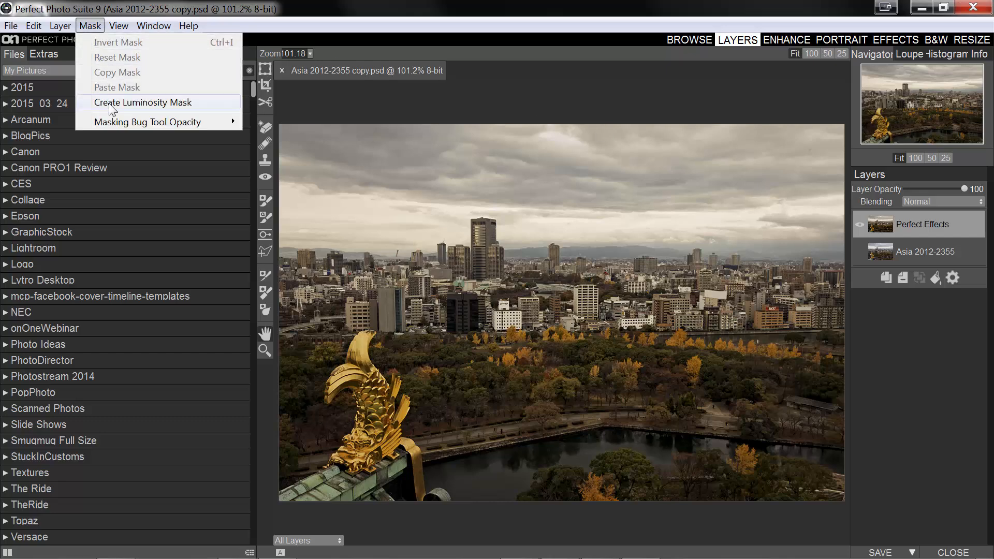
pyautogui.click(143, 102)
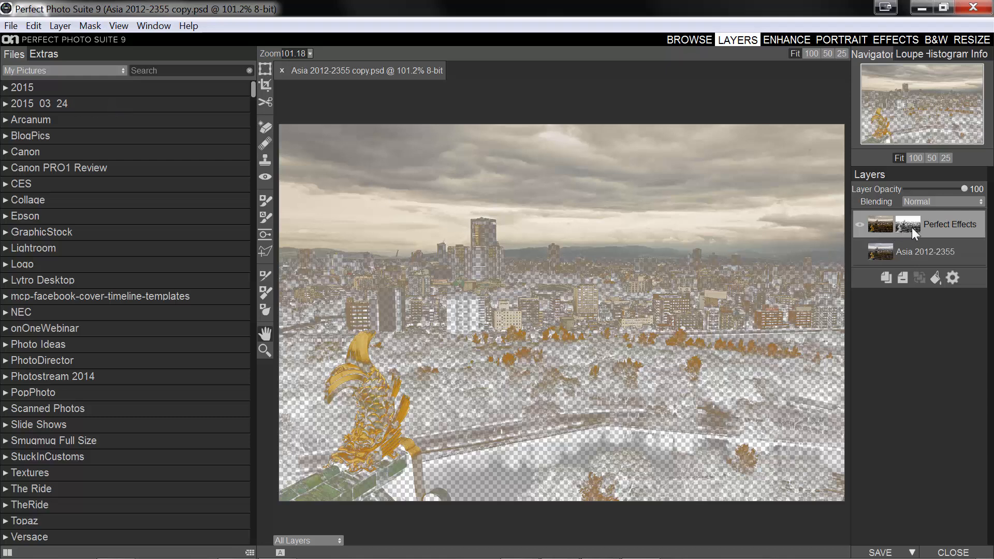
pyautogui.moveTo(913, 233)
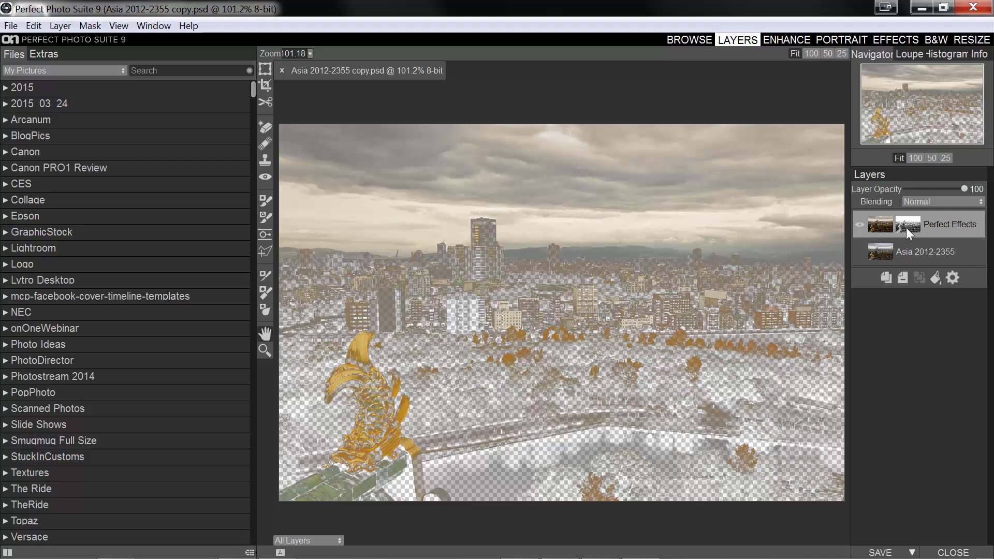
pyautogui.moveTo(594, 167)
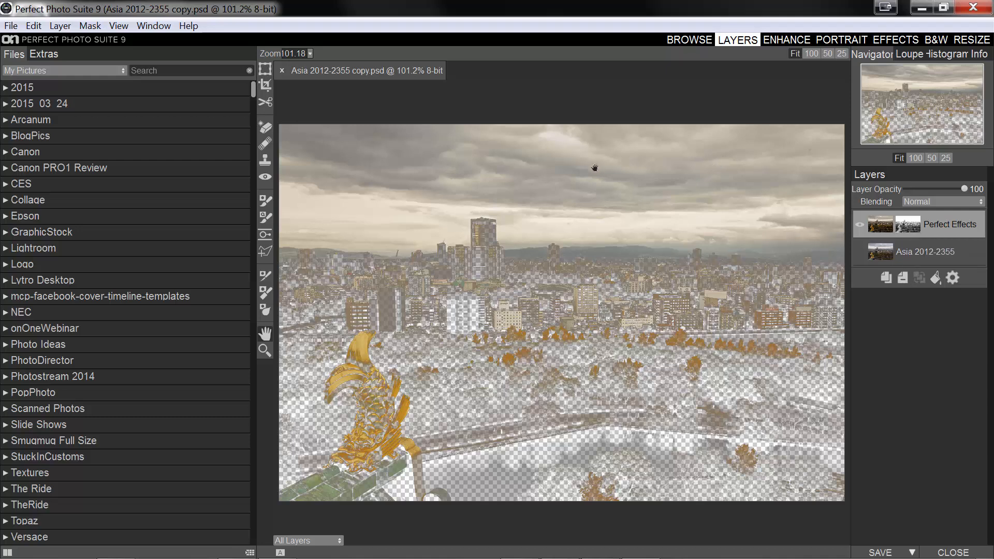
pyautogui.moveTo(771, 246)
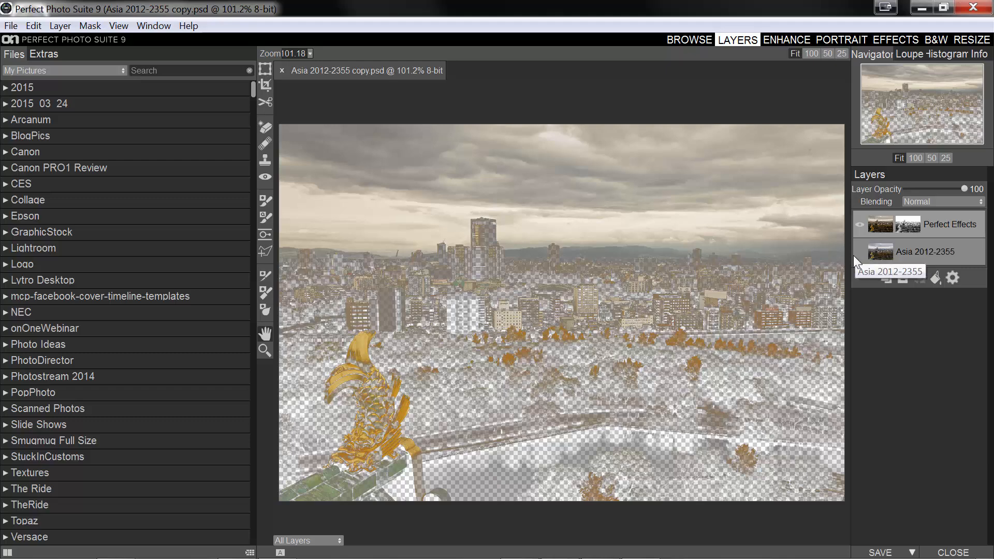
# Step: Show the base photo layer and select the effects layer's mask thumbnail
pyautogui.click(860, 252)
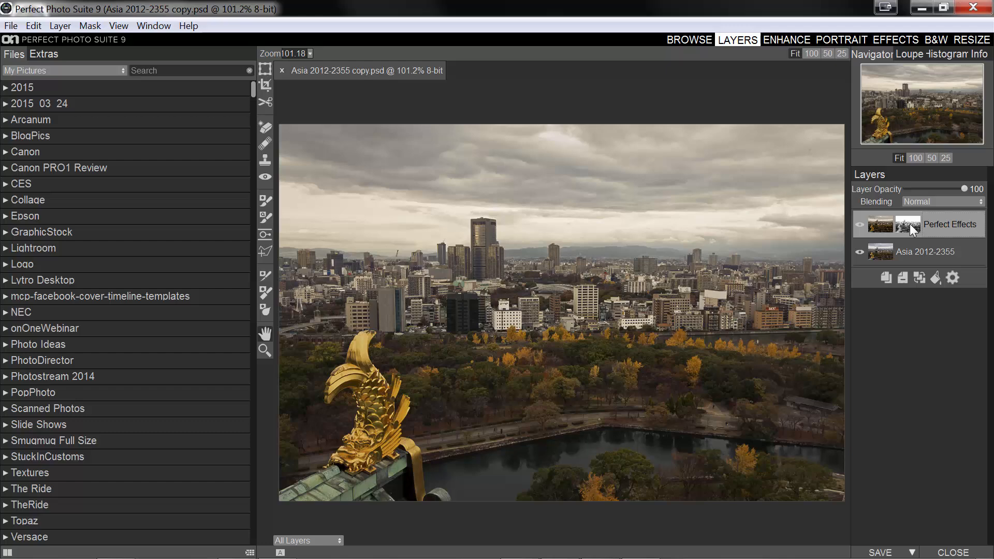
pyautogui.moveTo(913, 228)
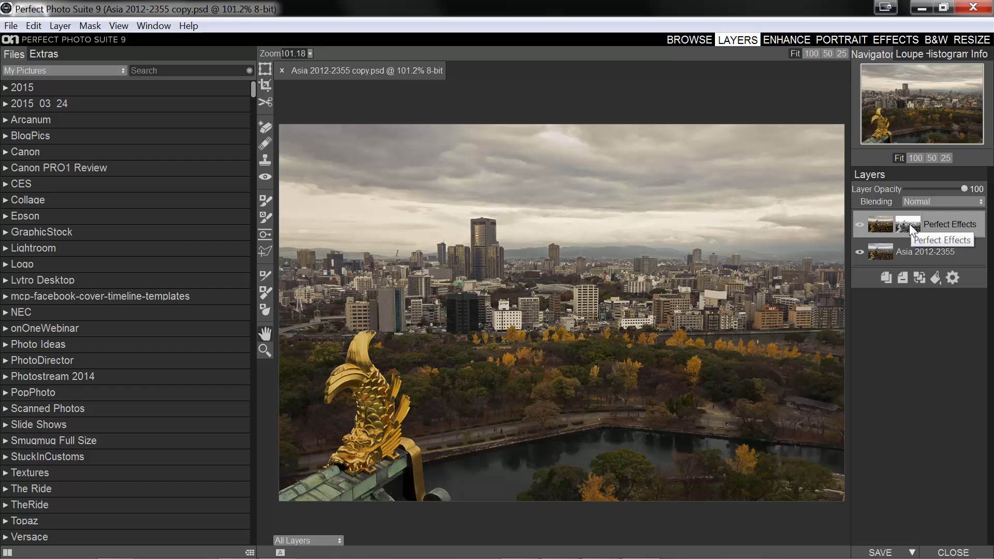
pyautogui.click(860, 225)
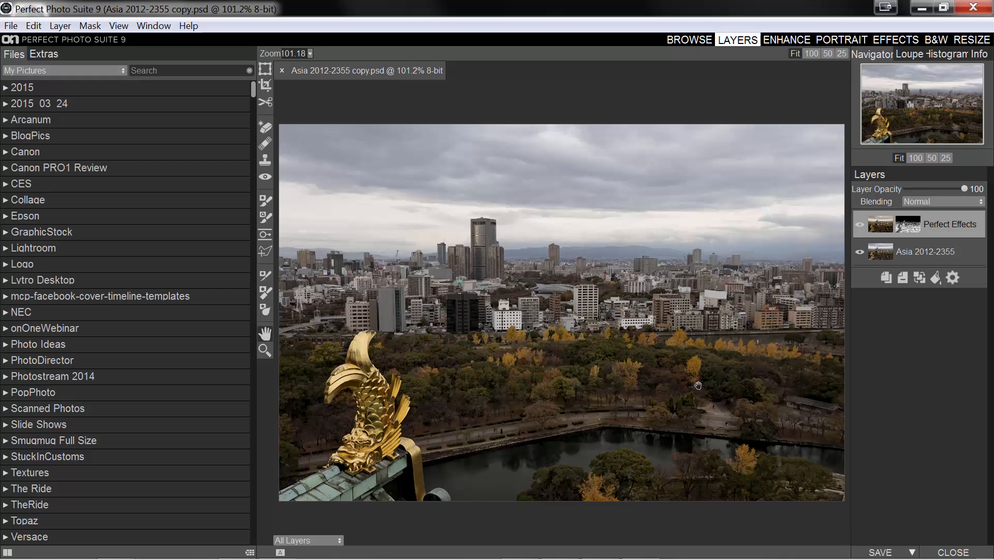
pyautogui.moveTo(650, 342)
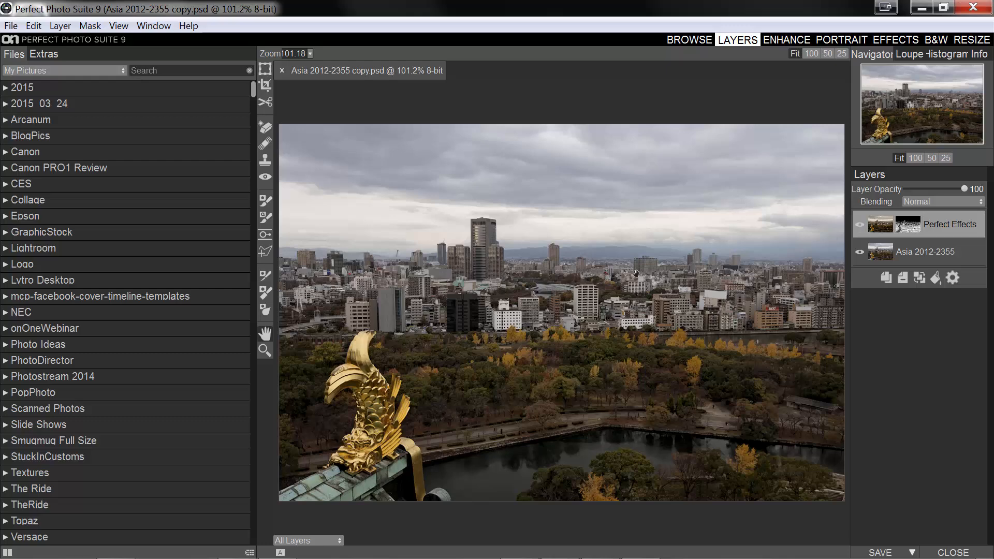
pyautogui.moveTo(334, 267)
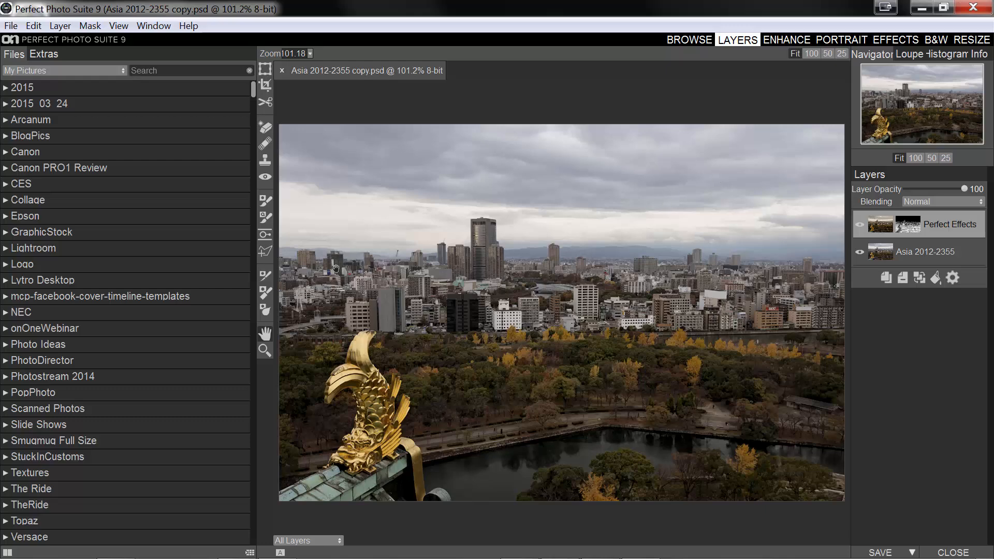
pyautogui.moveTo(766, 253)
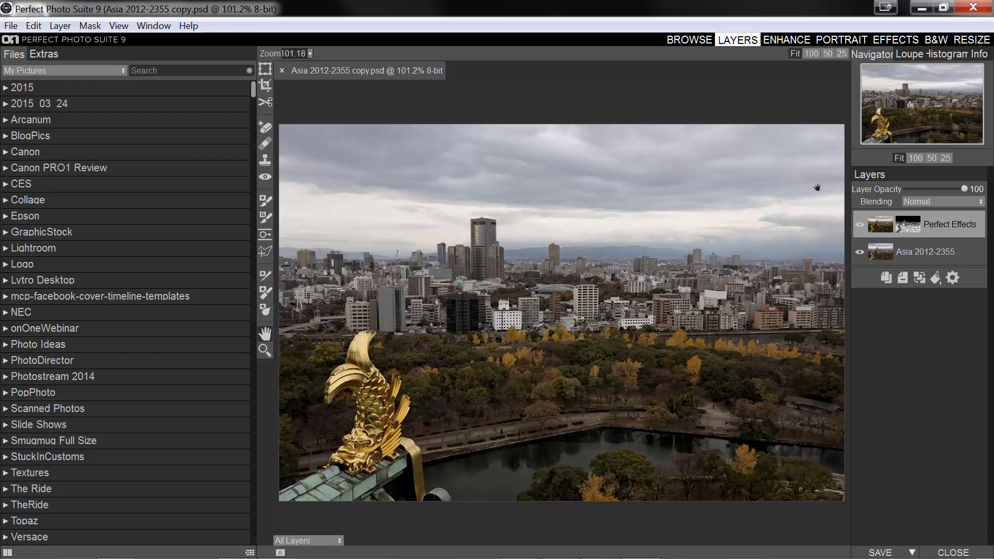
pyautogui.moveTo(708, 265)
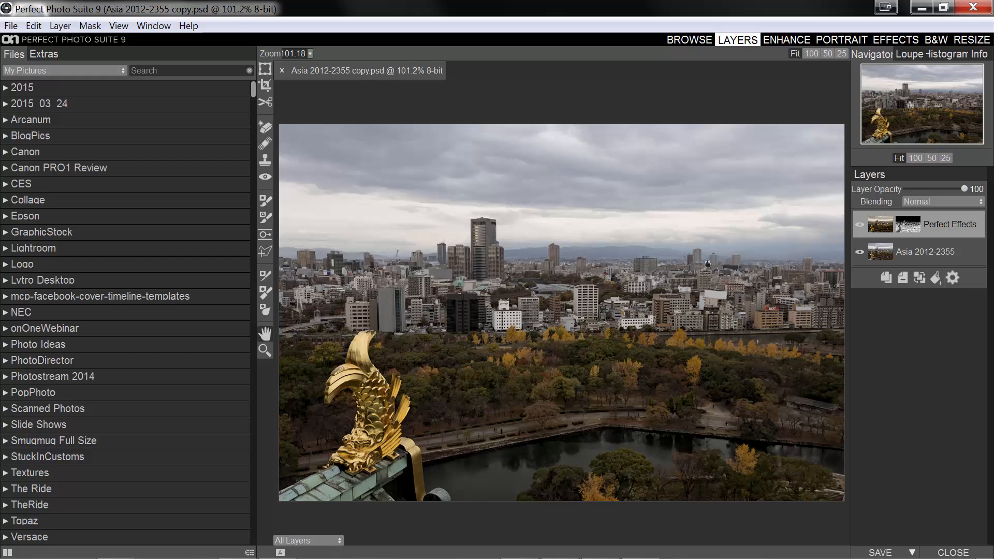
pyautogui.moveTo(899, 230)
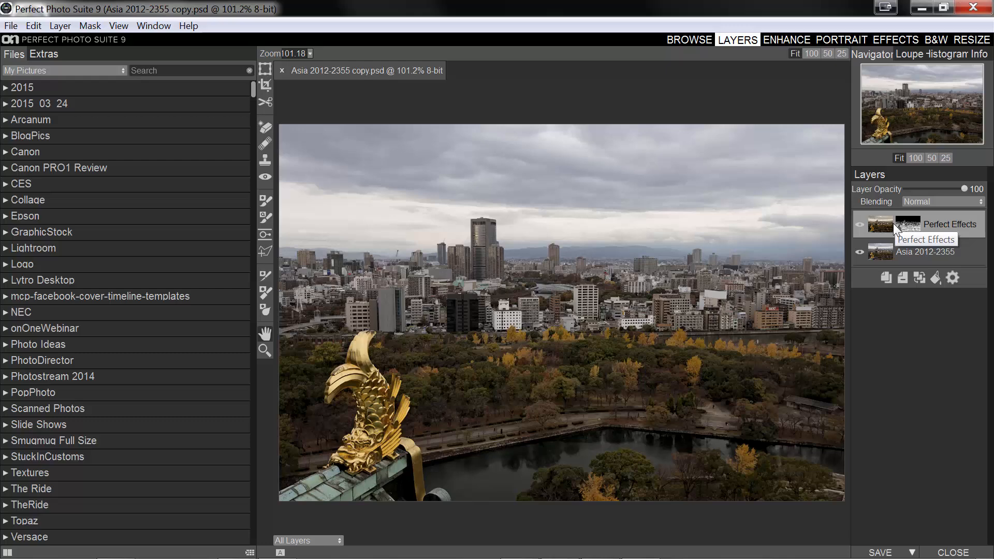
pyautogui.moveTo(490, 226)
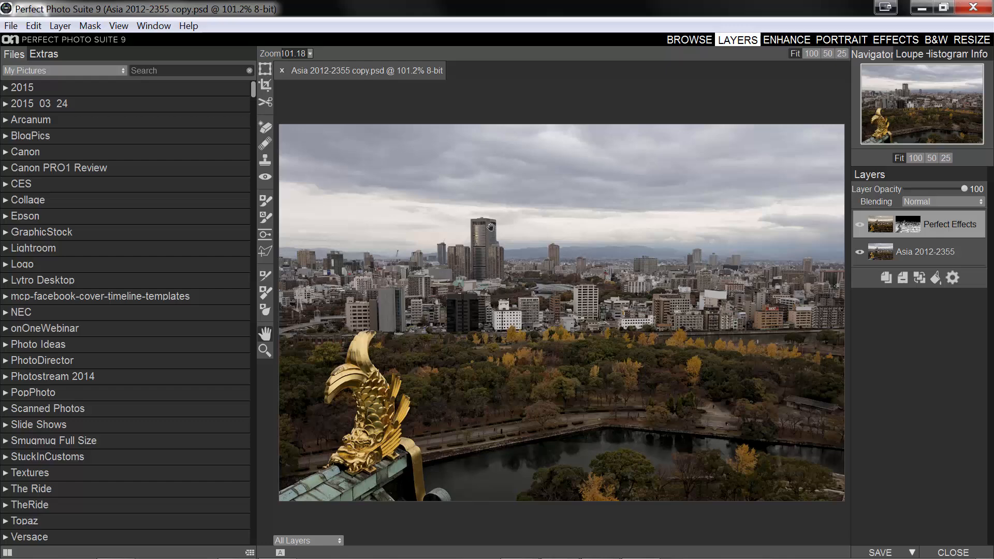
pyautogui.moveTo(512, 203)
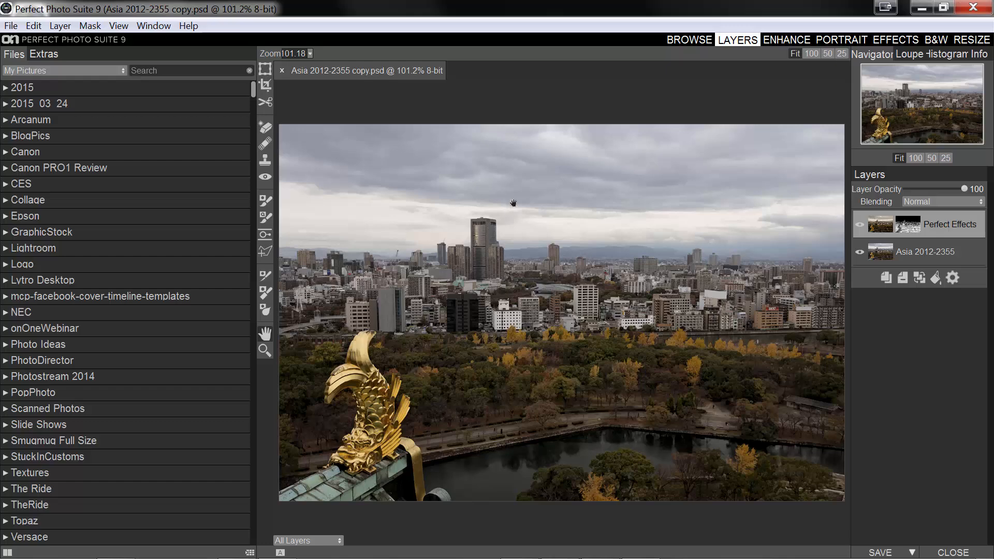
pyautogui.moveTo(505, 188)
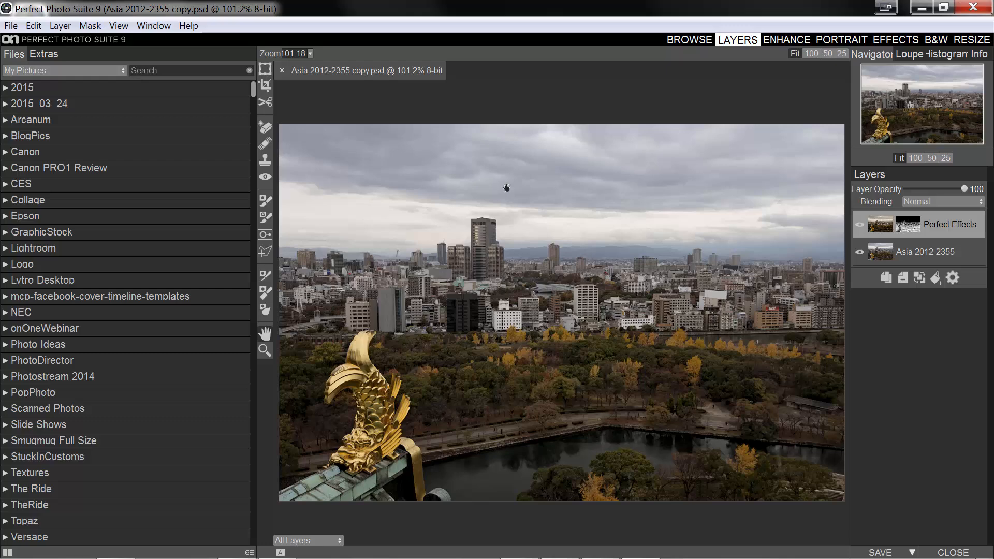
pyautogui.moveTo(888, 228)
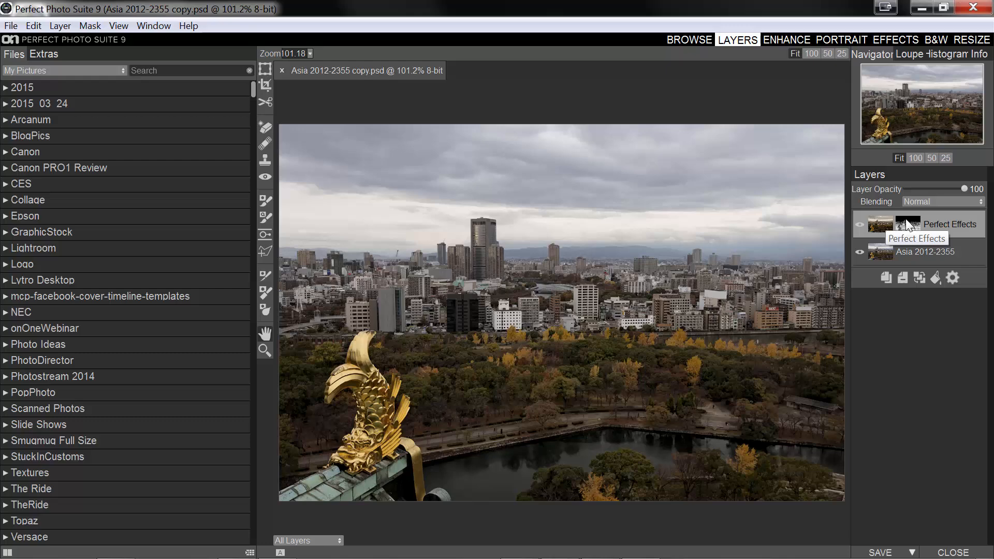
pyautogui.moveTo(912, 230)
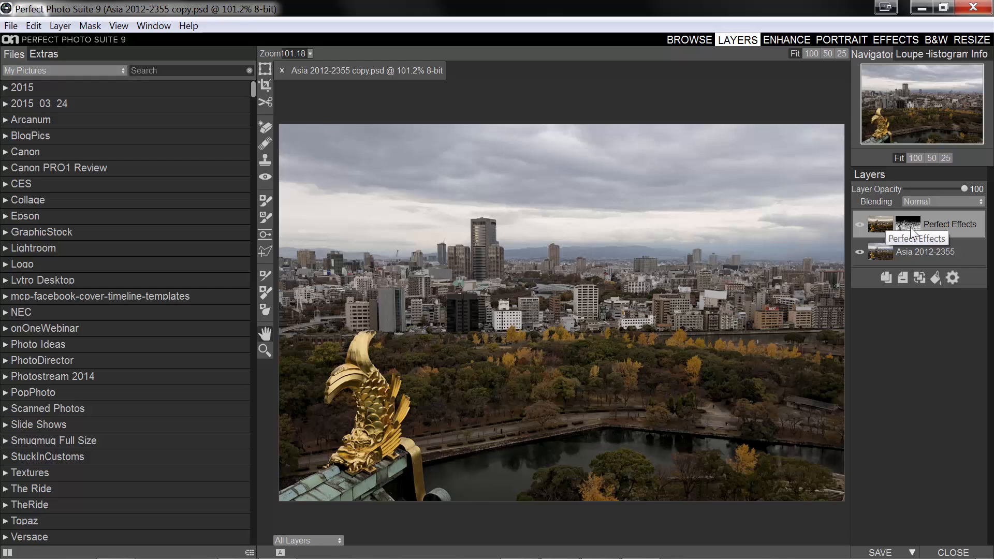
pyautogui.moveTo(793, 240)
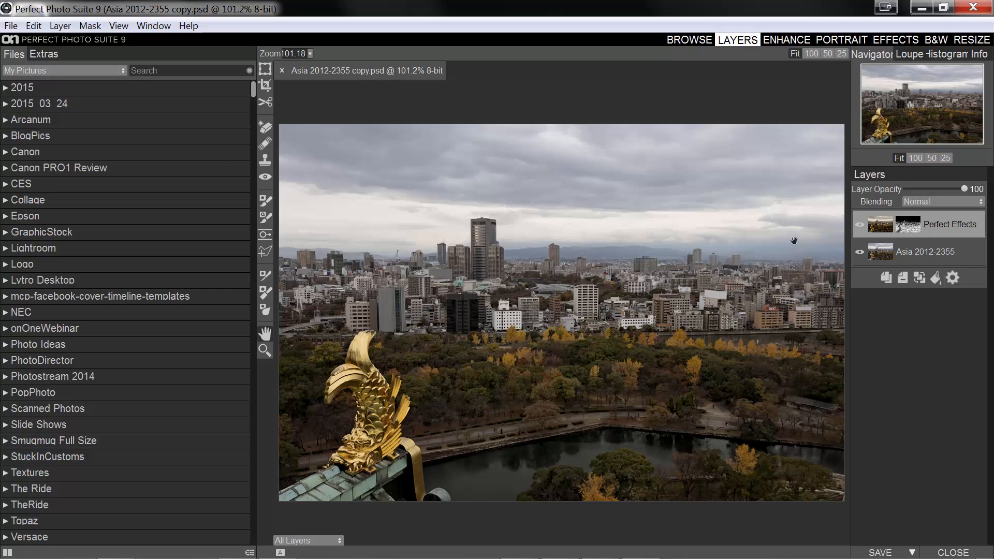
pyautogui.moveTo(620, 212)
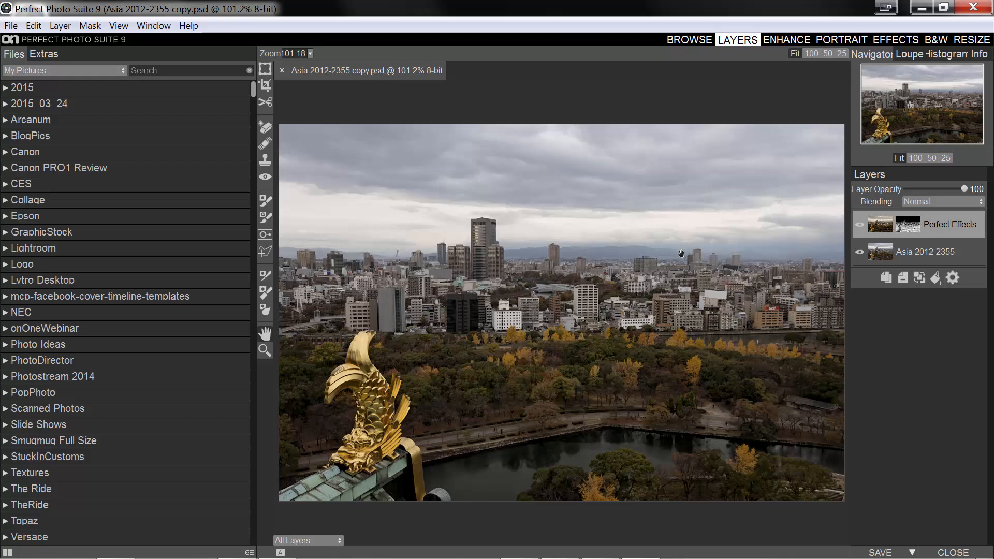
pyautogui.moveTo(788, 239)
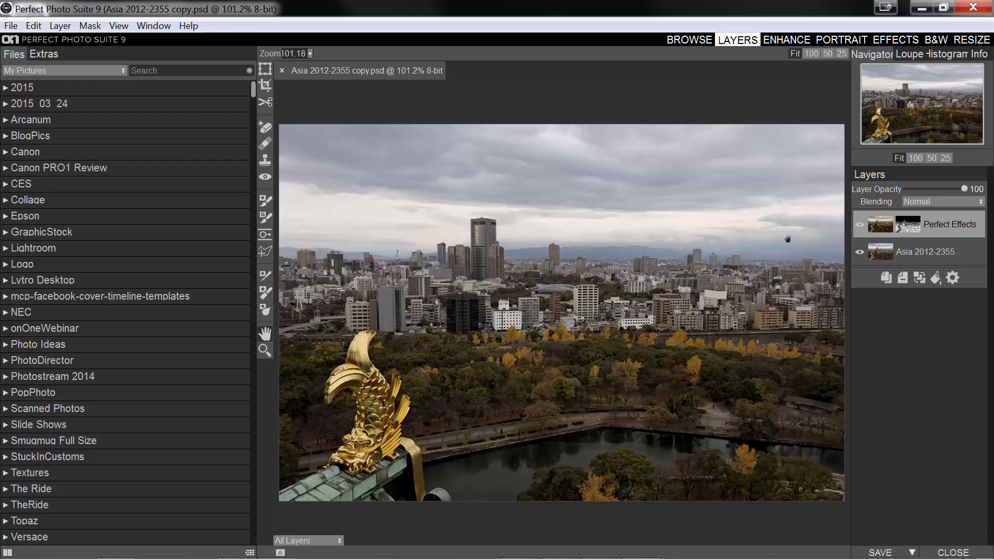
pyautogui.moveTo(471, 164)
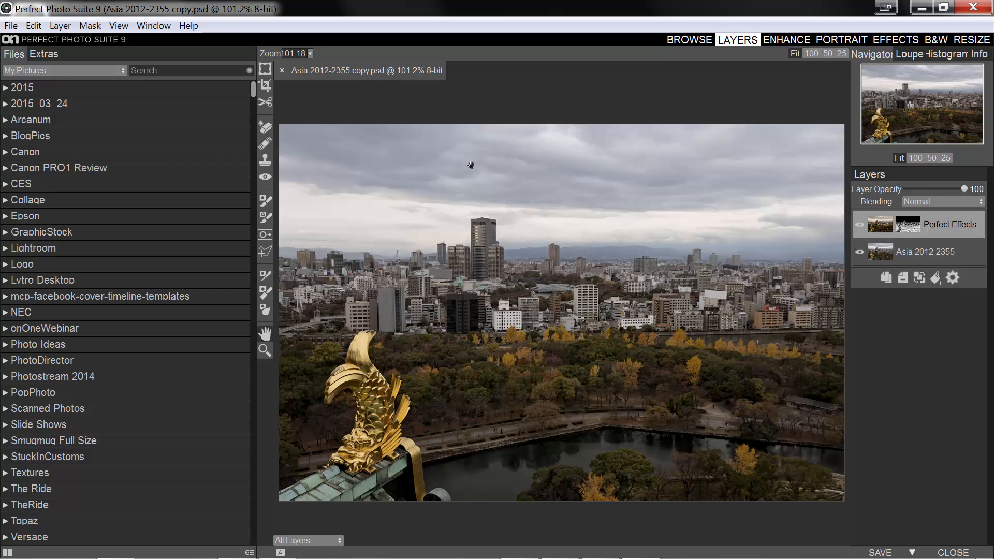
# Step: Switch to Browse, choosing Save and Close for the layered skyline file
pyautogui.click(689, 40)
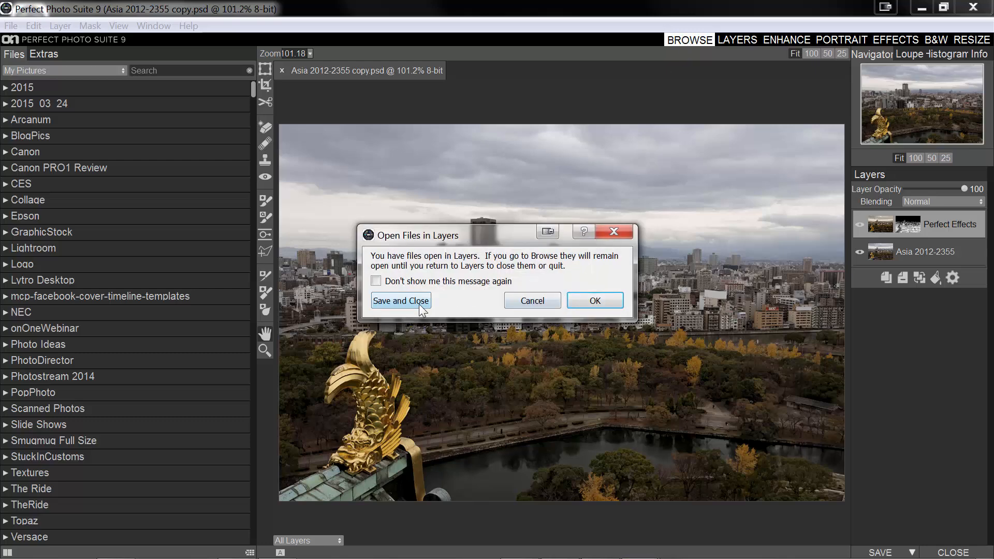
pyautogui.click(400, 300)
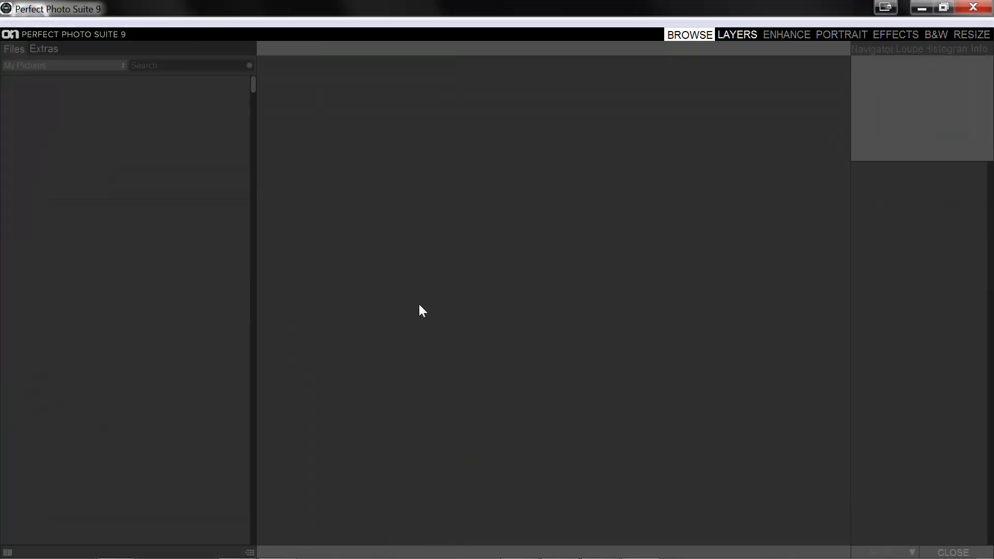